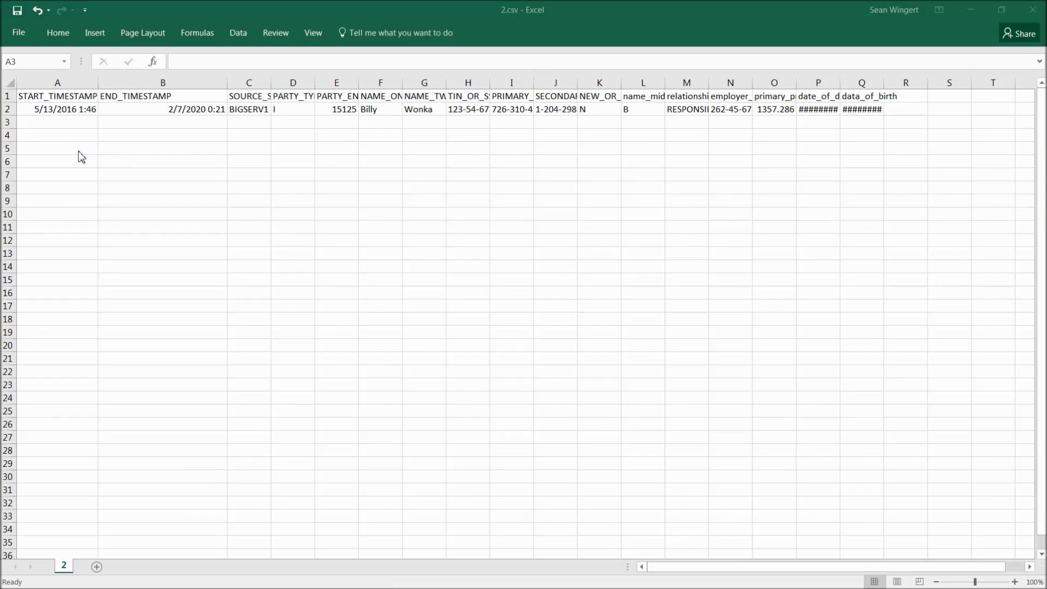
Open dates.csv from Documents\DataStage in Notepad++ to view its raw timestamp record.
left_click(56, 122)
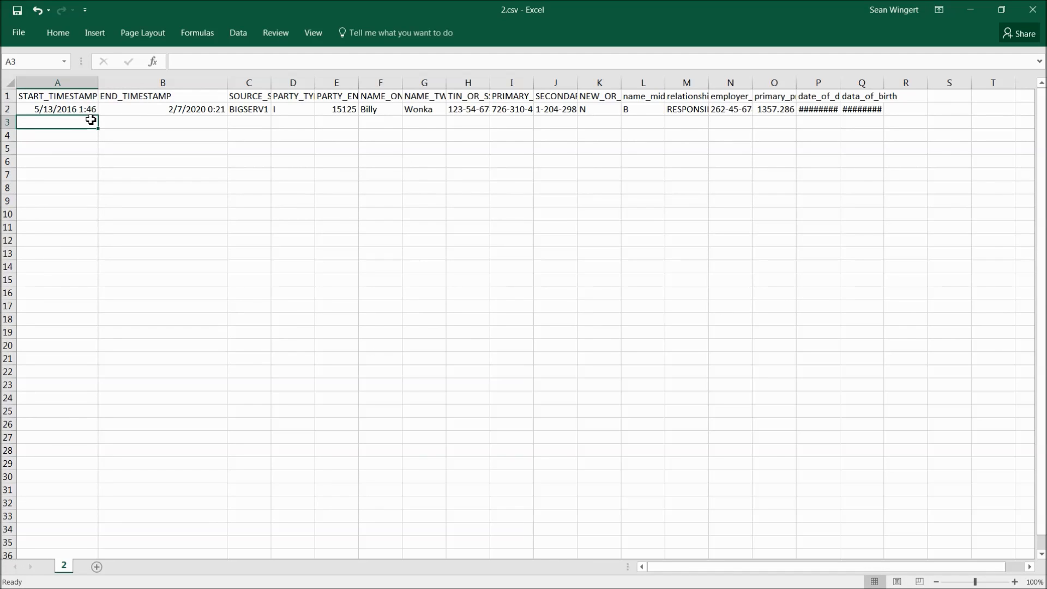
left_click(57, 109)
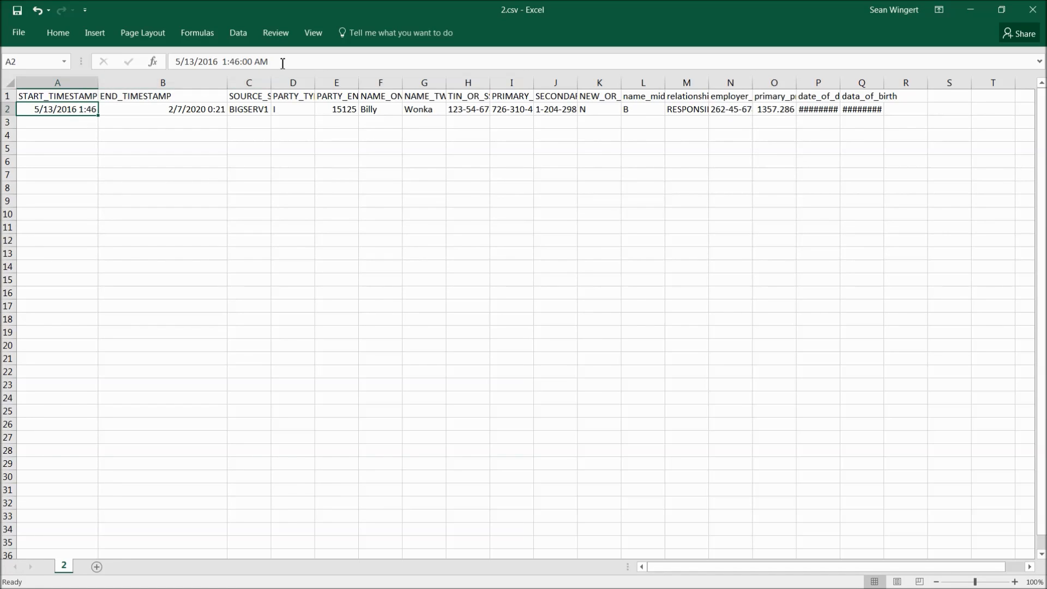
mouse_move(281, 62)
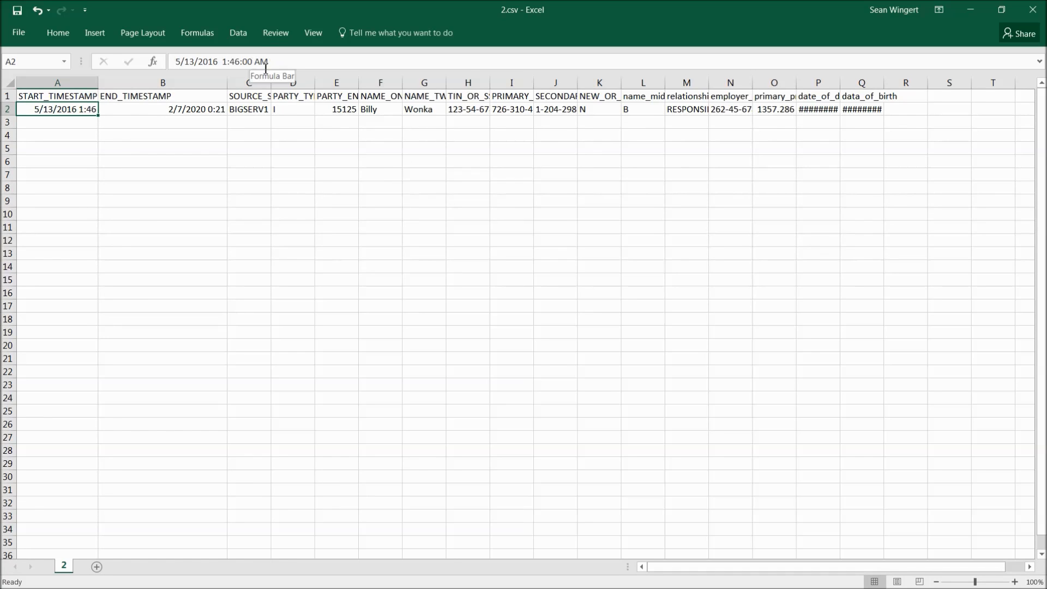
mouse_move(82, 109)
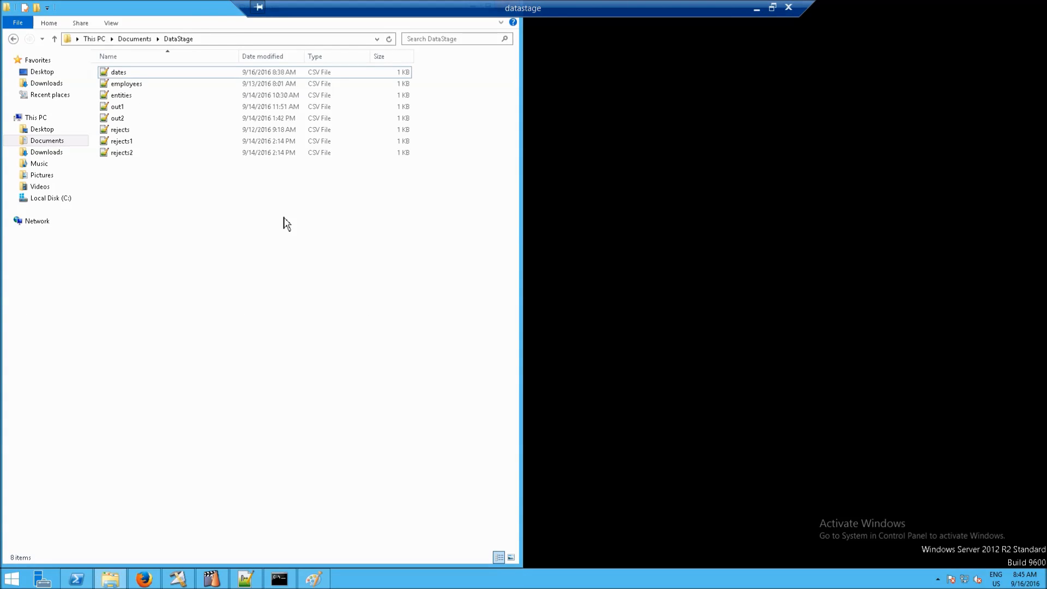
mouse_move(128, 83)
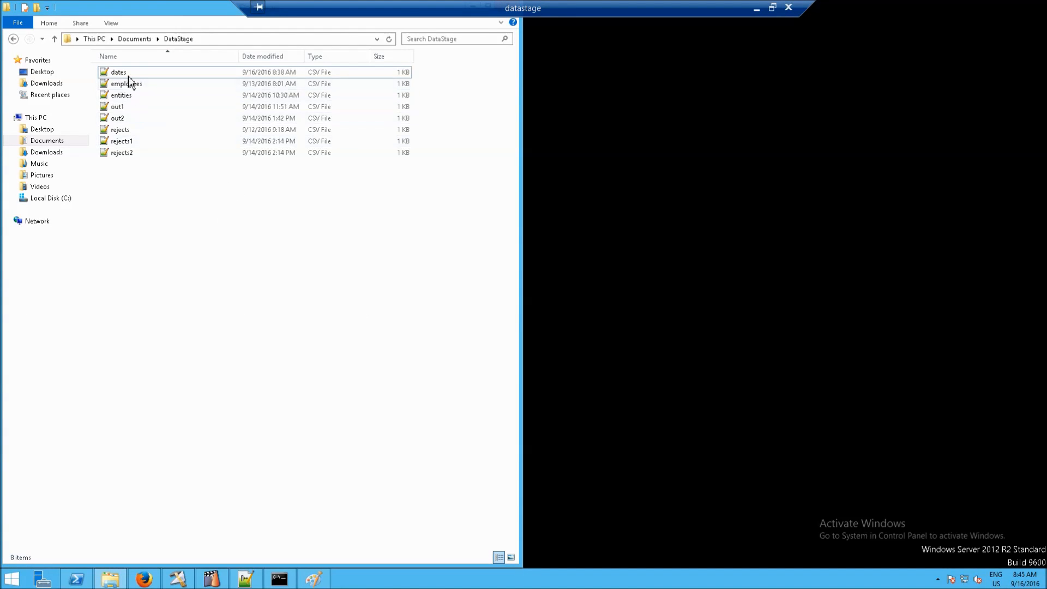
right_click(119, 72)
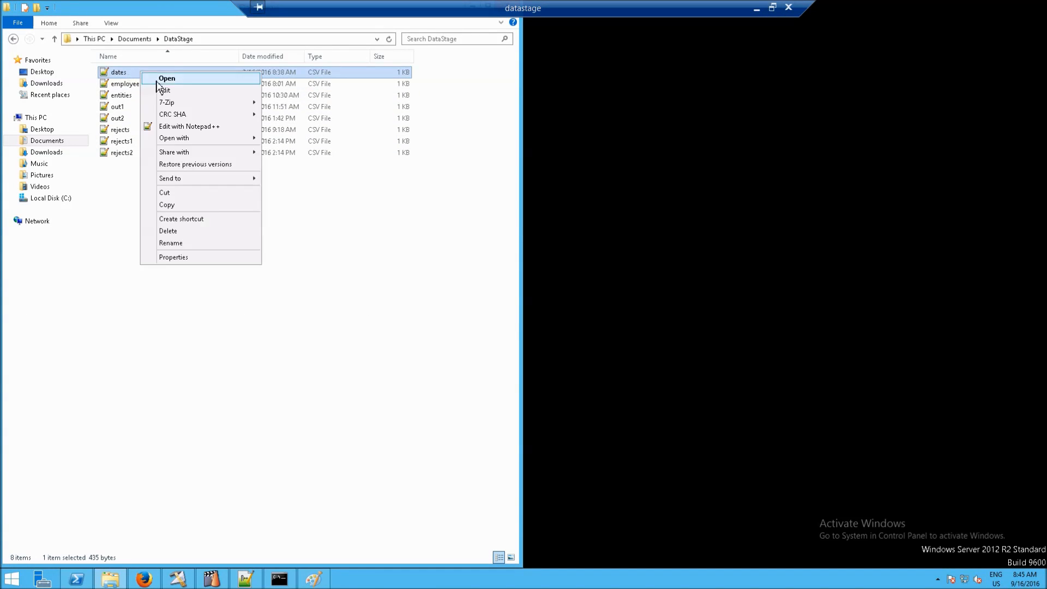
left_click(190, 126)
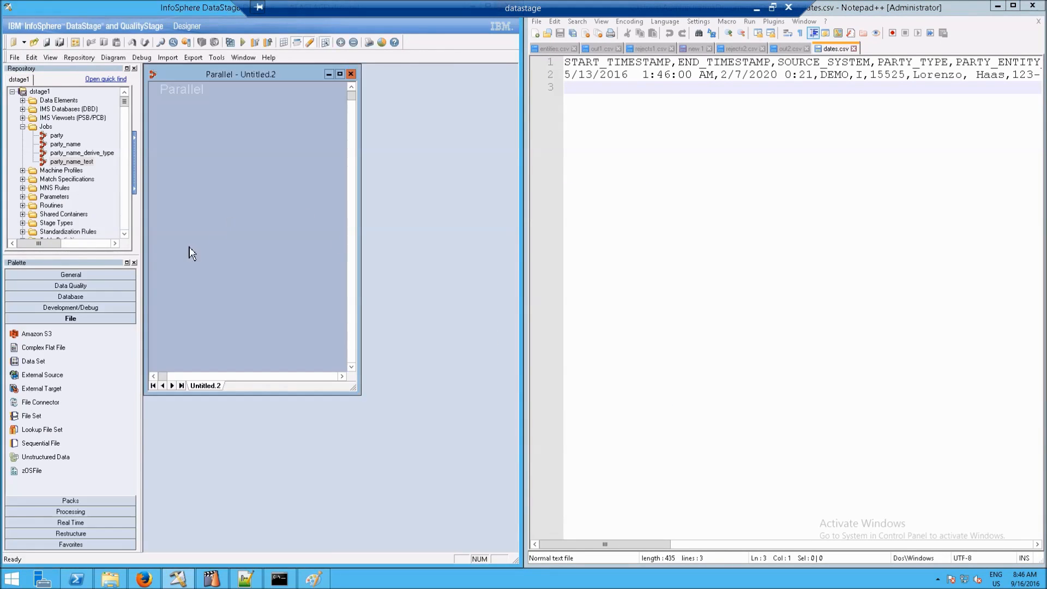
Place the target Sequential File stage beside the csv stage and rename it 'out'.
left_click(340, 74)
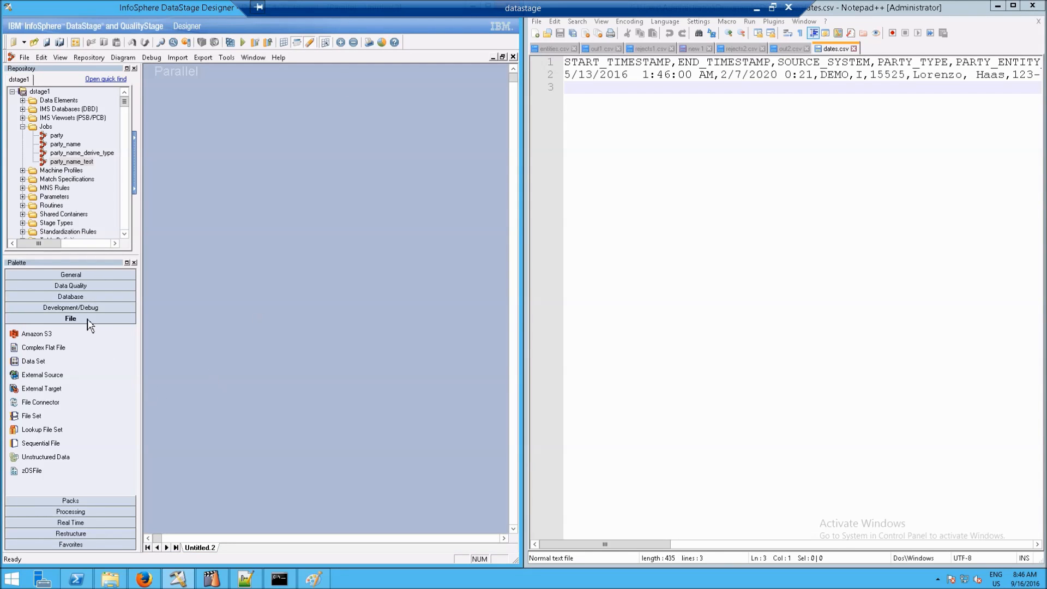
mouse_move(41, 430)
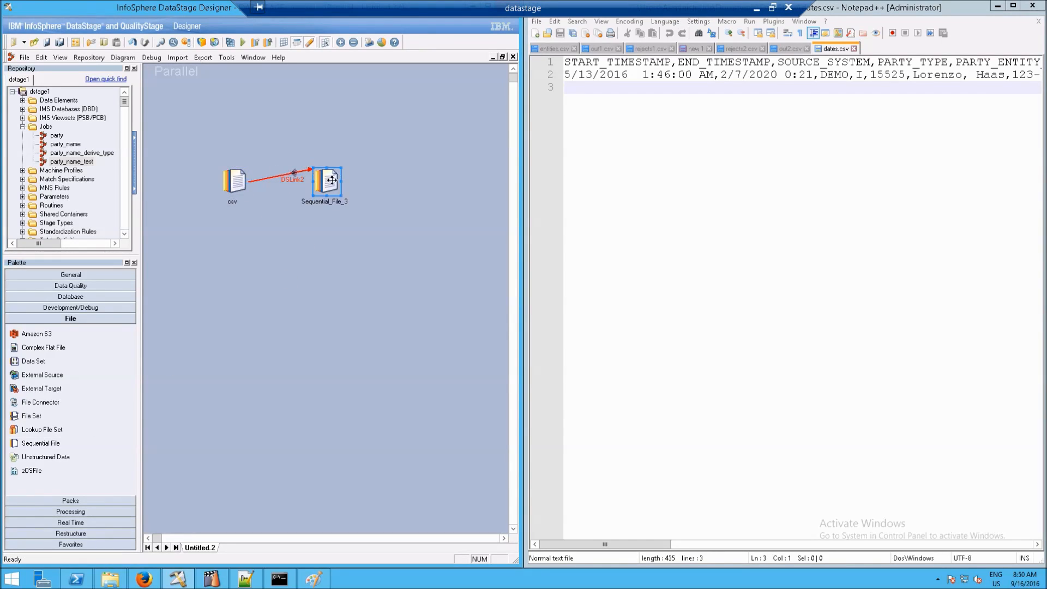
left_click_drag(327, 181, 327, 166)
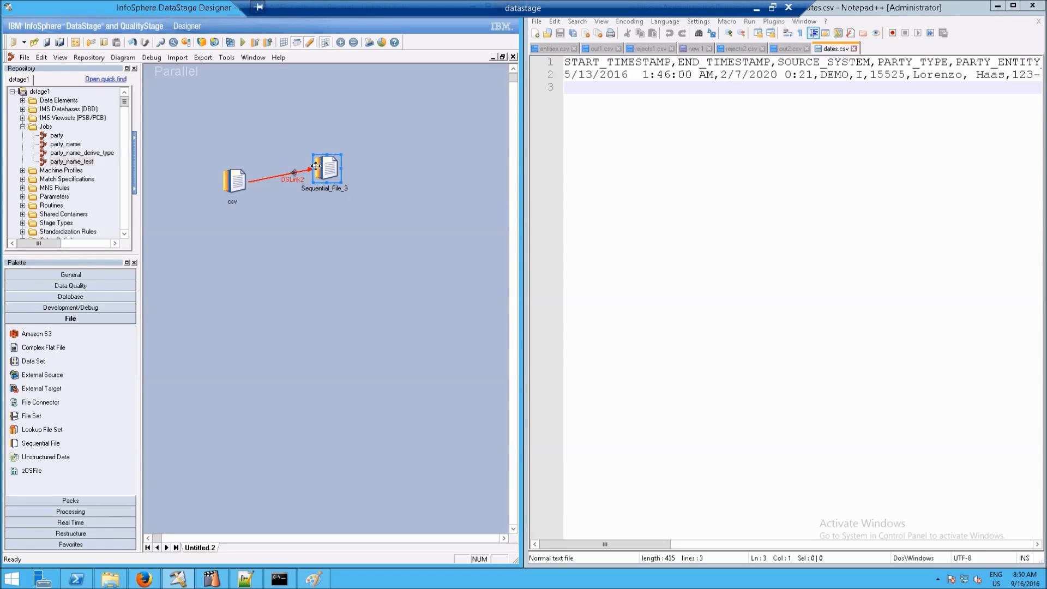
double_click(326, 166)
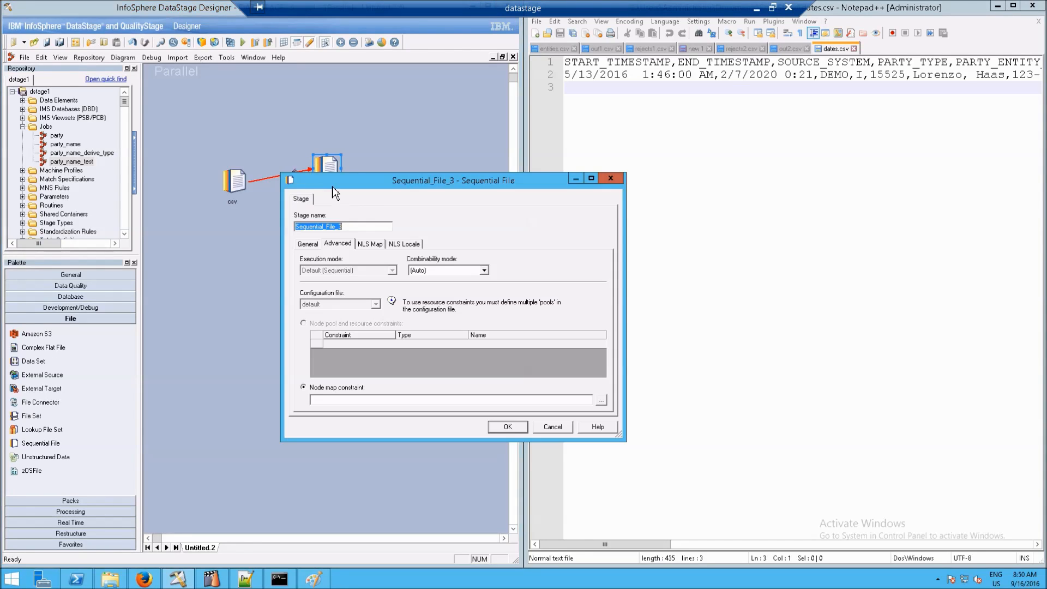
type("out")
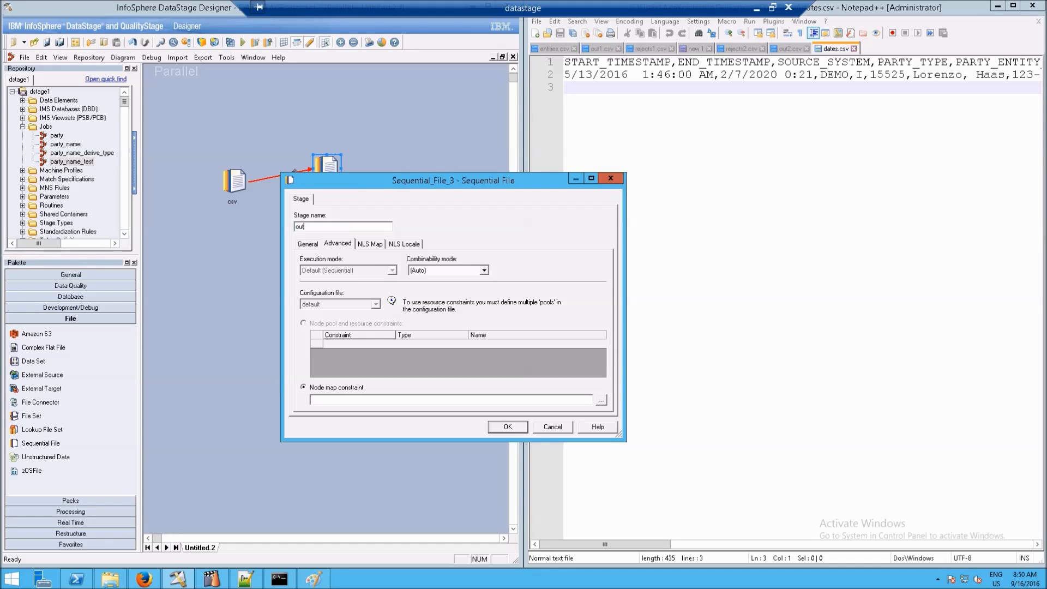
left_click(506, 426)
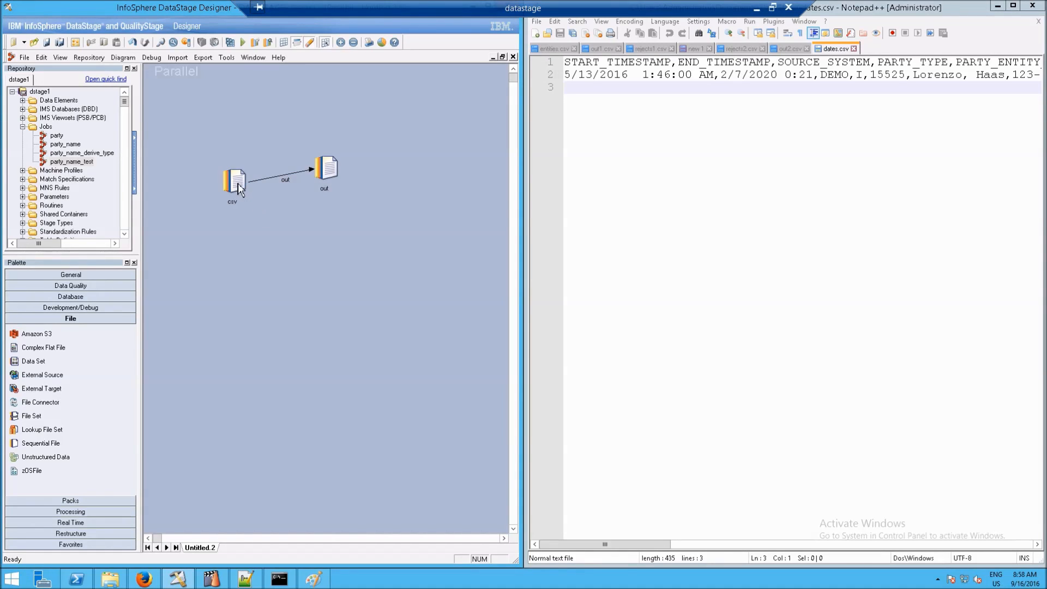
Set the csv stage's File property to dates.csv, then review its Format and Columns tabs.
double_click(234, 182)
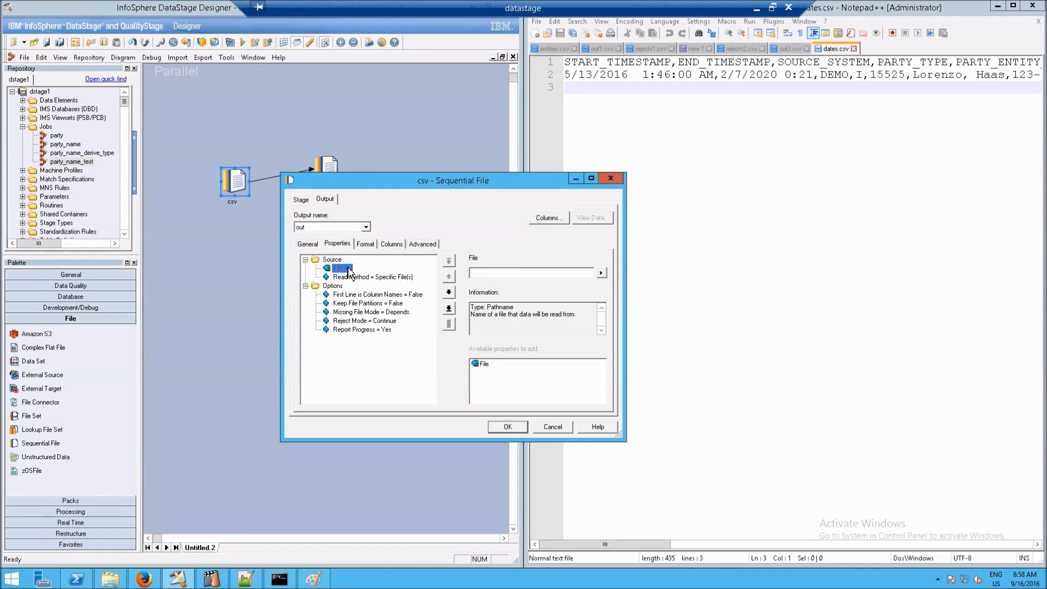
left_click(600, 273)
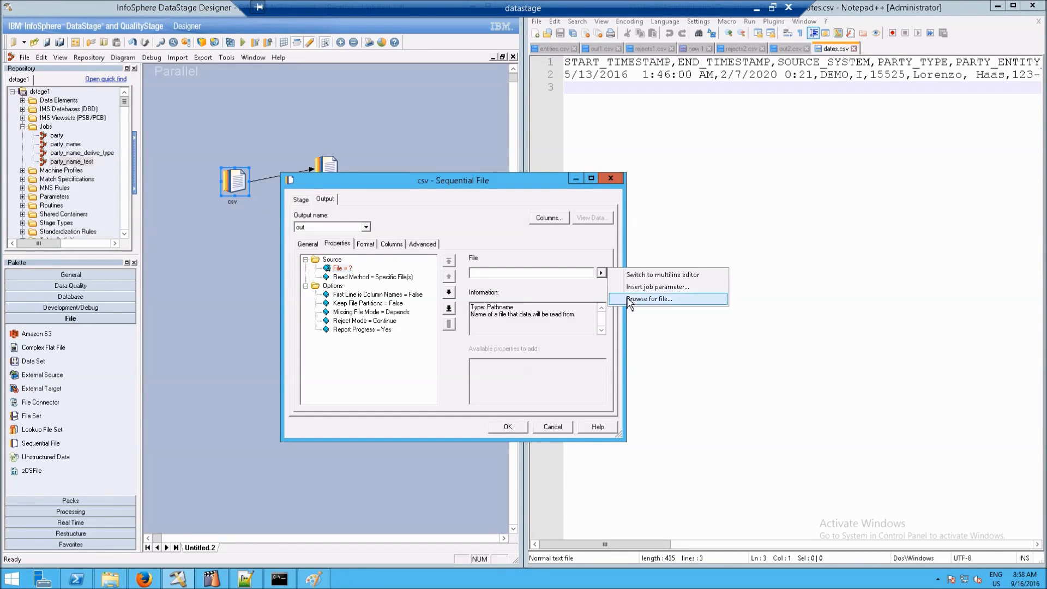
left_click(648, 298)
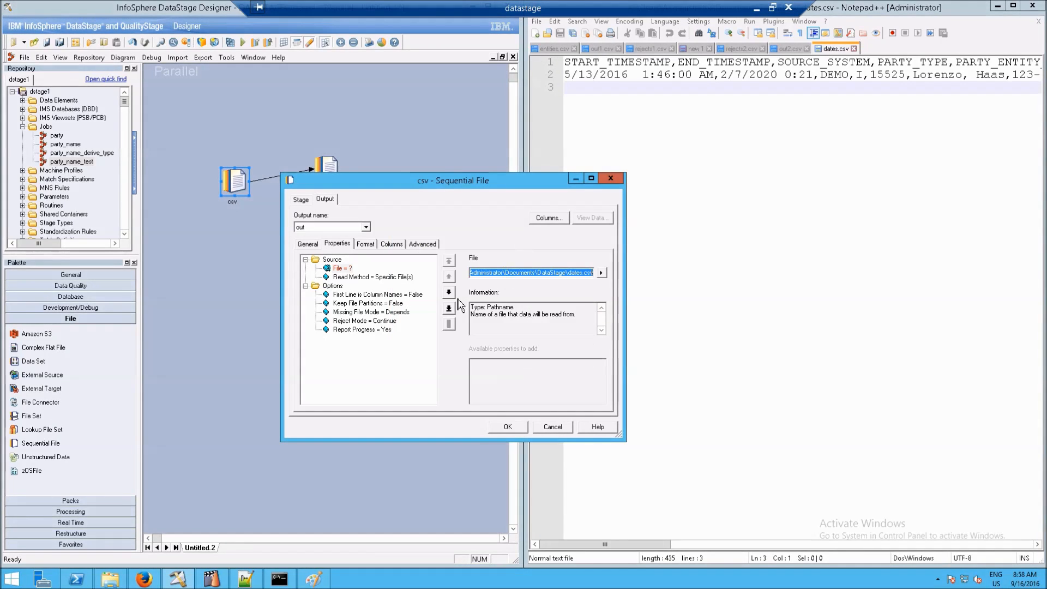
left_click(376, 295)
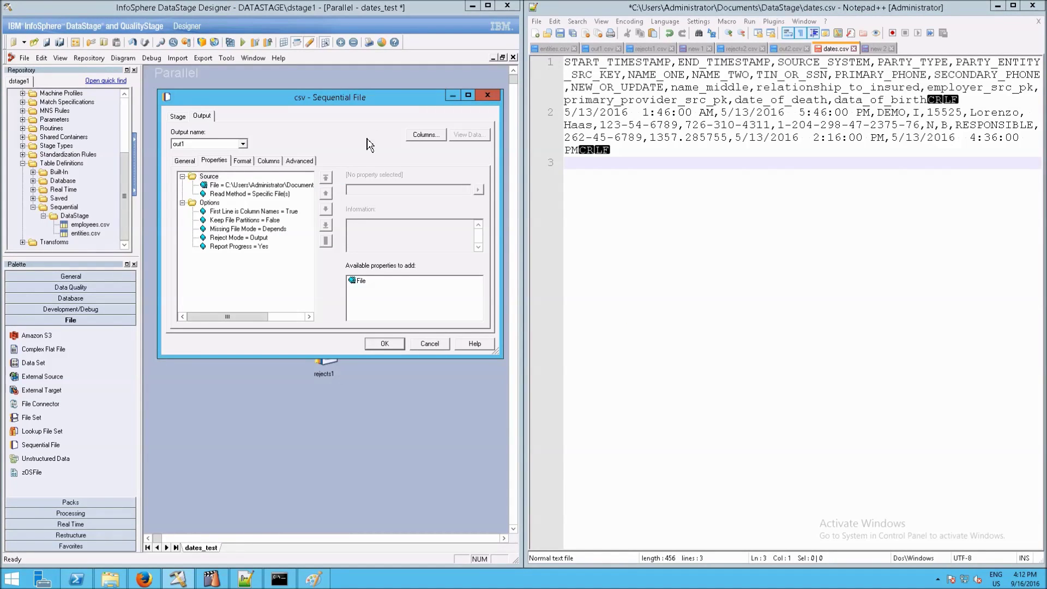
left_click(242, 161)
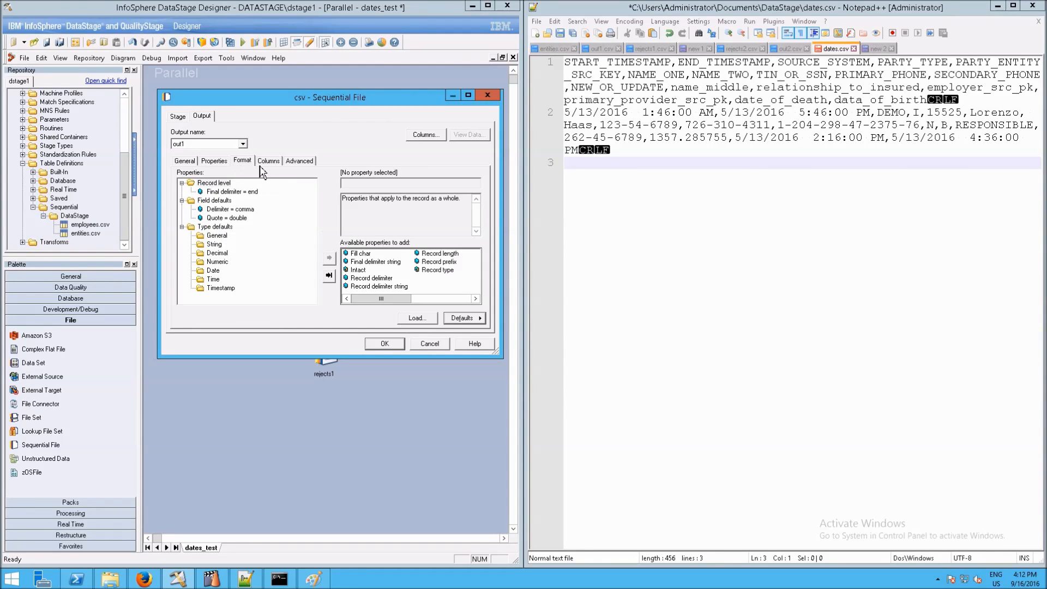
left_click(268, 160)
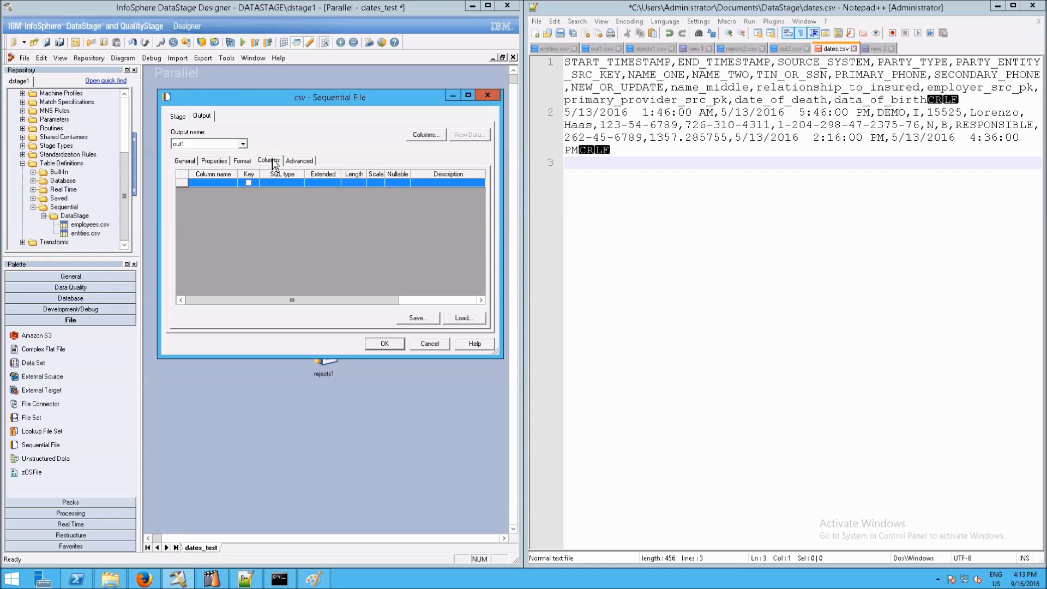
mouse_move(453, 332)
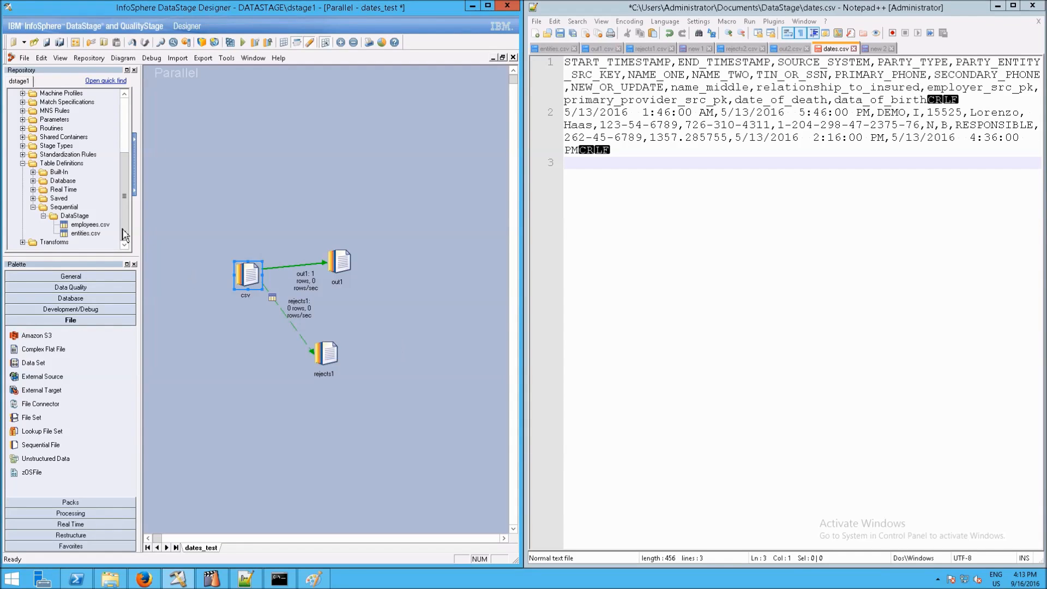
Import dates.csv from the DataStage folder as a comma-separated sequential table definition.
right_click(61, 163)
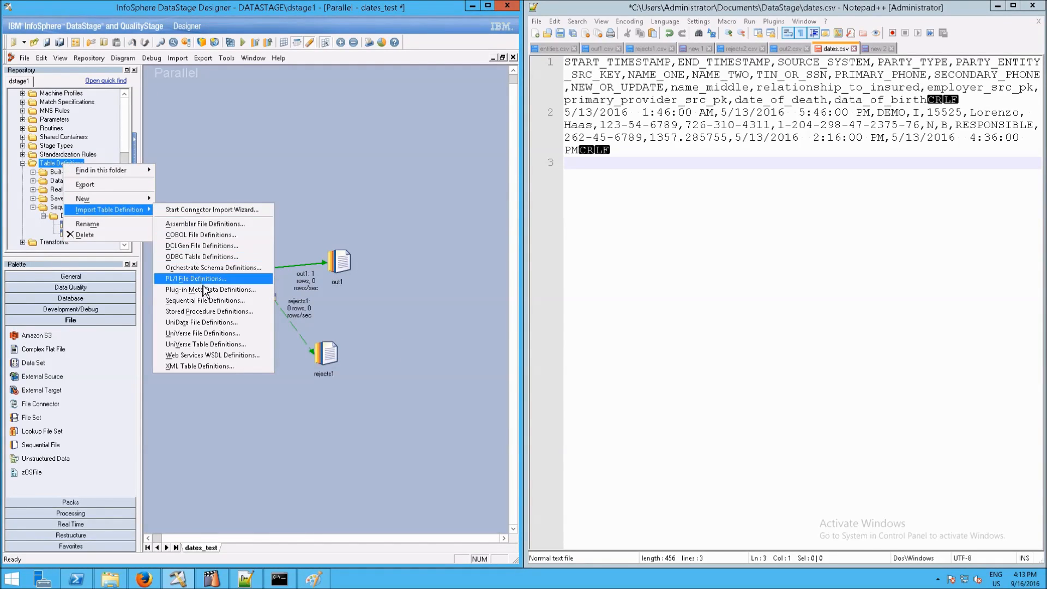
left_click(205, 300)
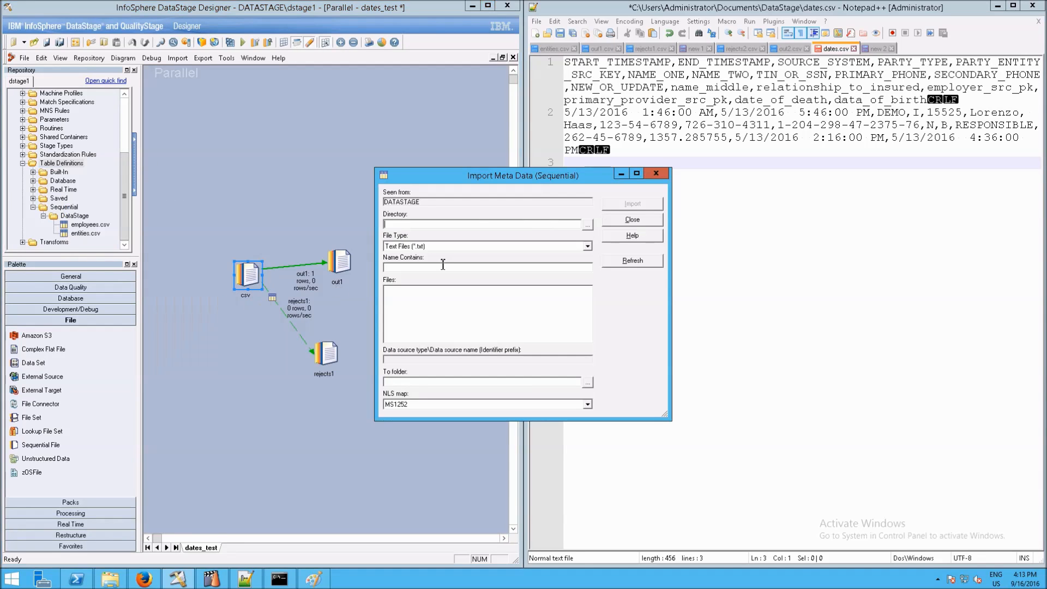
left_click(586, 224)
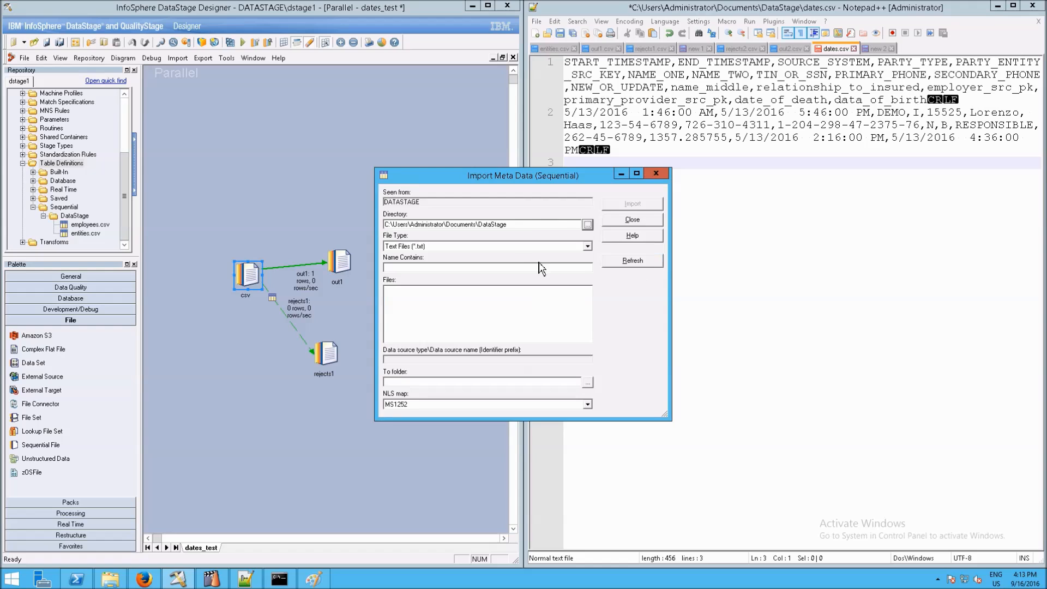
left_click(586, 246)
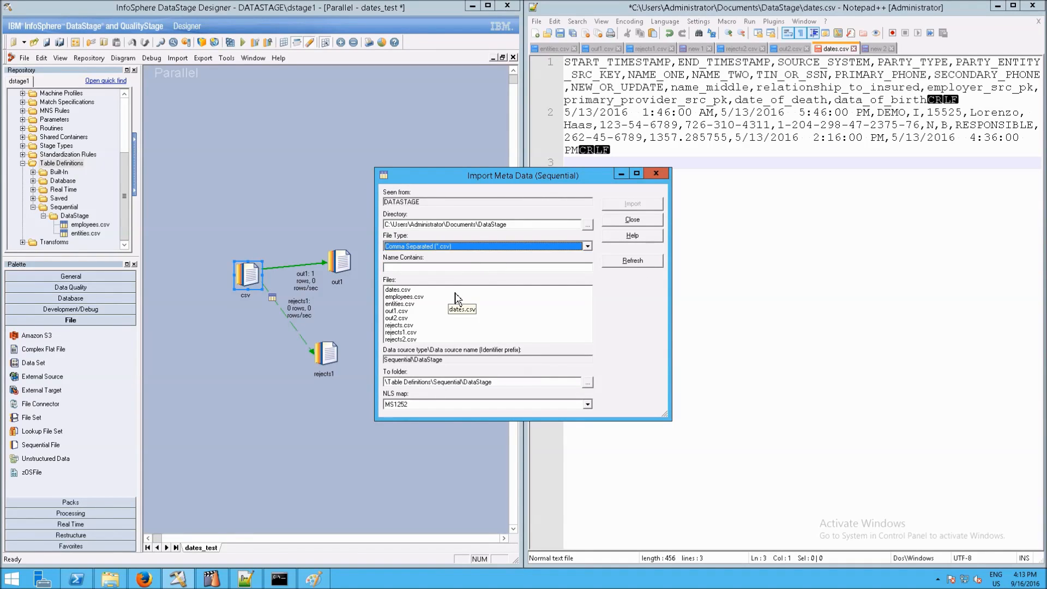
left_click(398, 289)
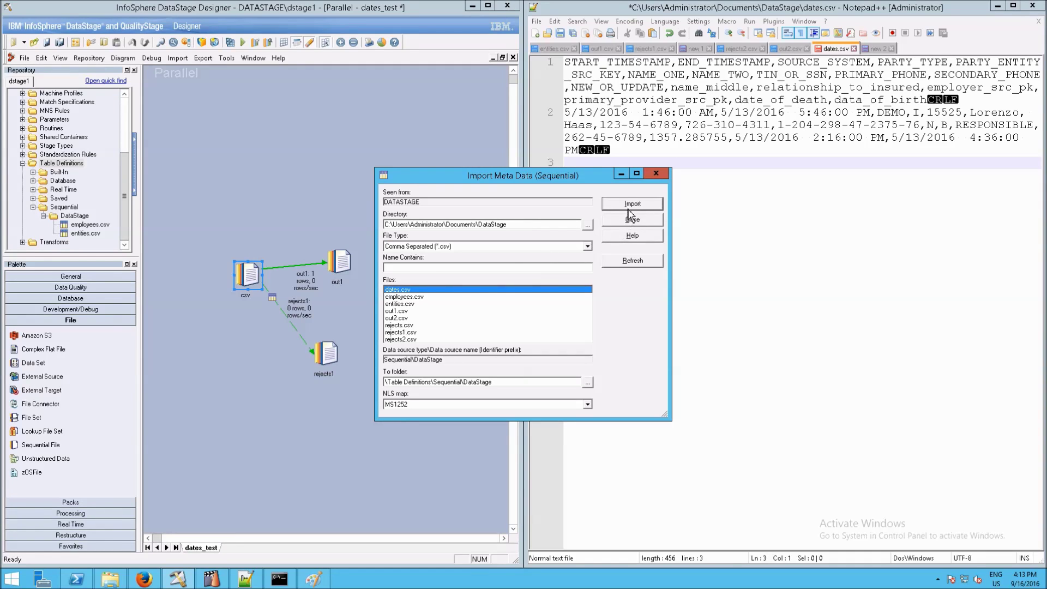
left_click(630, 203)
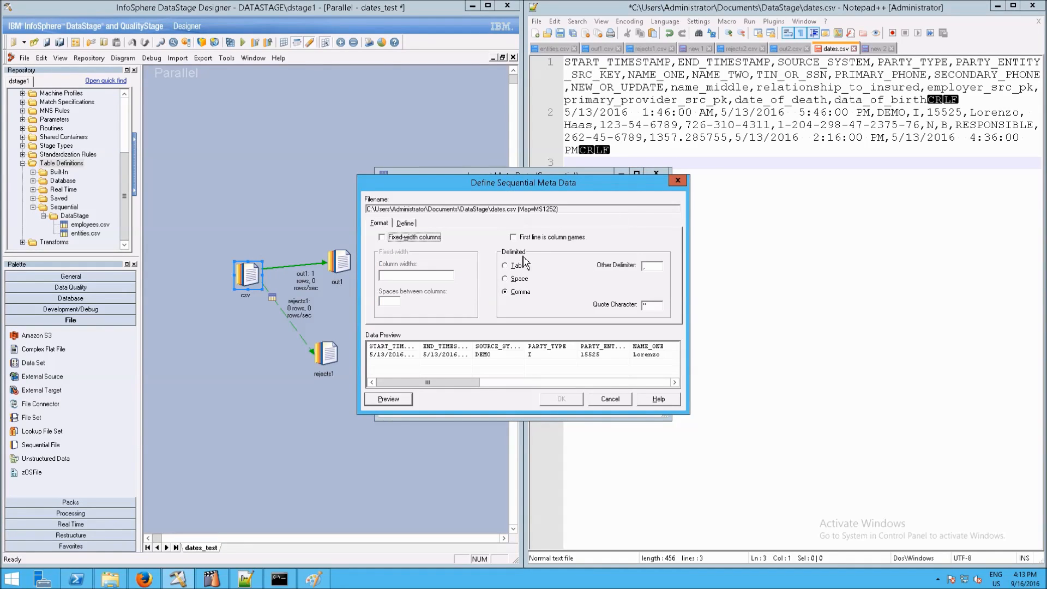
Mark dates.csv's first line as column names and review the detected column types.
left_click(514, 237)
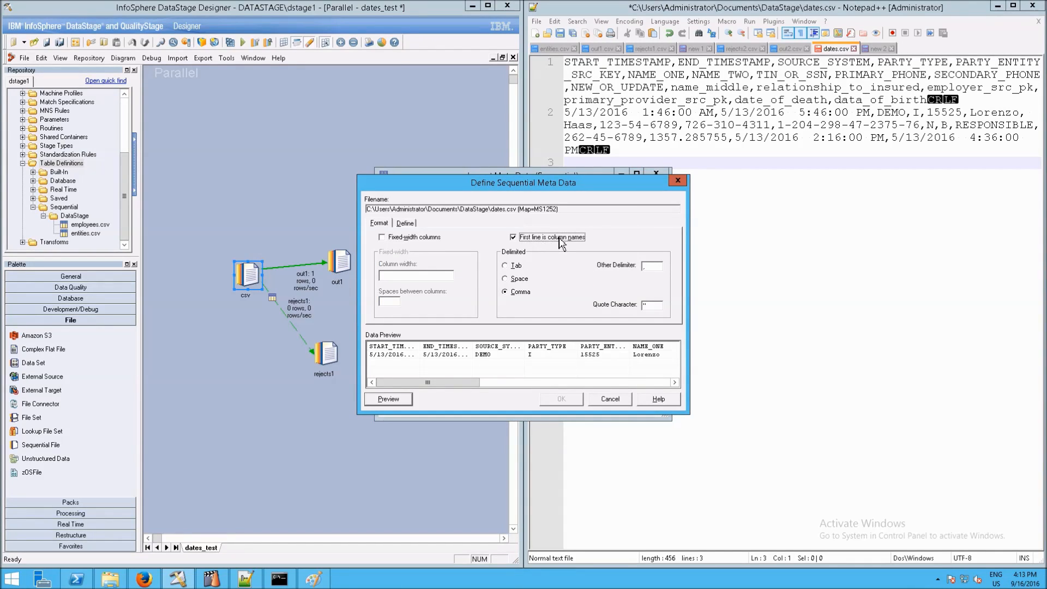
mouse_move(451, 242)
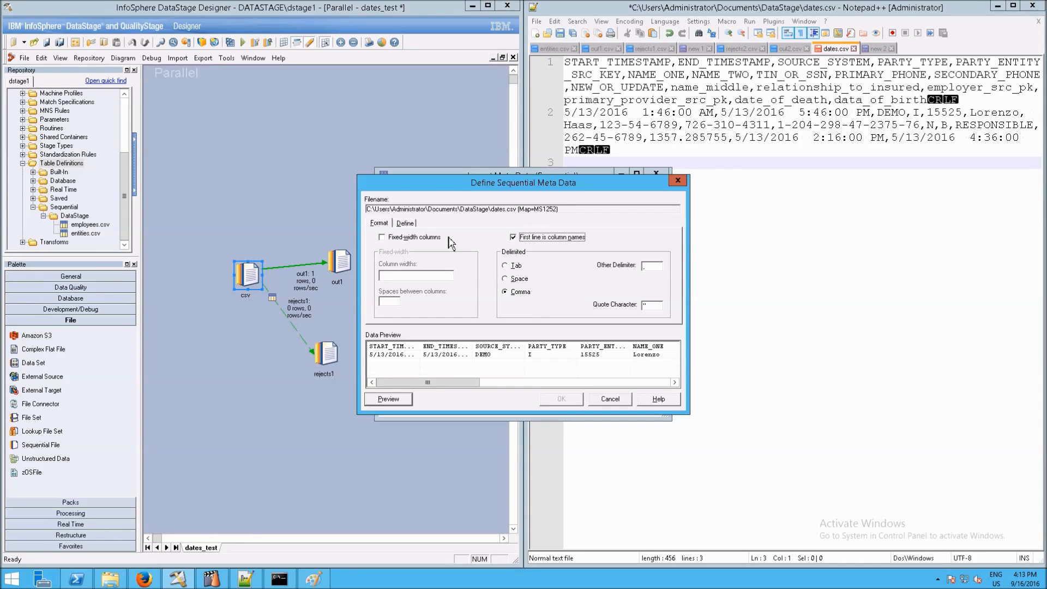
left_click(404, 223)
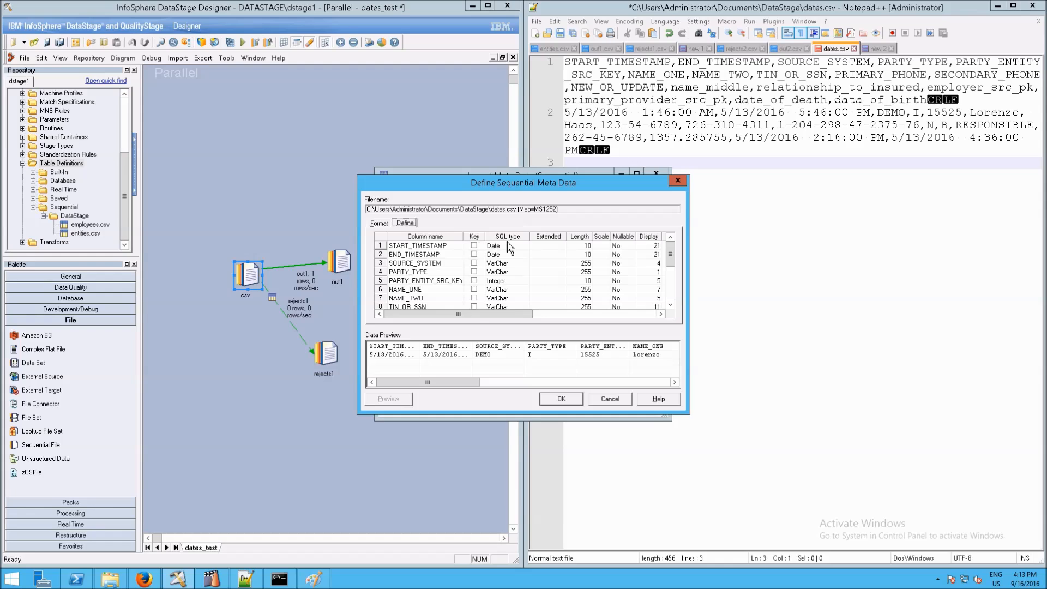
left_click(417, 245)
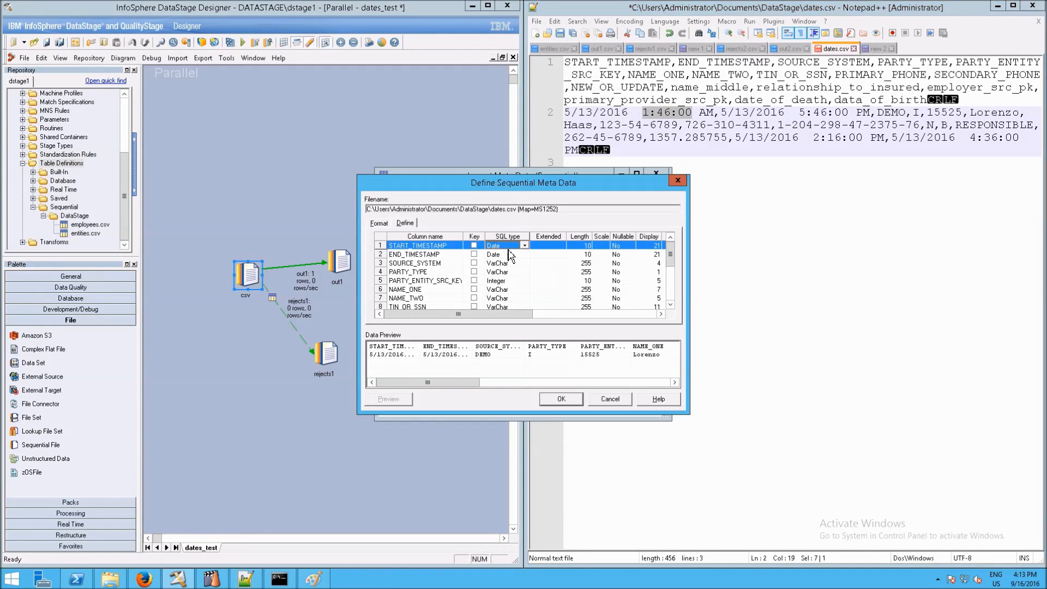
Change START_TIMESTAMP and END_TIMESTAMP from Date to Timestamp with length 22.
left_click(525, 245)
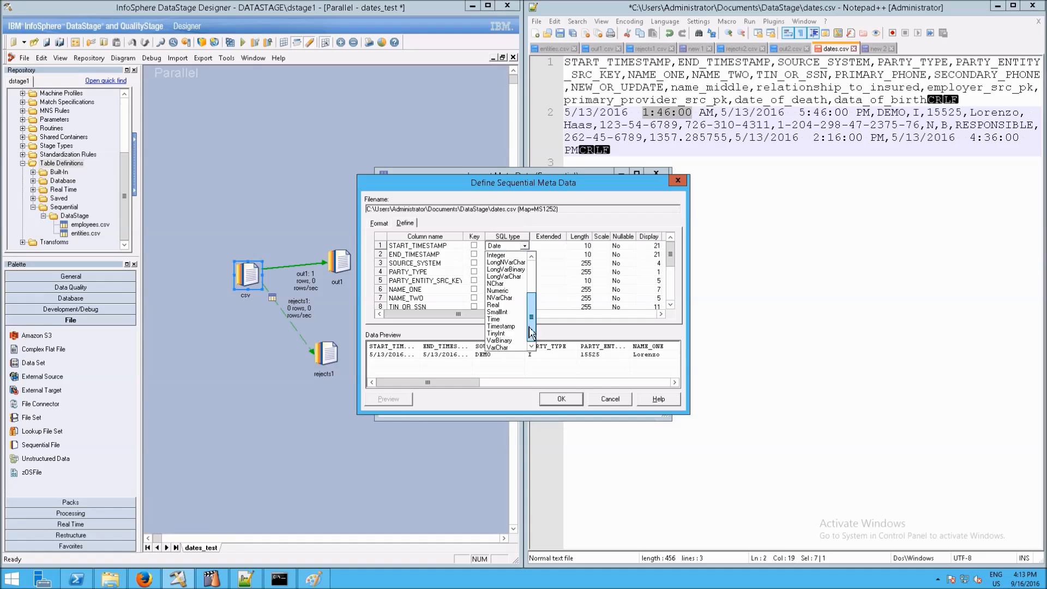
left_click(502, 327)
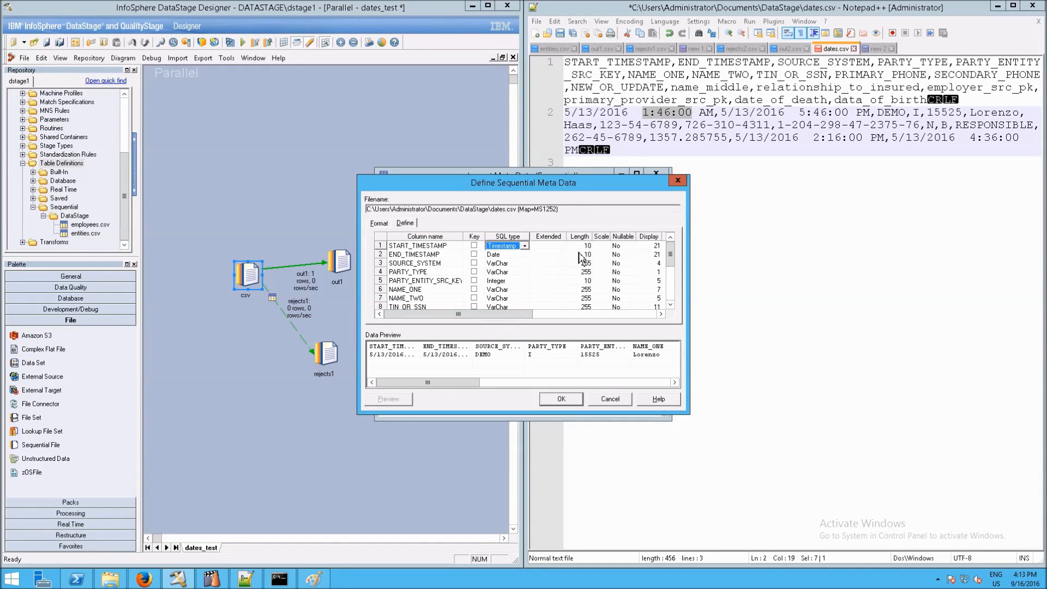
left_click(418, 245)
type("22")
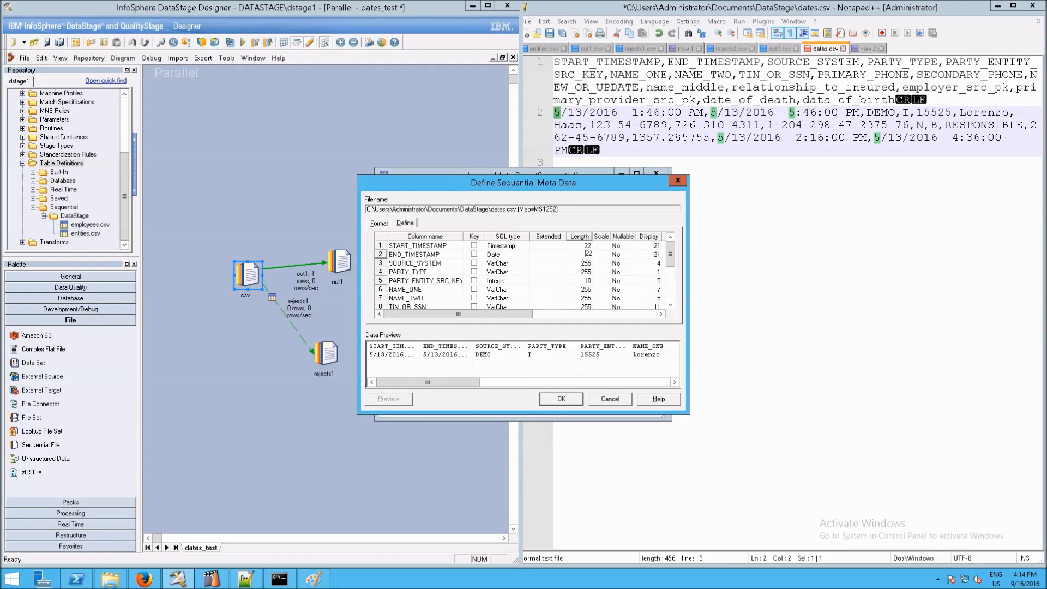
left_click(524, 255)
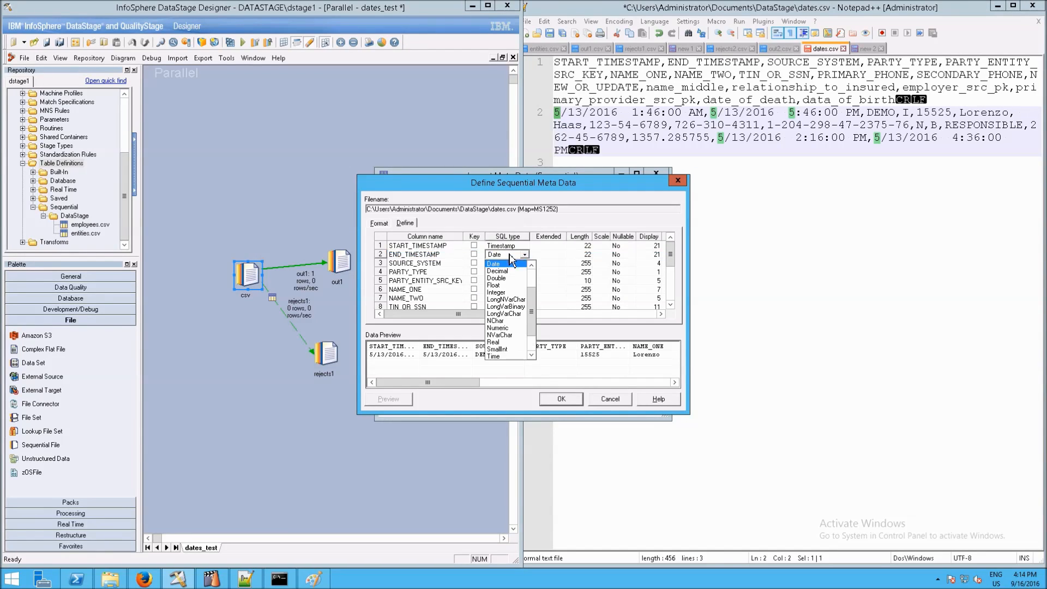
left_click(498, 253)
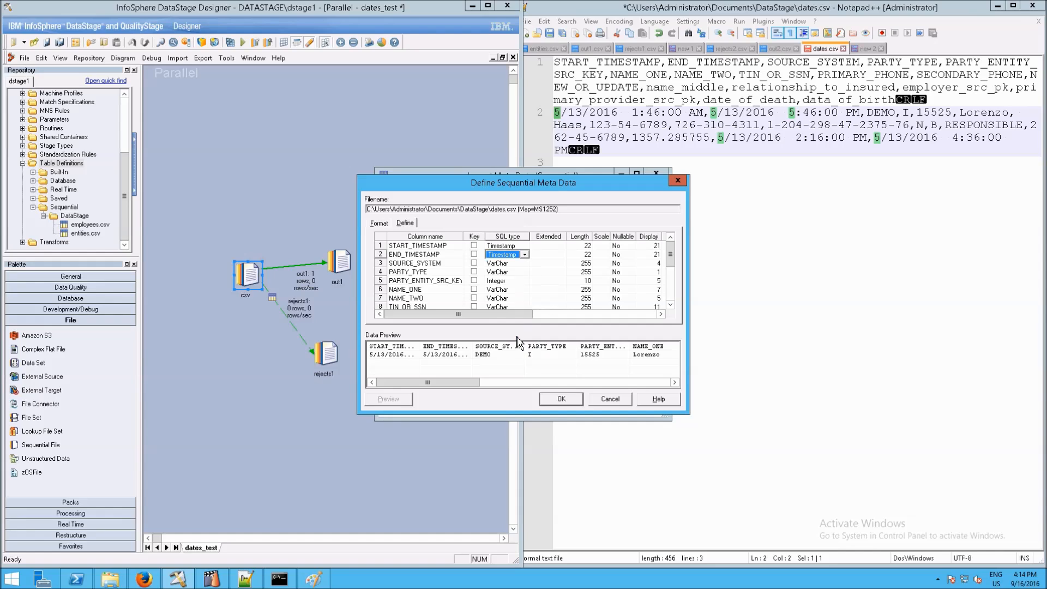
scroll("down", 3)
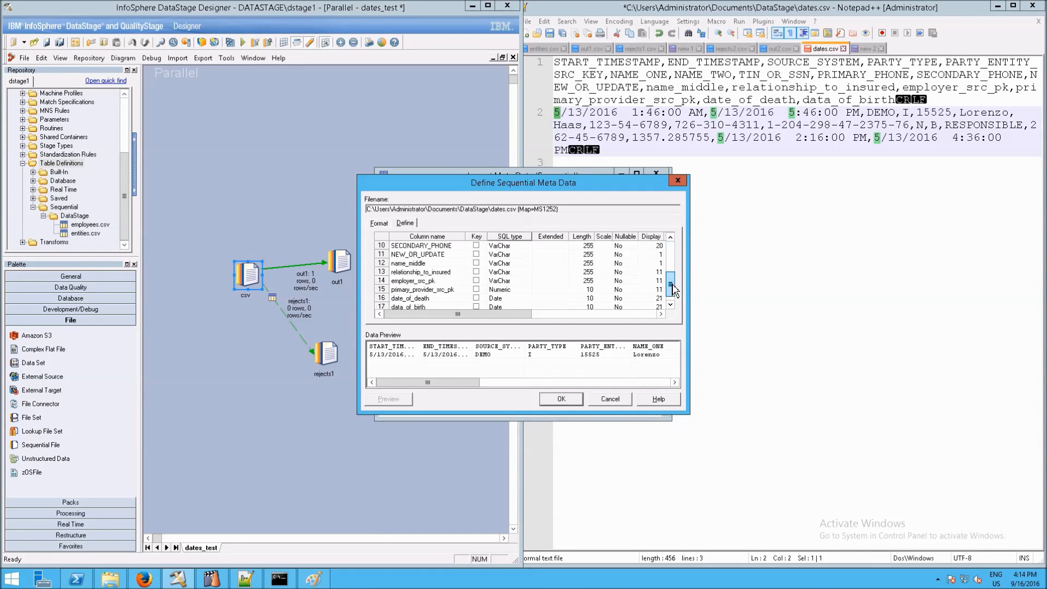
Change date_of_death and date_of_birth from Date to Timestamp with length 22.
left_click(527, 281)
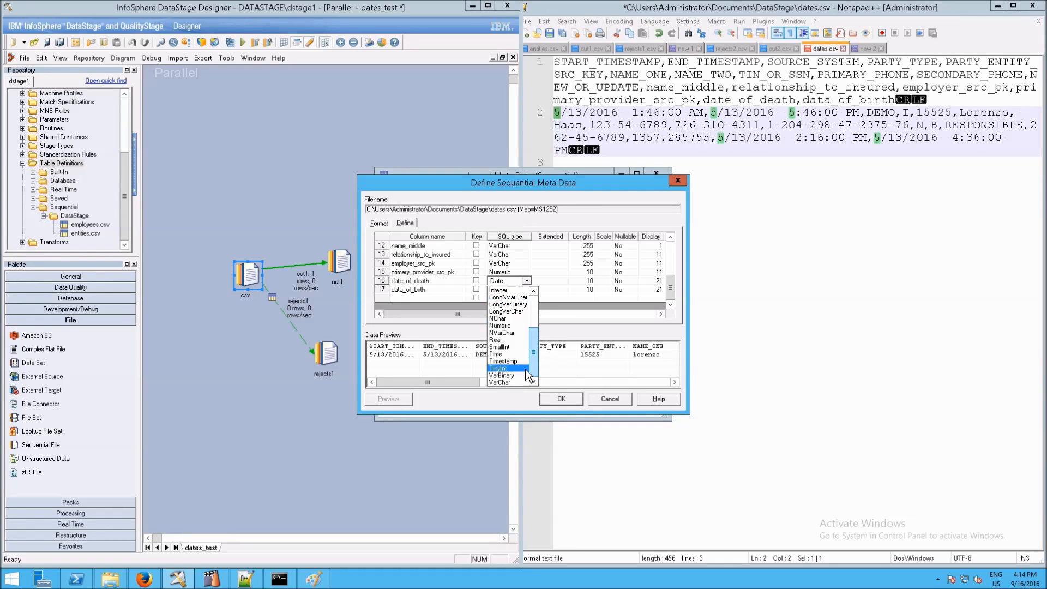
left_click(503, 361)
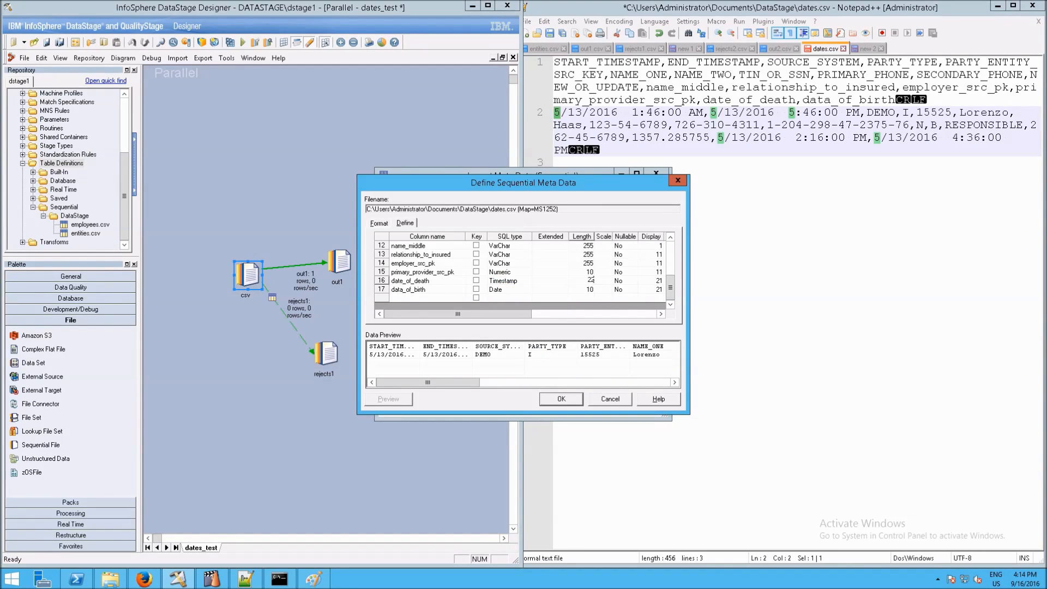
left_click(421, 289)
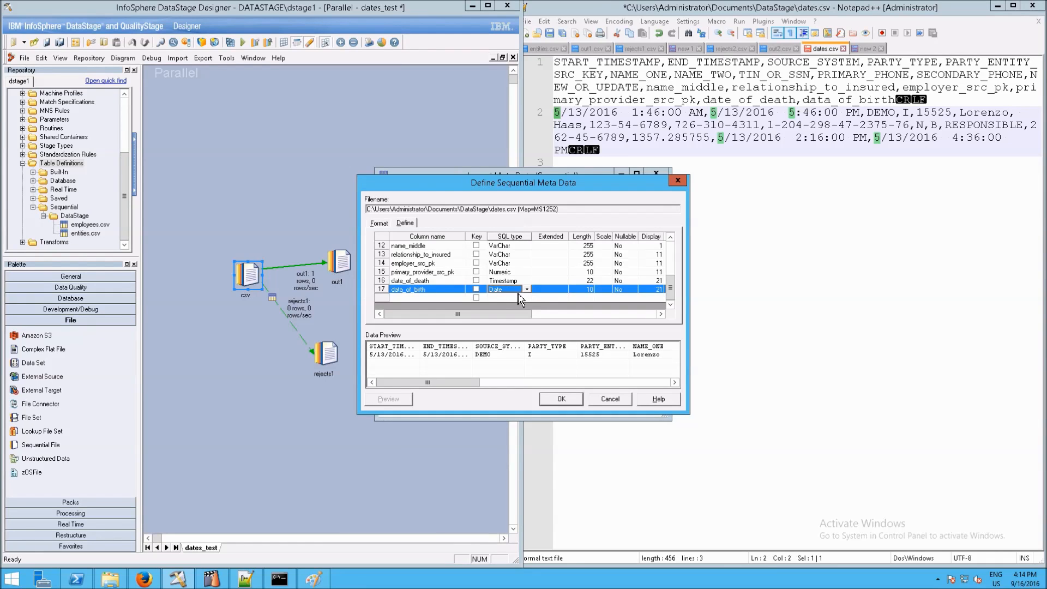
left_click(527, 289)
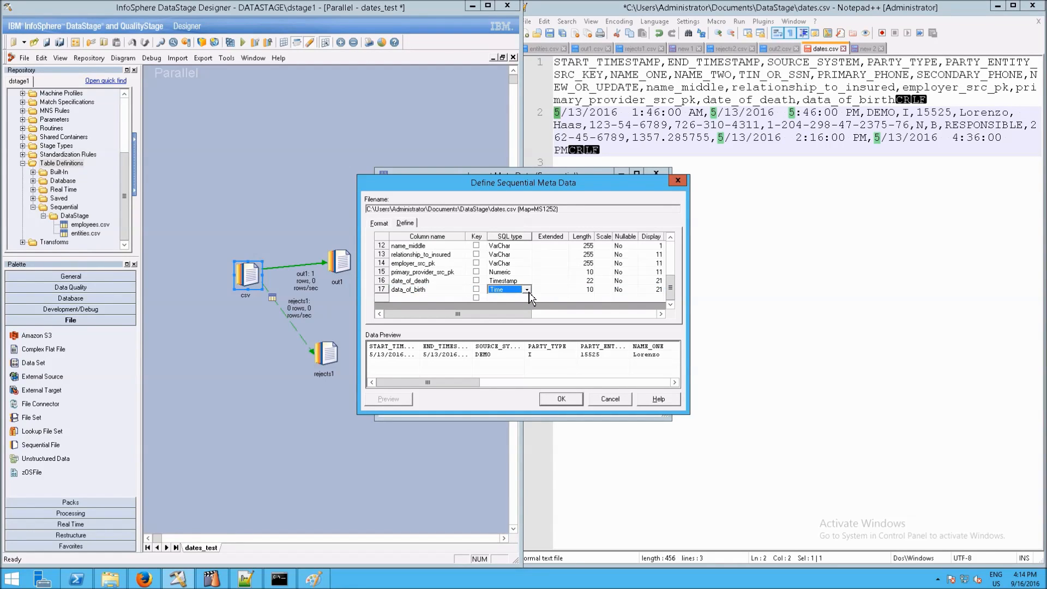
left_click(507, 289)
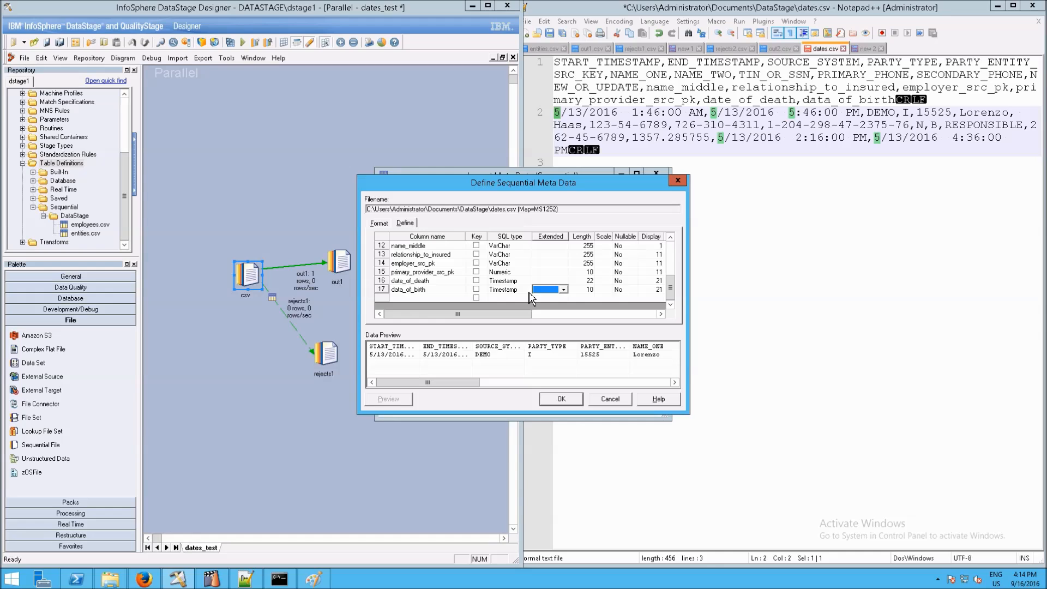
left_click(420, 289)
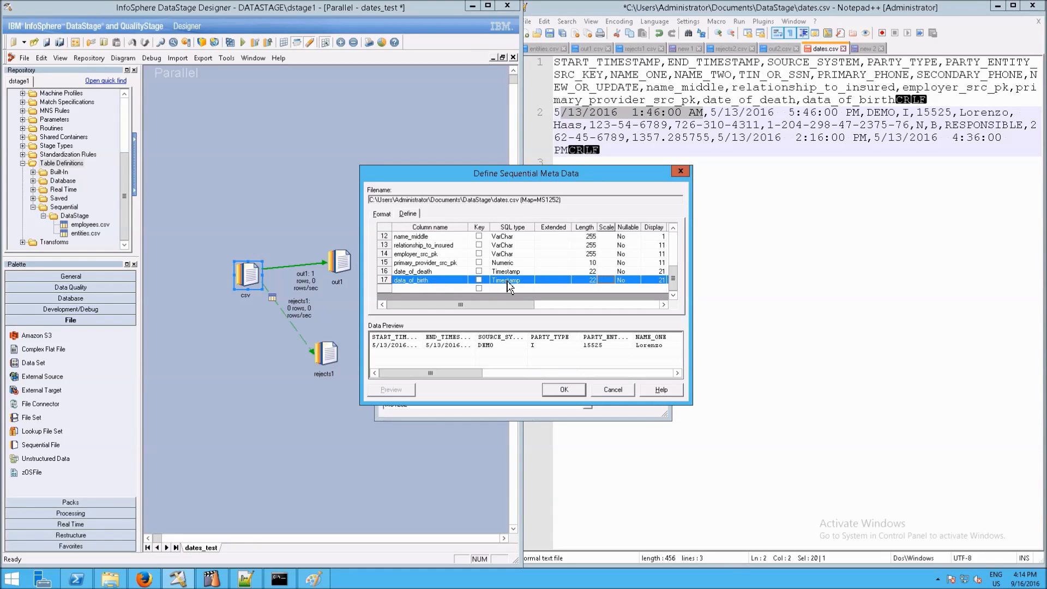
mouse_move(517, 294)
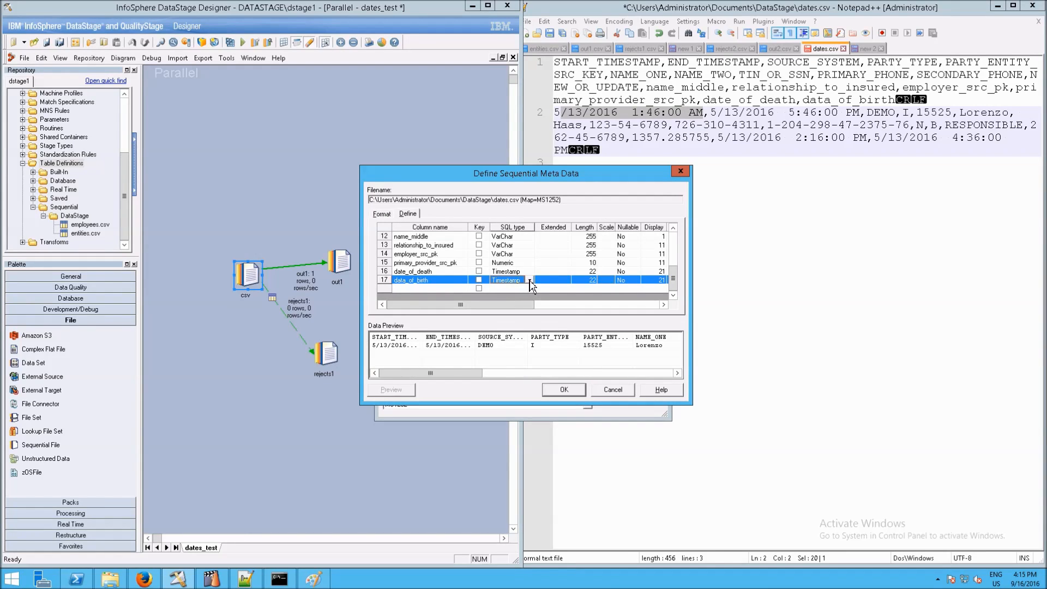
left_click(530, 280)
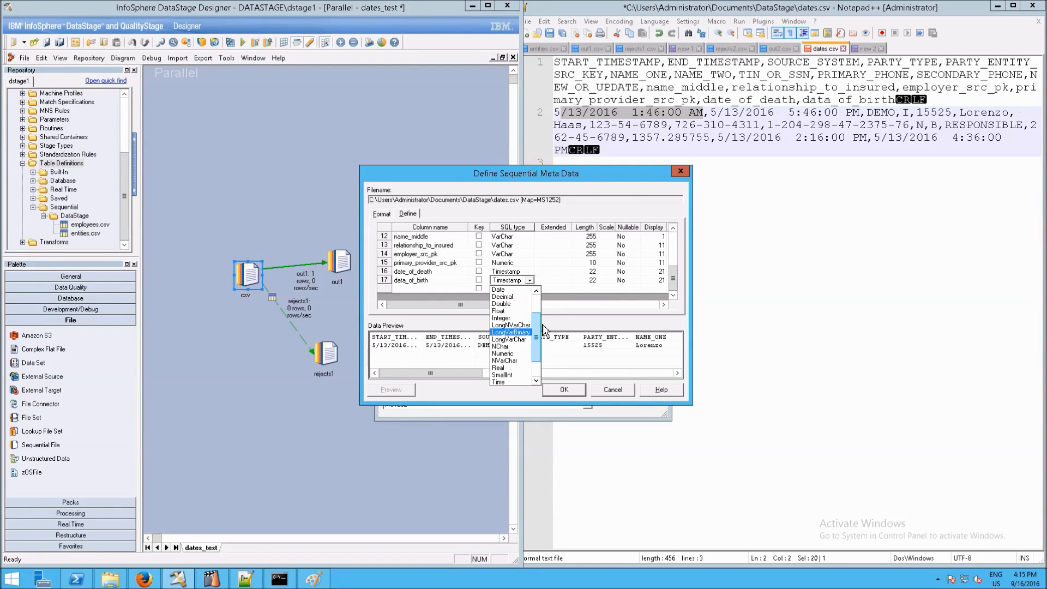
Review the column lengths and NAME_TWO's extended attribute, returning to START_TIMESTAMP.
scroll("up", 3)
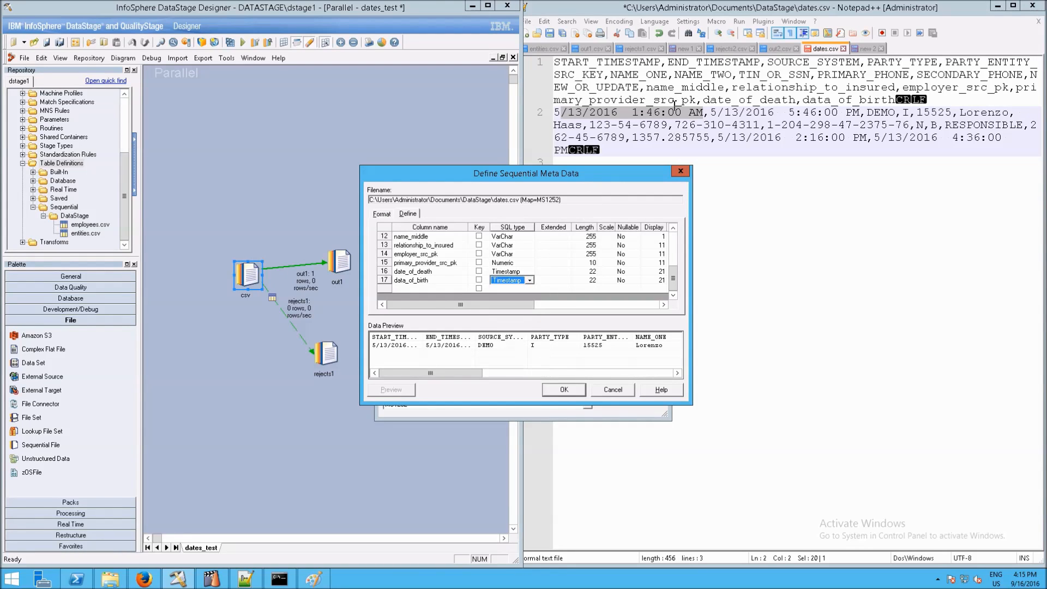
mouse_move(551, 290)
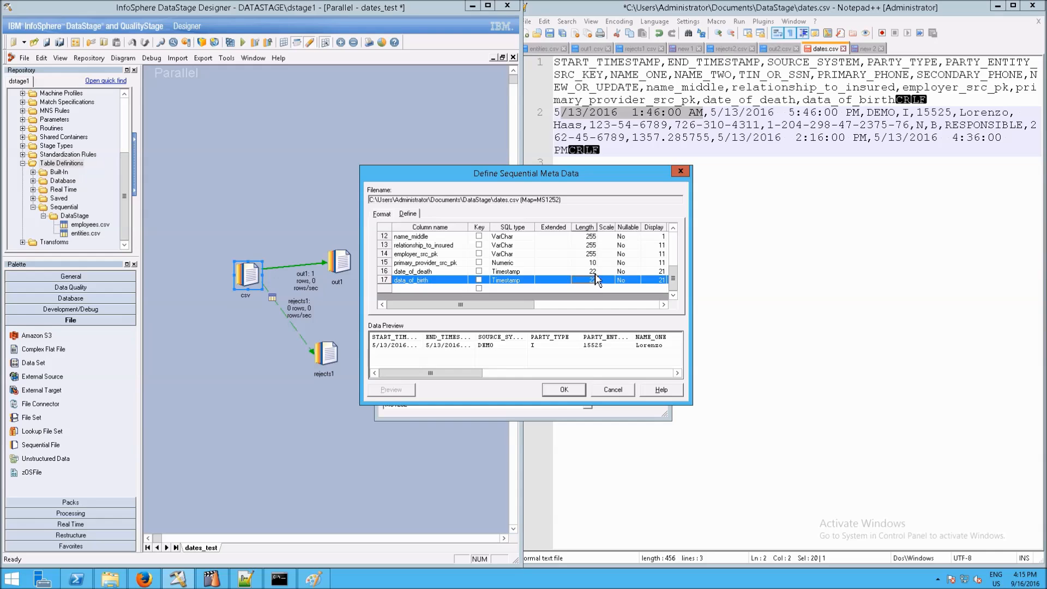
left_click(428, 271)
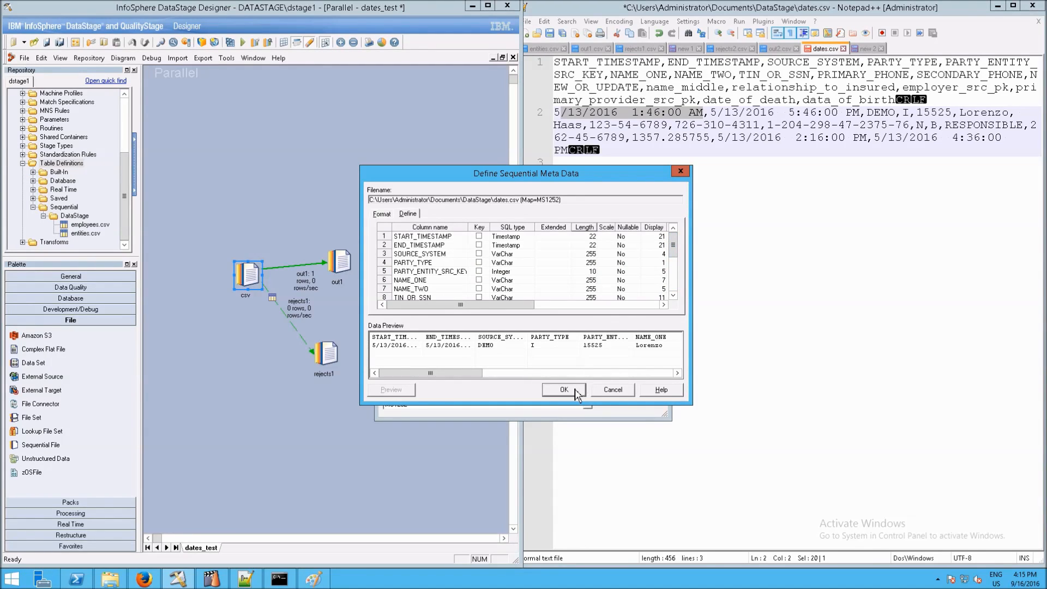
left_click(414, 263)
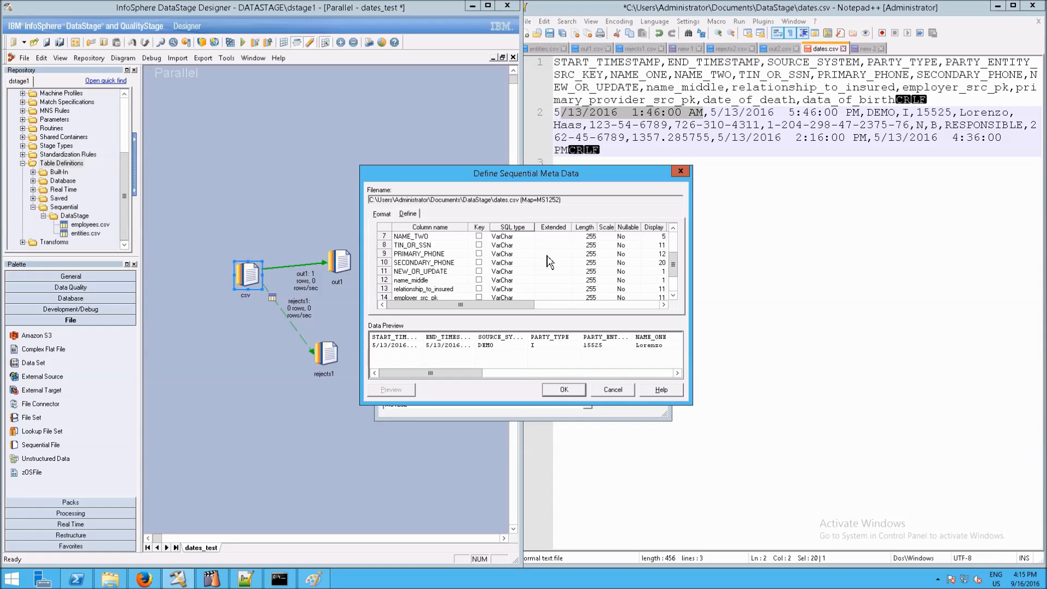
left_click(428, 235)
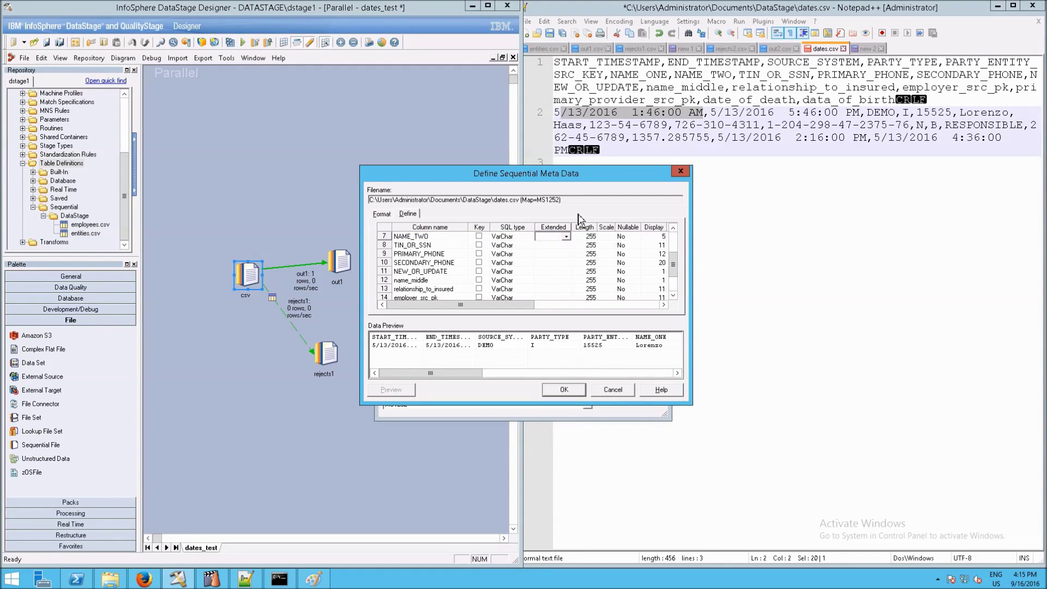
left_click(420, 244)
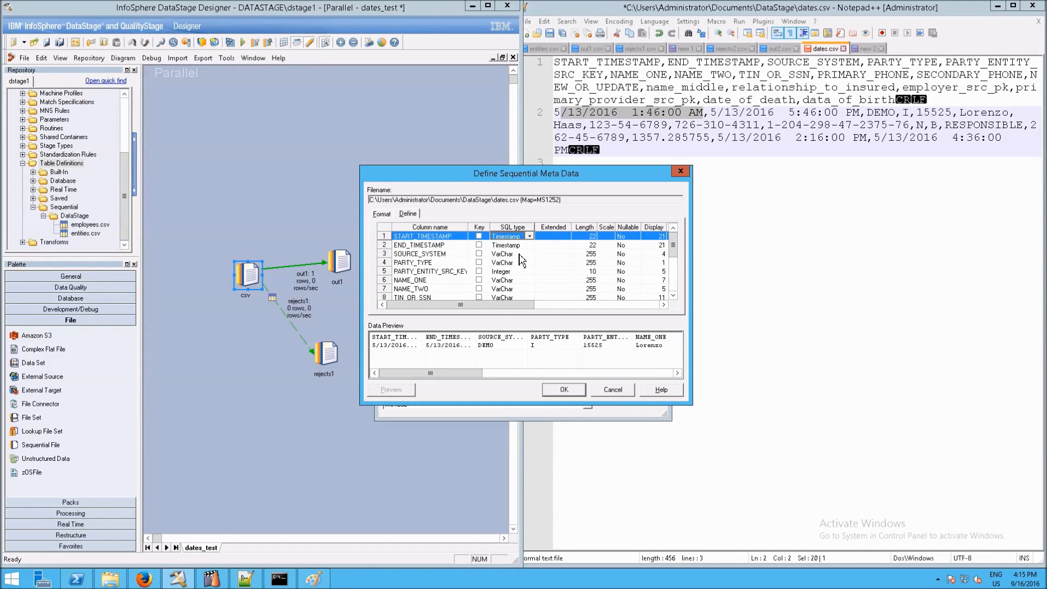
scroll("down", 3)
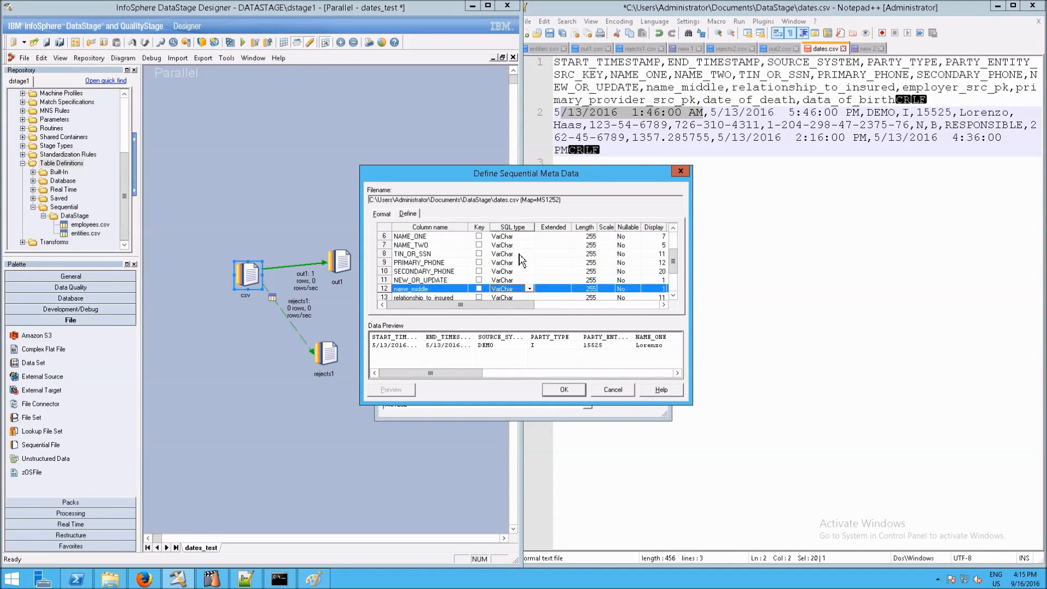
scroll("down", 3)
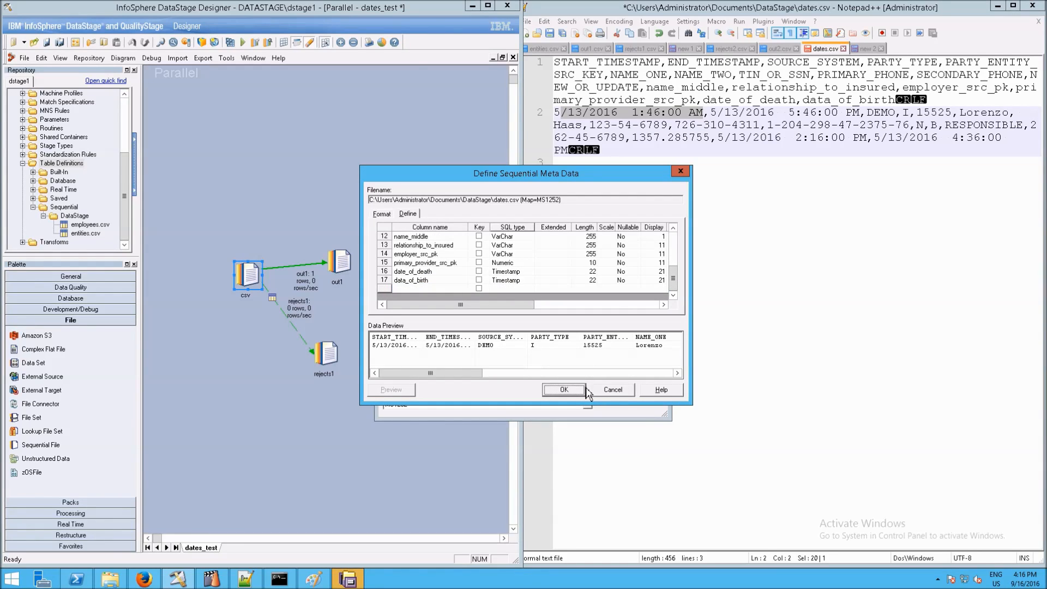
Save the dates.csv definition and load all its columns into the csv stage's output.
left_click(563, 390)
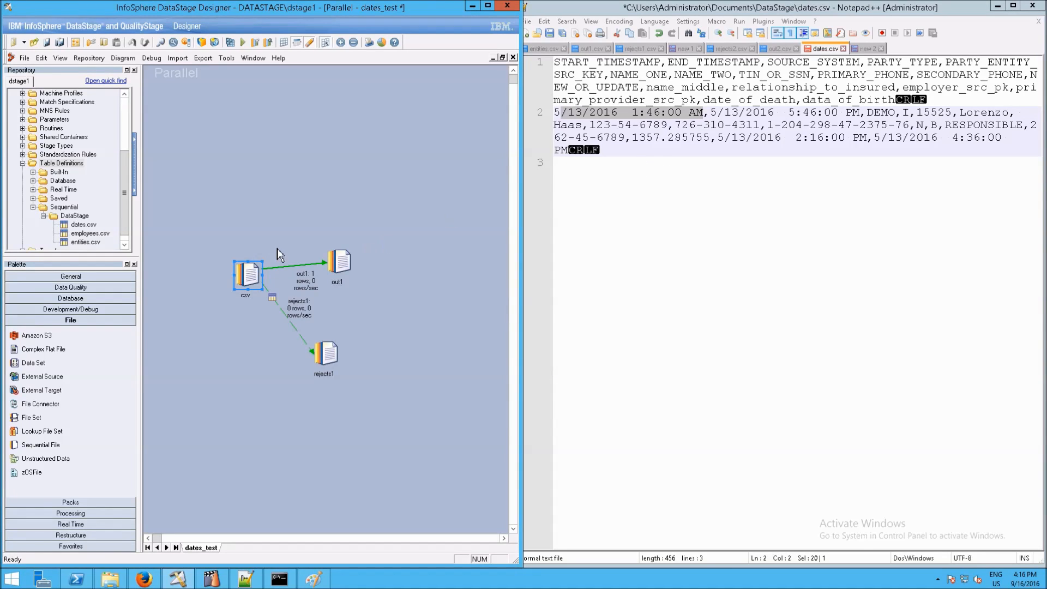
double_click(247, 274)
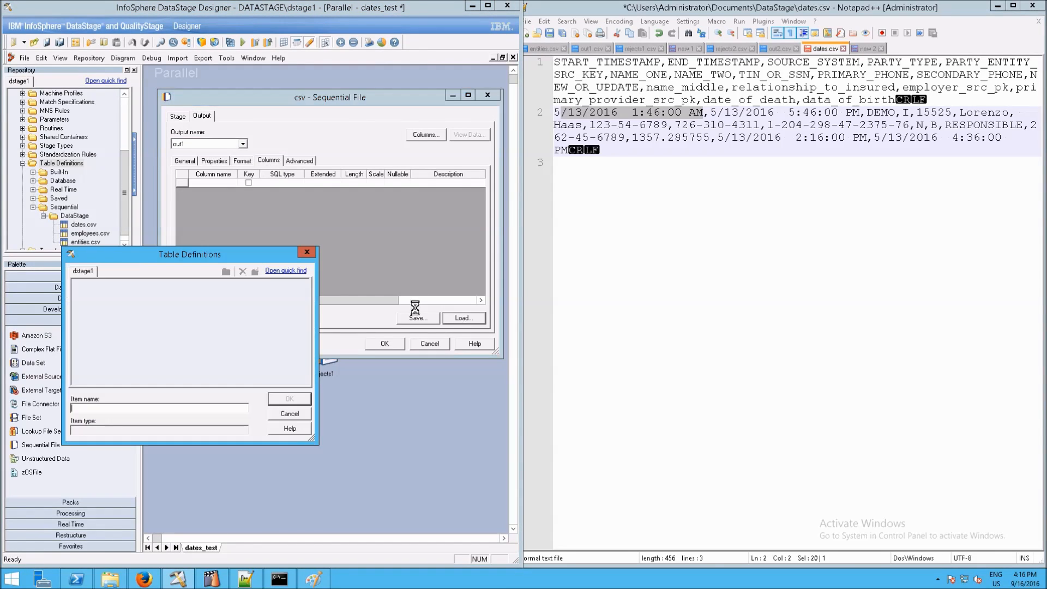
left_click(75, 283)
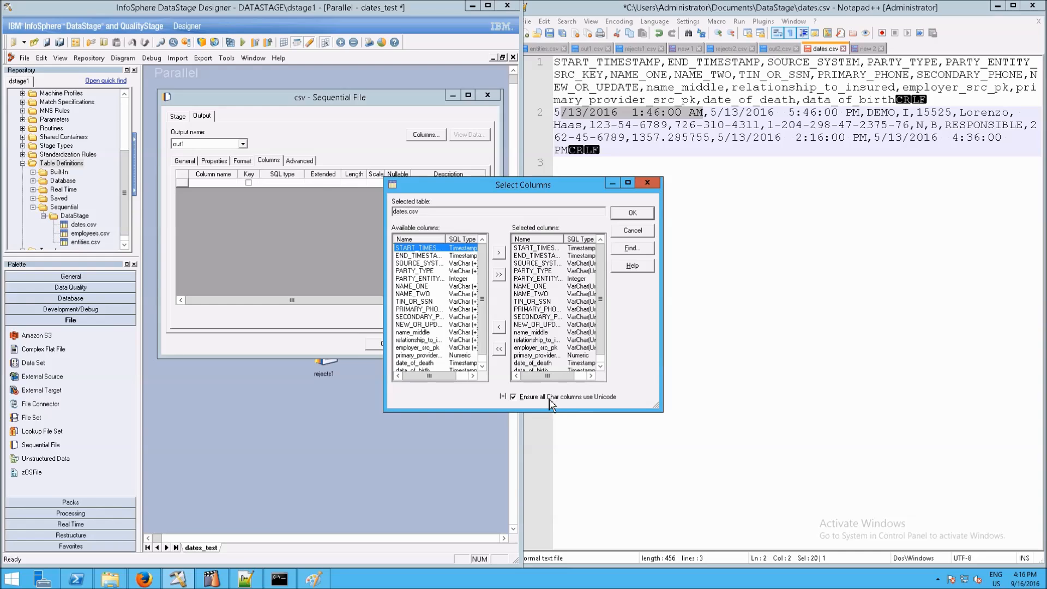
mouse_move(626, 229)
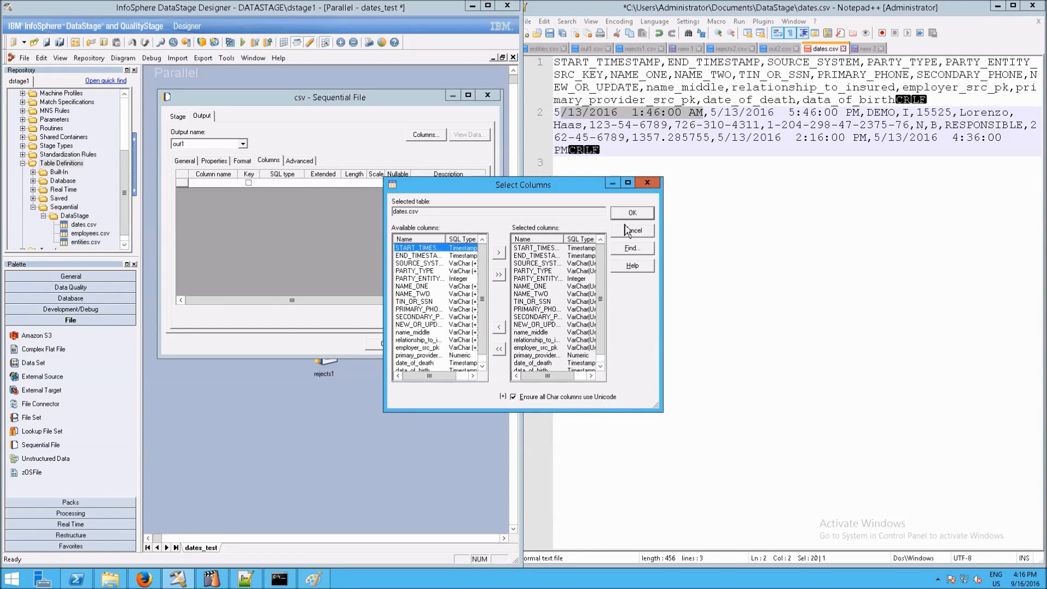
left_click(630, 212)
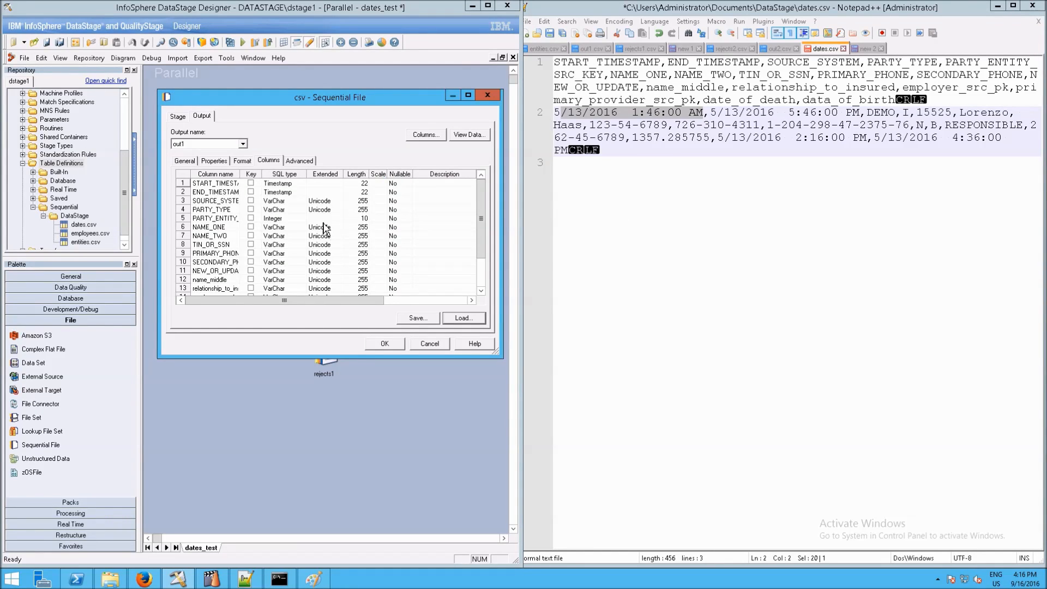
mouse_move(311, 234)
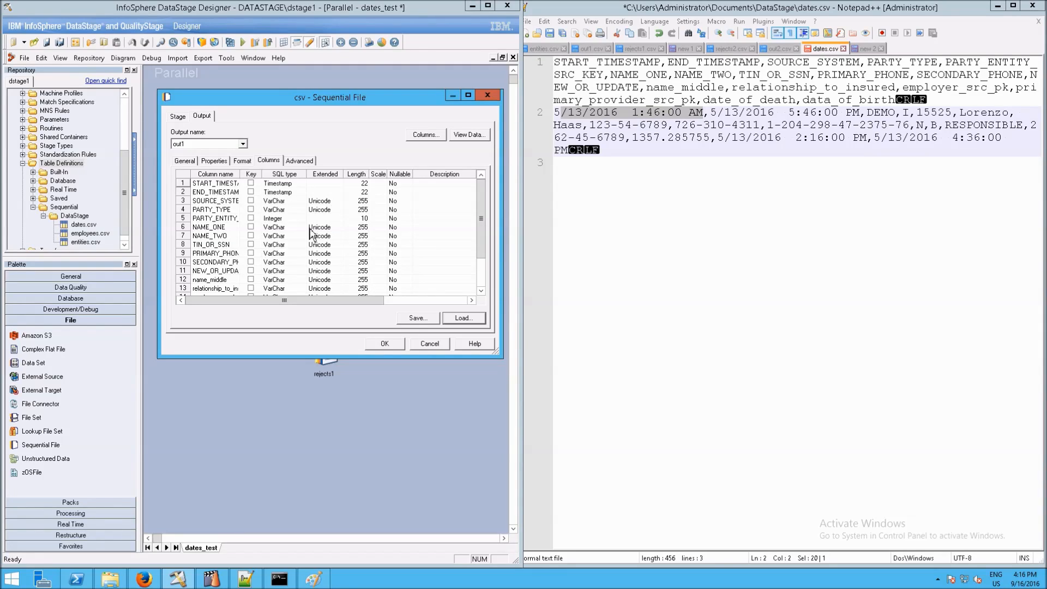
mouse_move(279, 185)
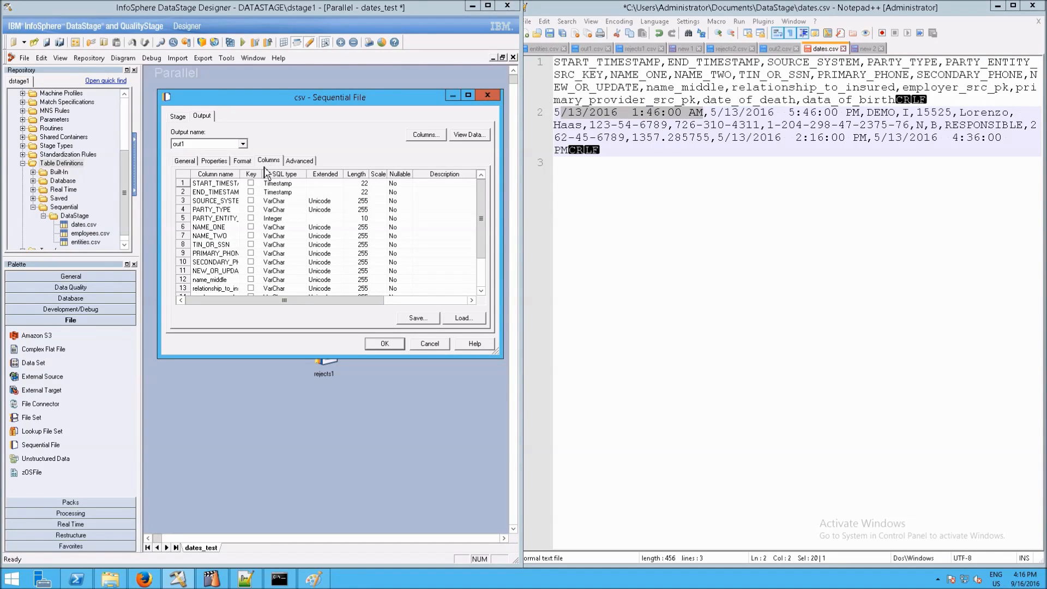
mouse_move(250, 169)
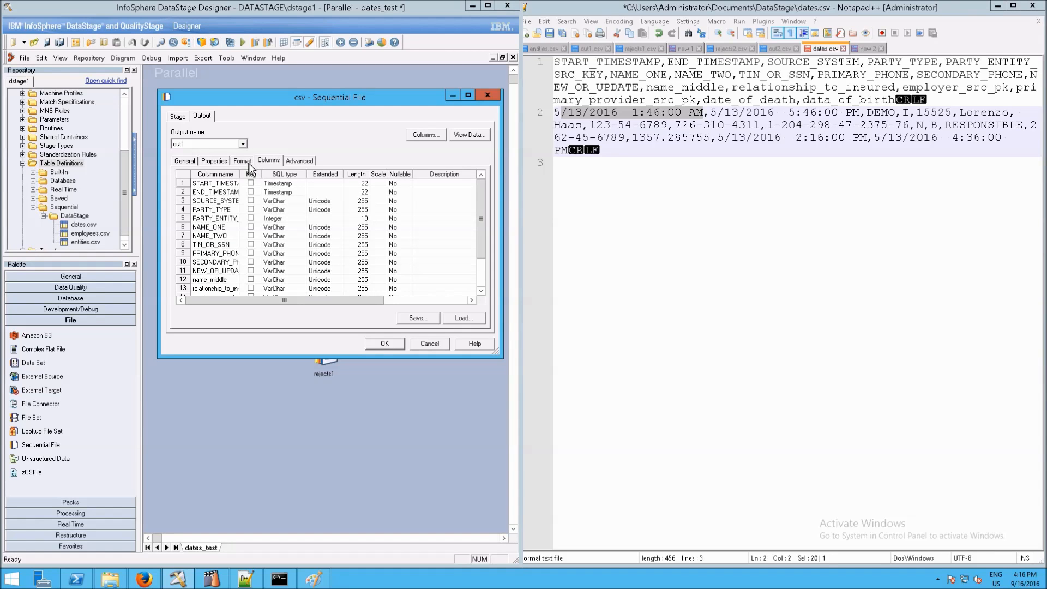
Edit the default Timestamp format string to %yyyy-%mm-%dd %h:%n:%s.
left_click(242, 160)
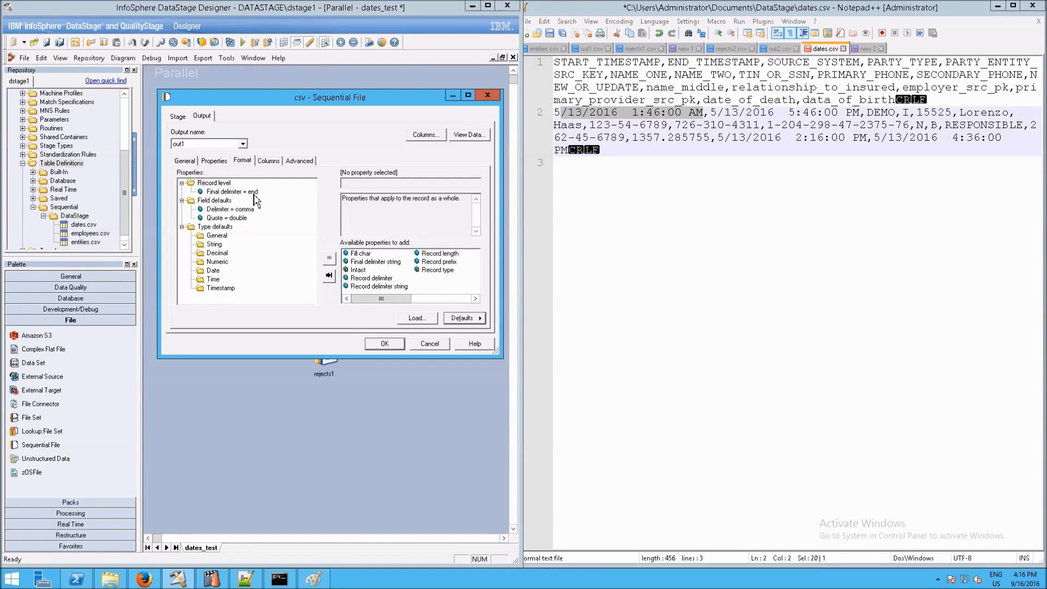
left_click(267, 160)
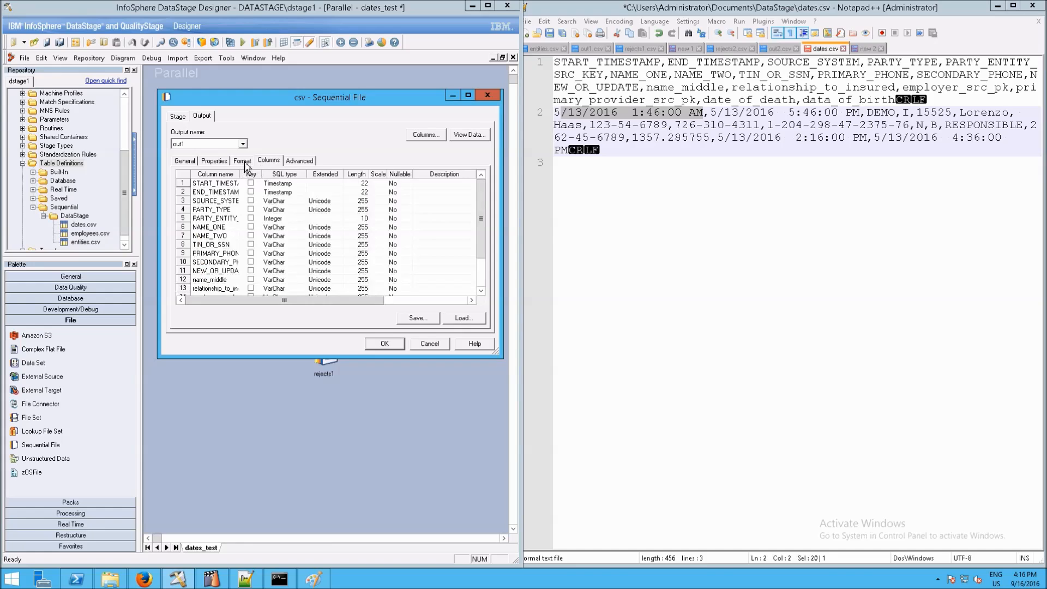
left_click(241, 160)
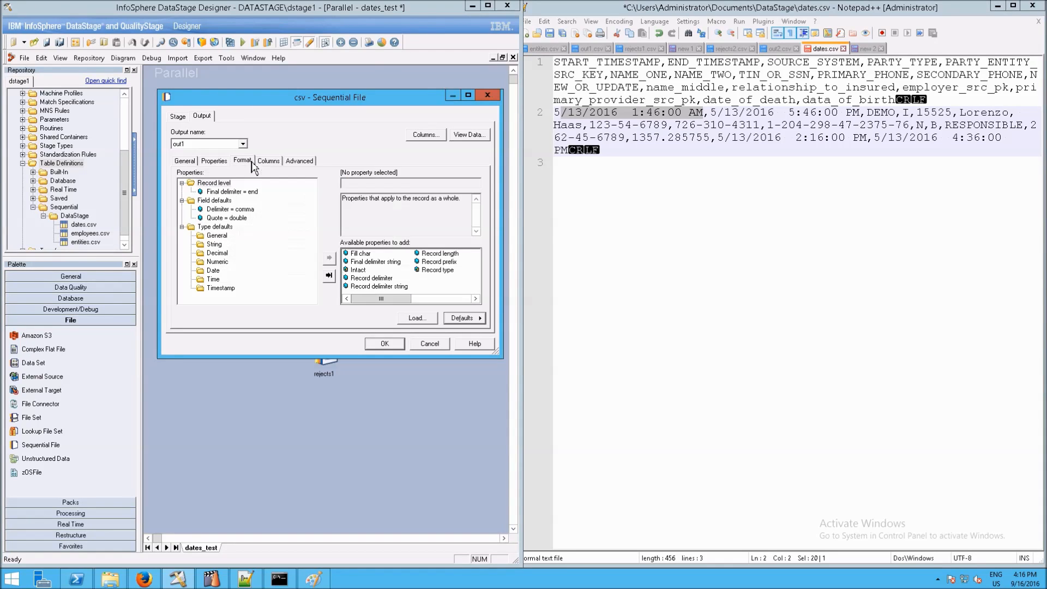
left_click(221, 288)
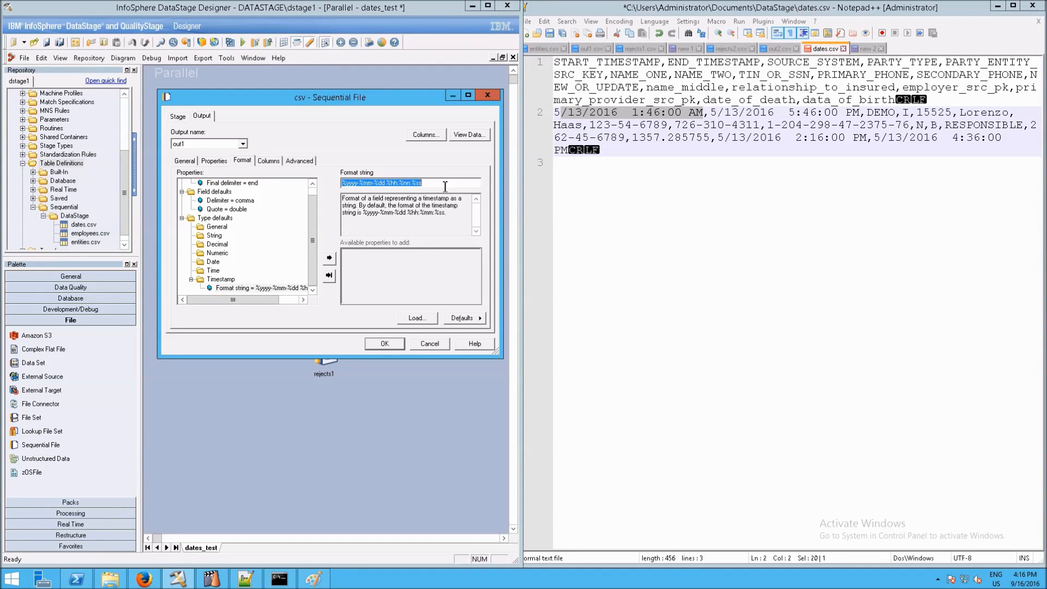
mouse_move(465, 199)
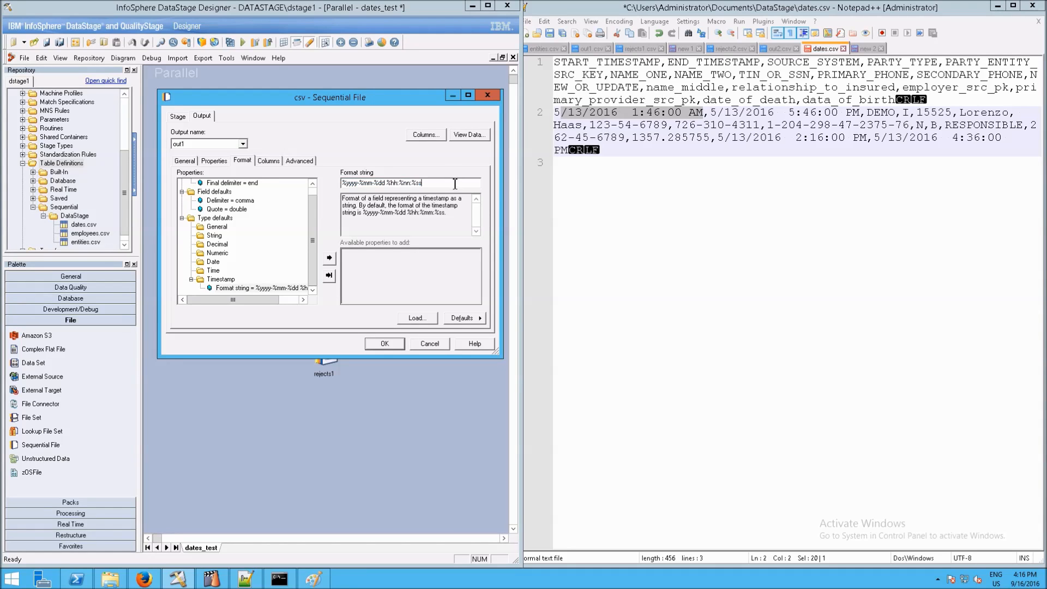
mouse_move(486, 193)
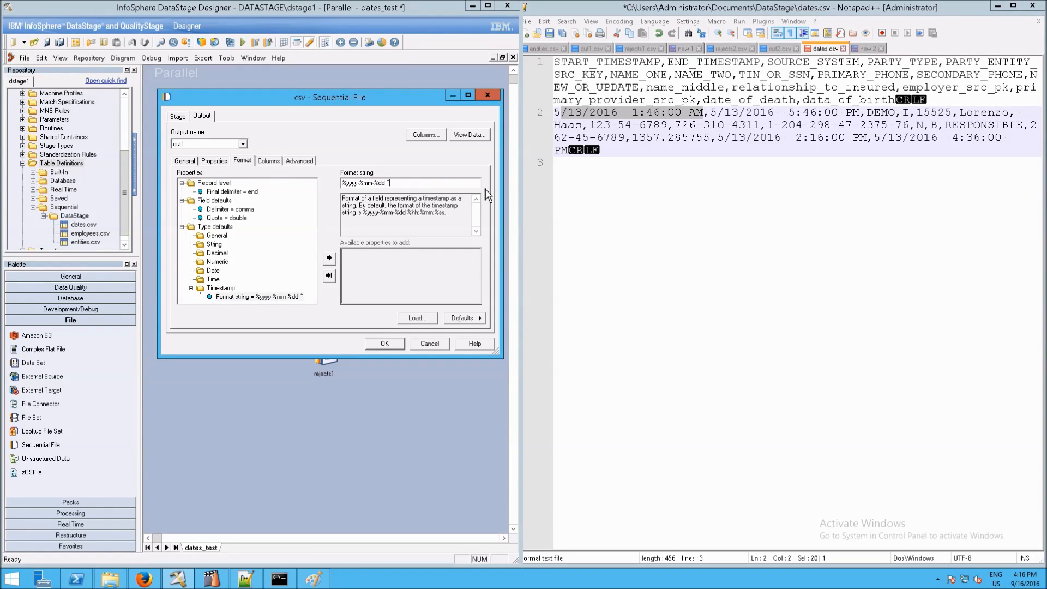
type("%h:")
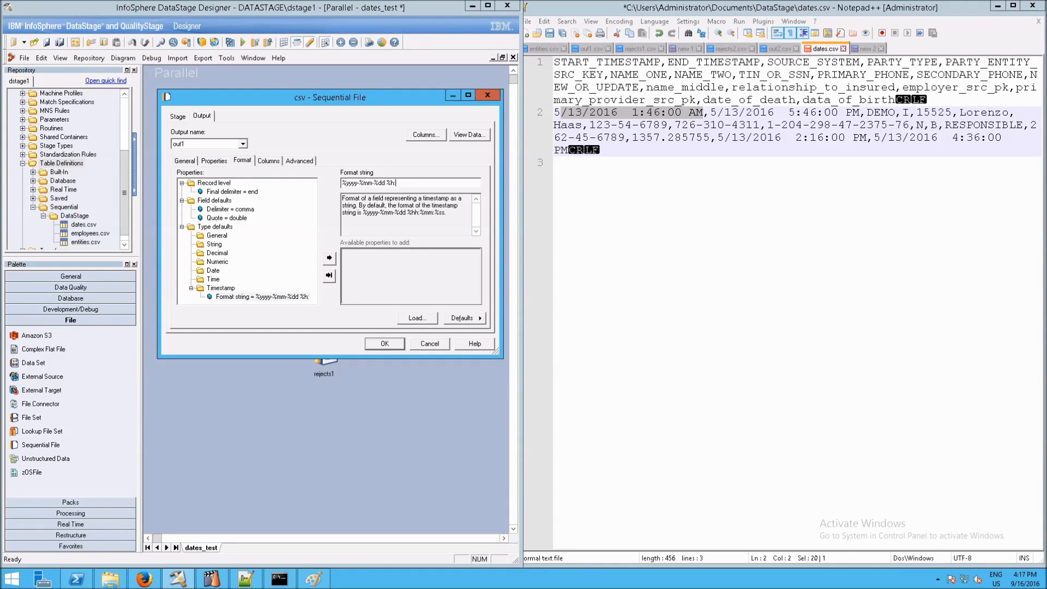
type("%n%s")
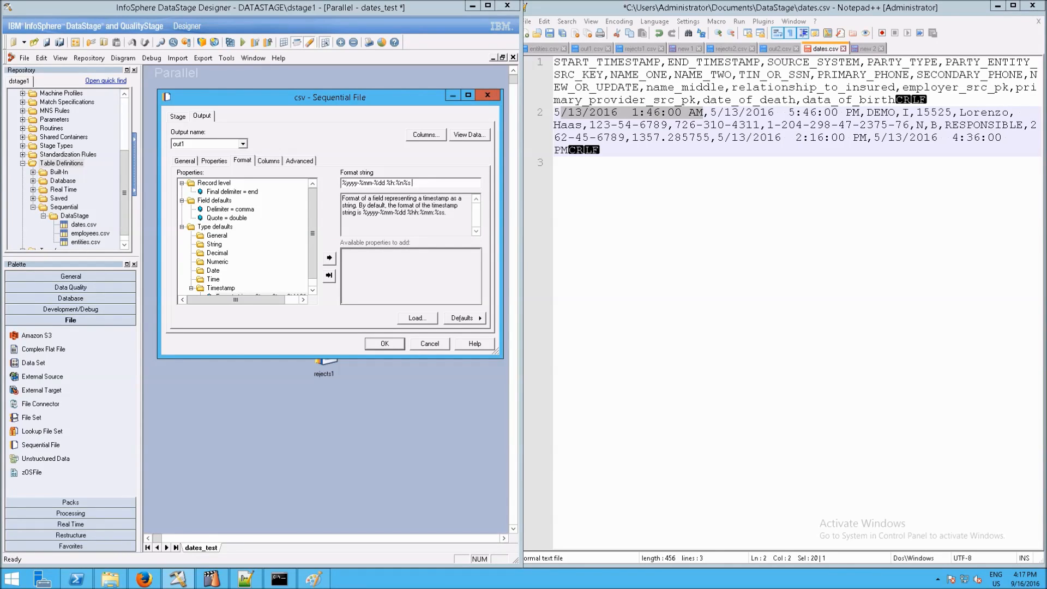
type("%")
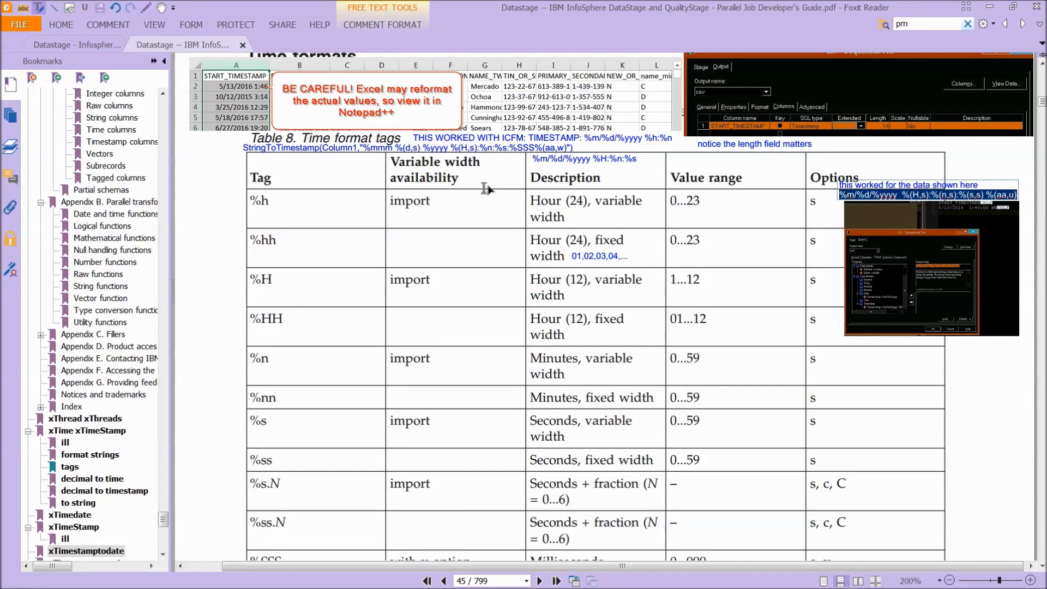
Jump to Table 6, Date format tags, via Foxit Reader's 'chart' bookmark.
left_click(426, 581)
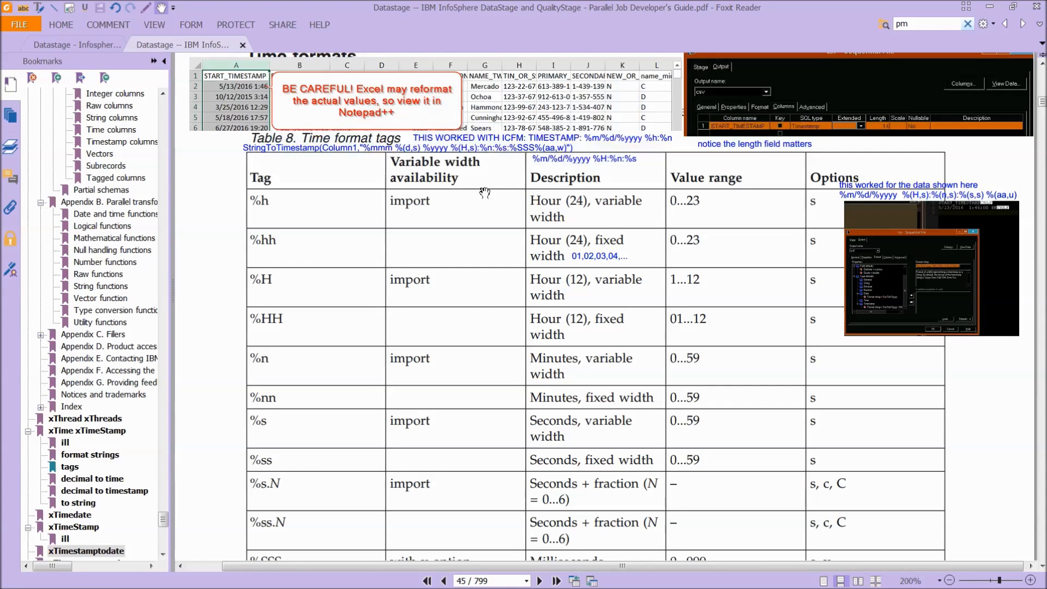
scroll("down", 3)
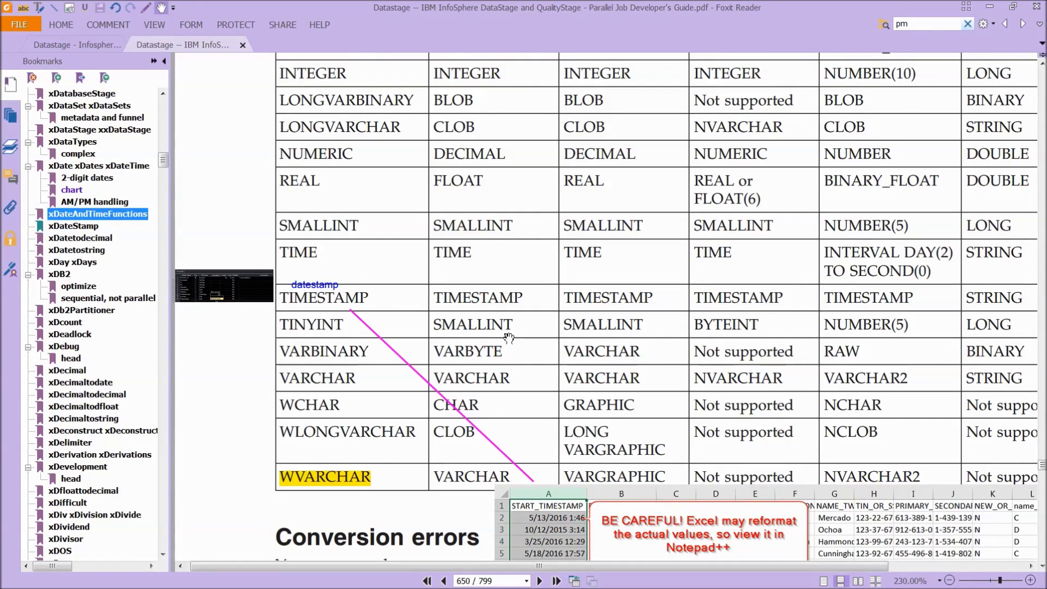
left_click(72, 190)
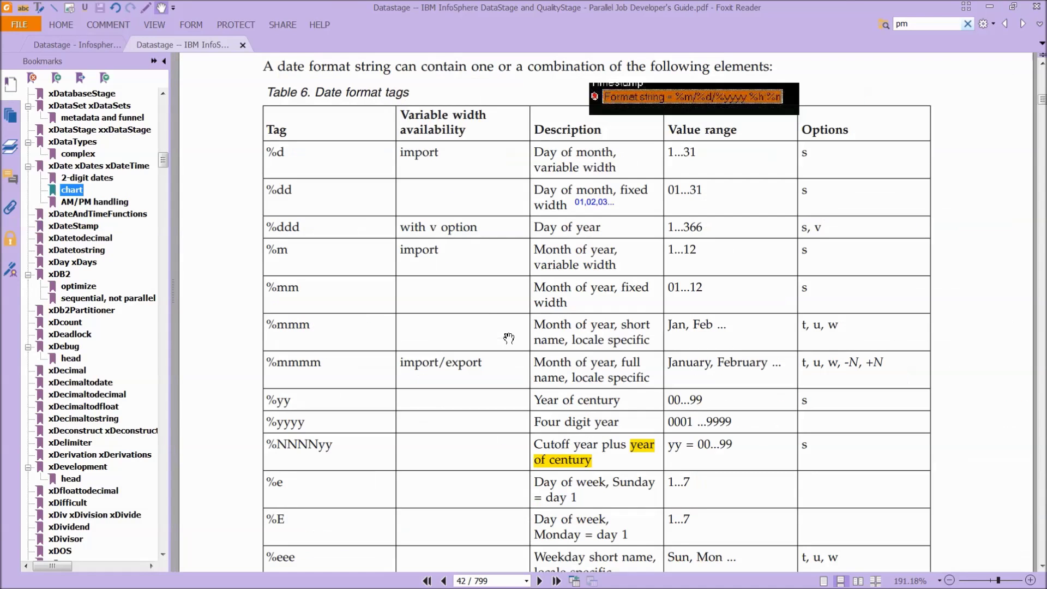
scroll("down", 3)
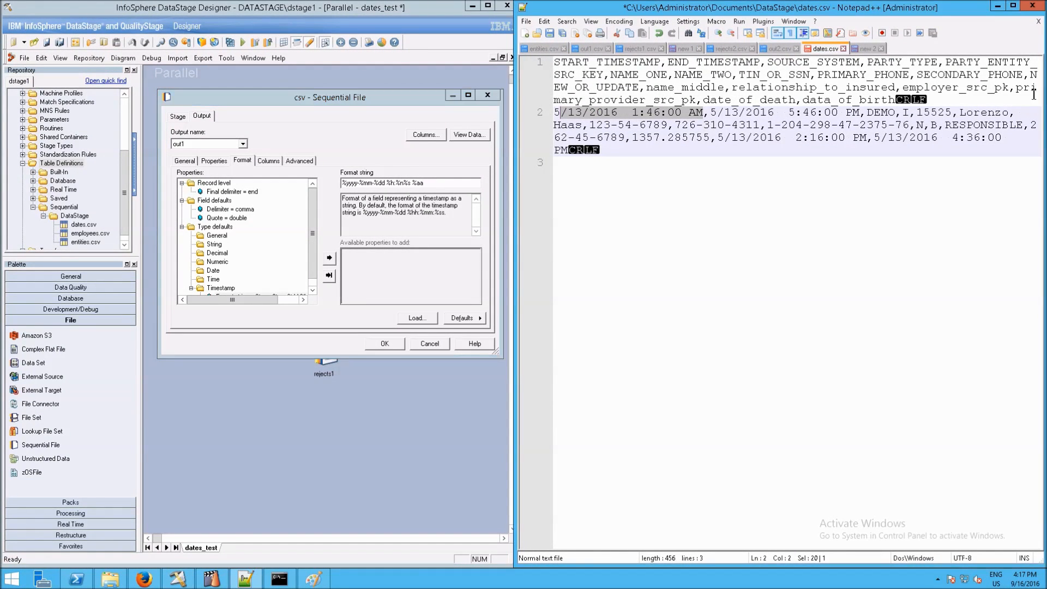
left_click(468, 134)
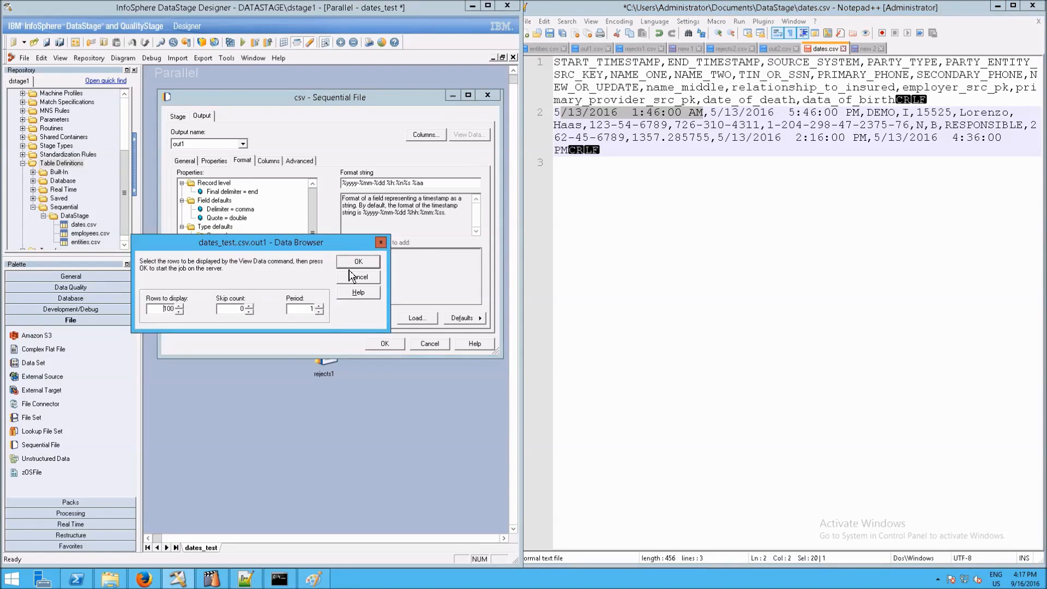
left_click(358, 261)
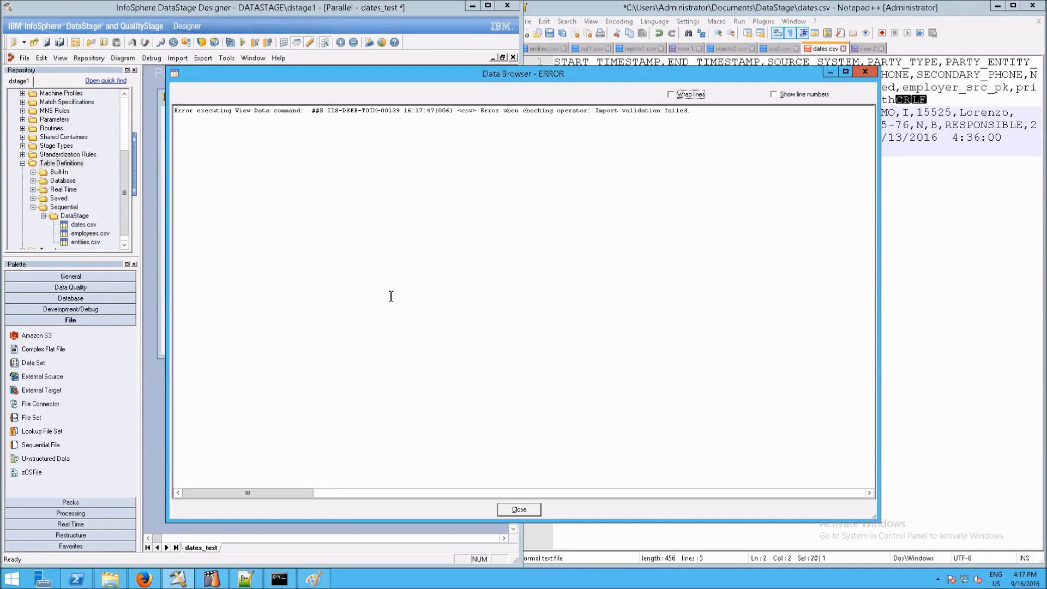
mouse_move(568, 113)
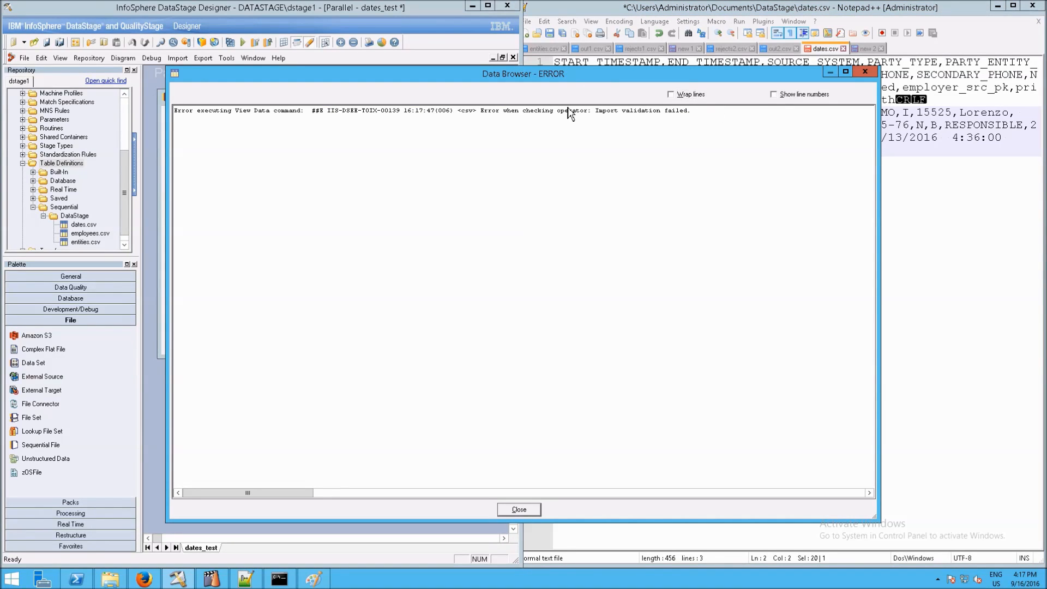
left_click(517, 510)
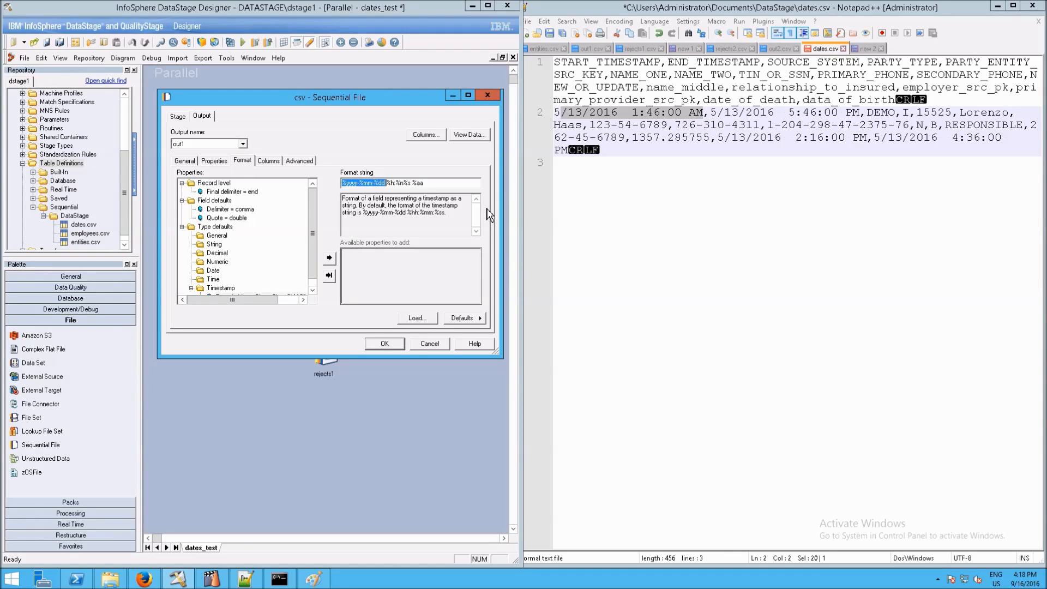
Reorder the Timestamp format string's date part to month-first %m/%d/%yyyy.
left_click(219, 288)
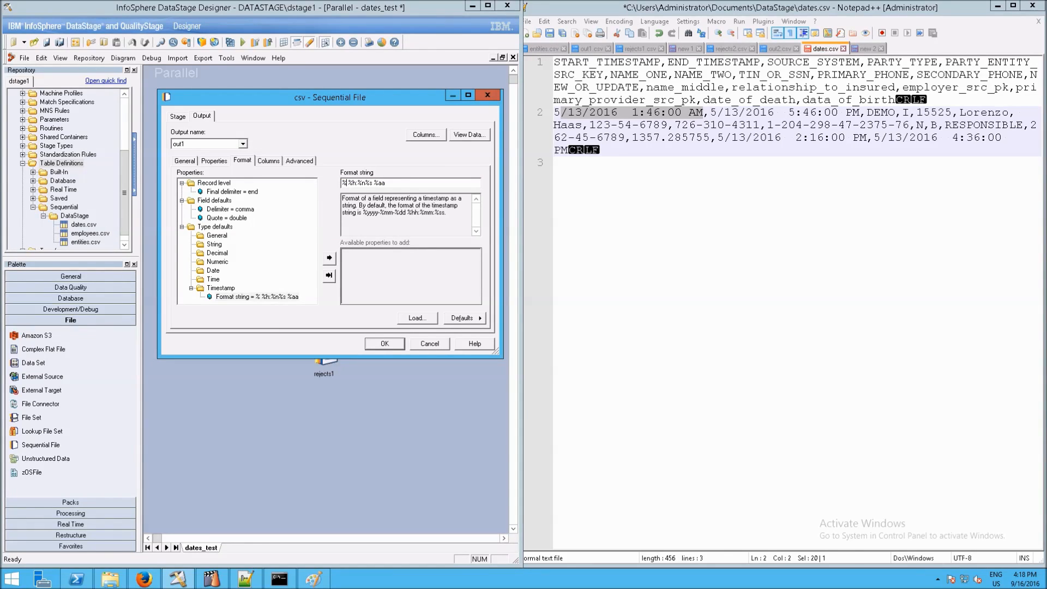
left_click(411, 184)
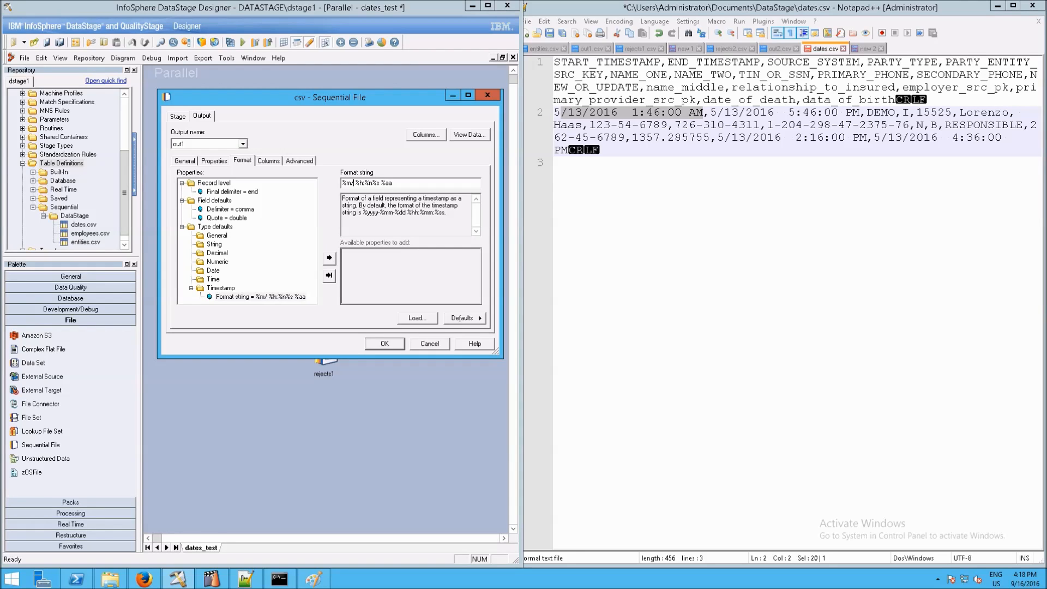
type("%d/%yyyy")
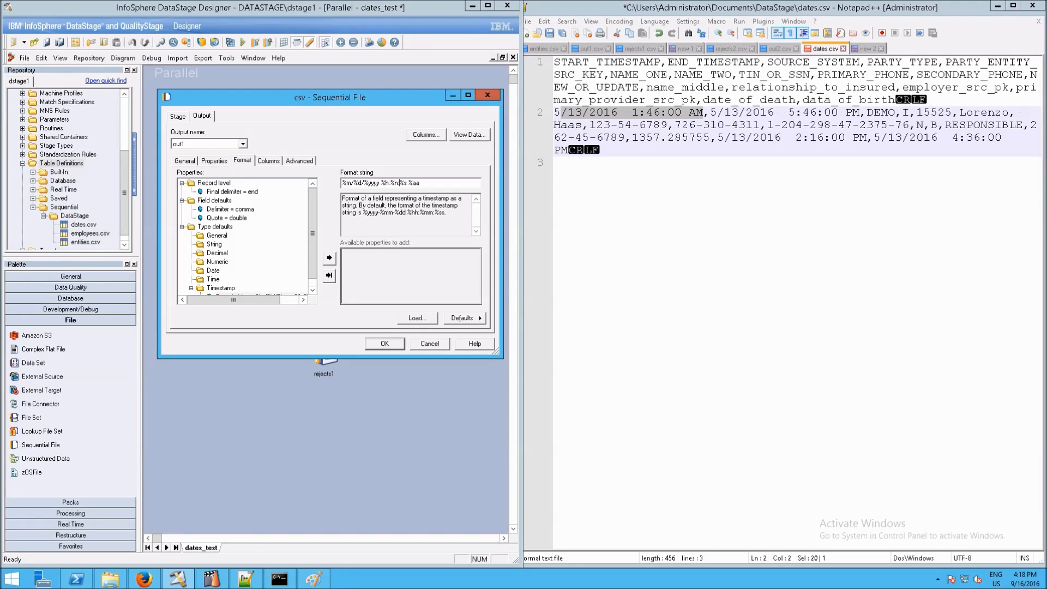
mouse_move(471, 140)
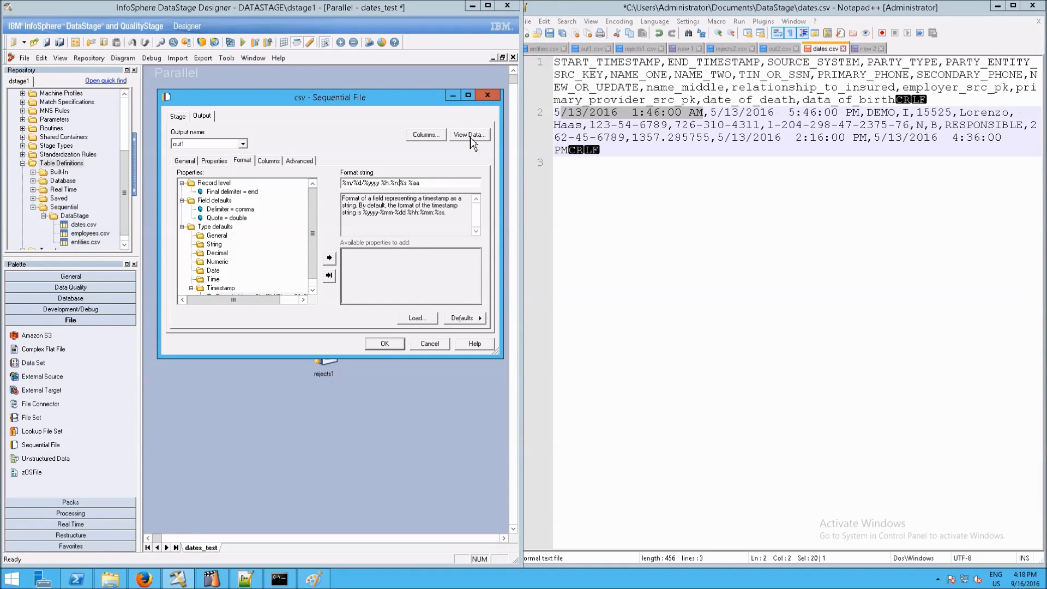
Test the format with View Data, dismissing the validation error and server output prompts.
left_click(469, 135)
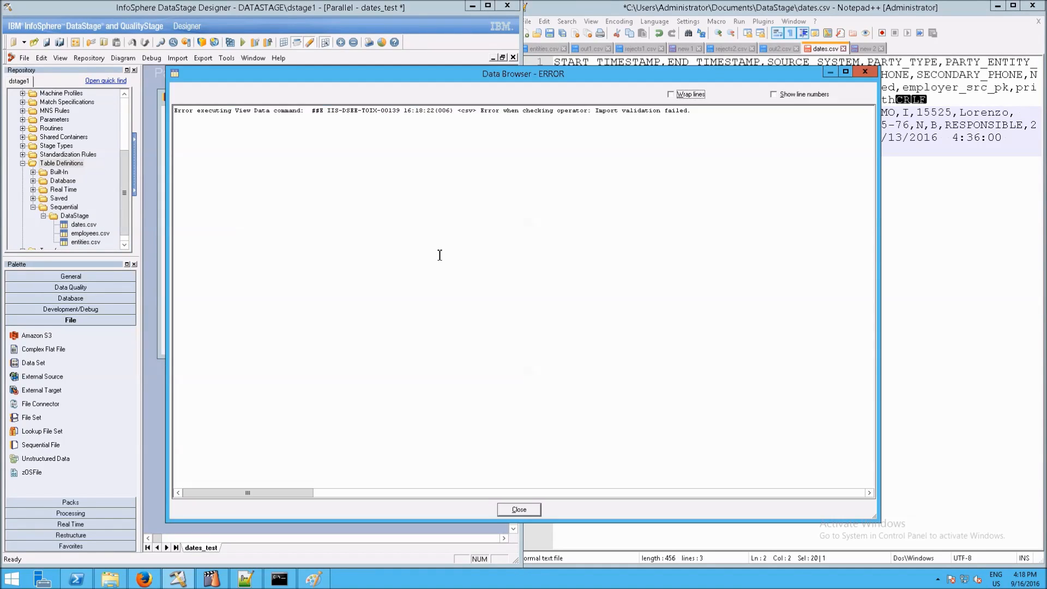
left_click(518, 509)
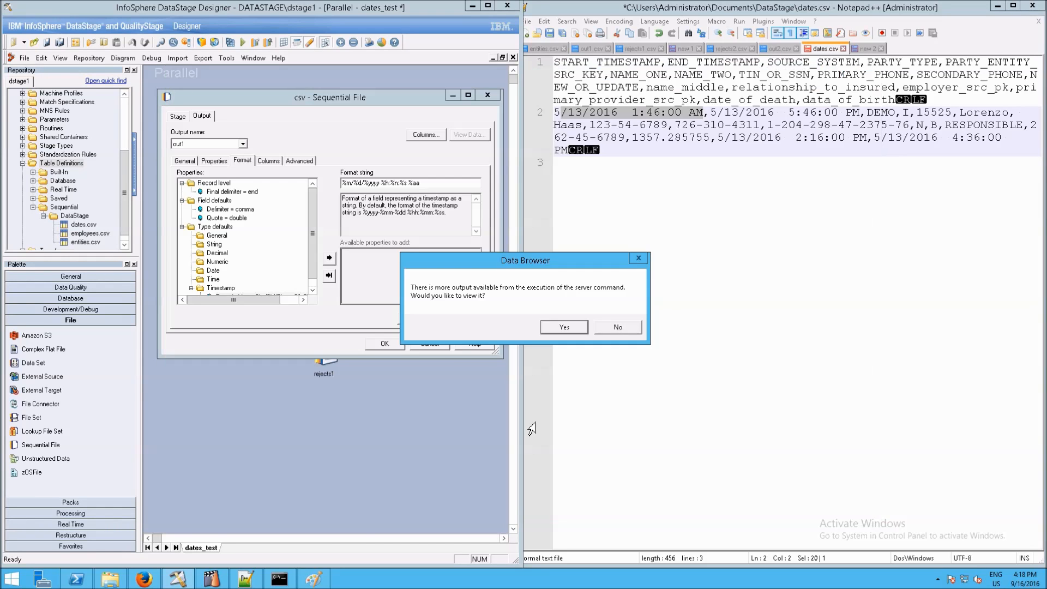
mouse_move(603, 330)
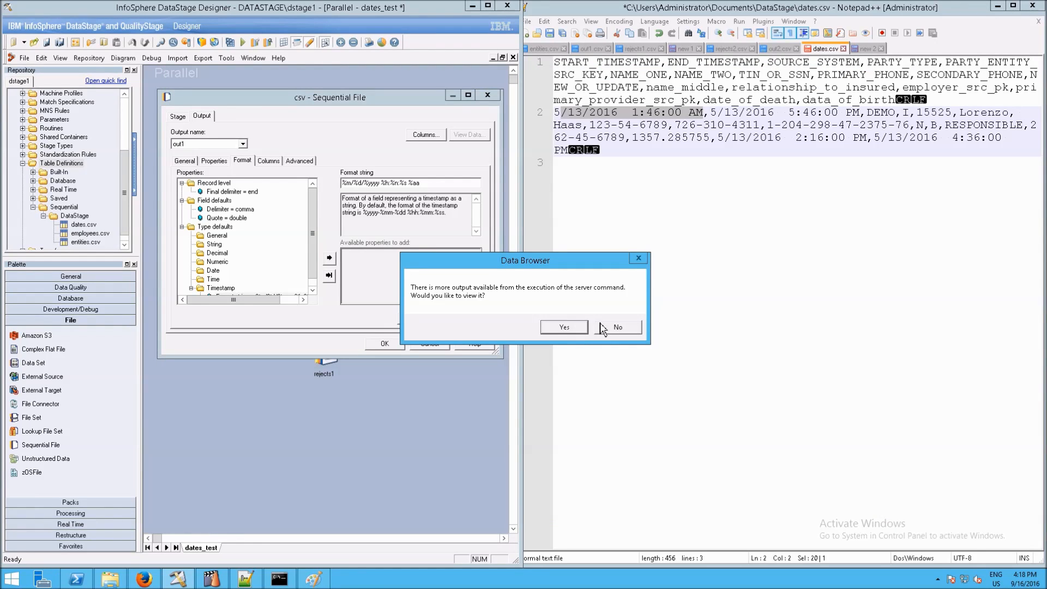
left_click(617, 327)
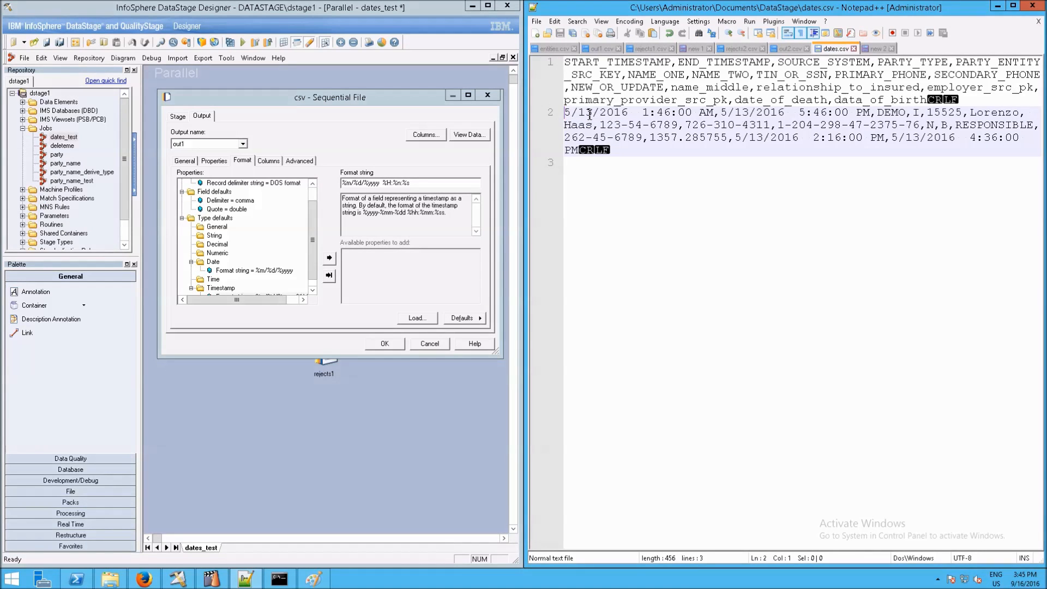
mouse_move(683, 232)
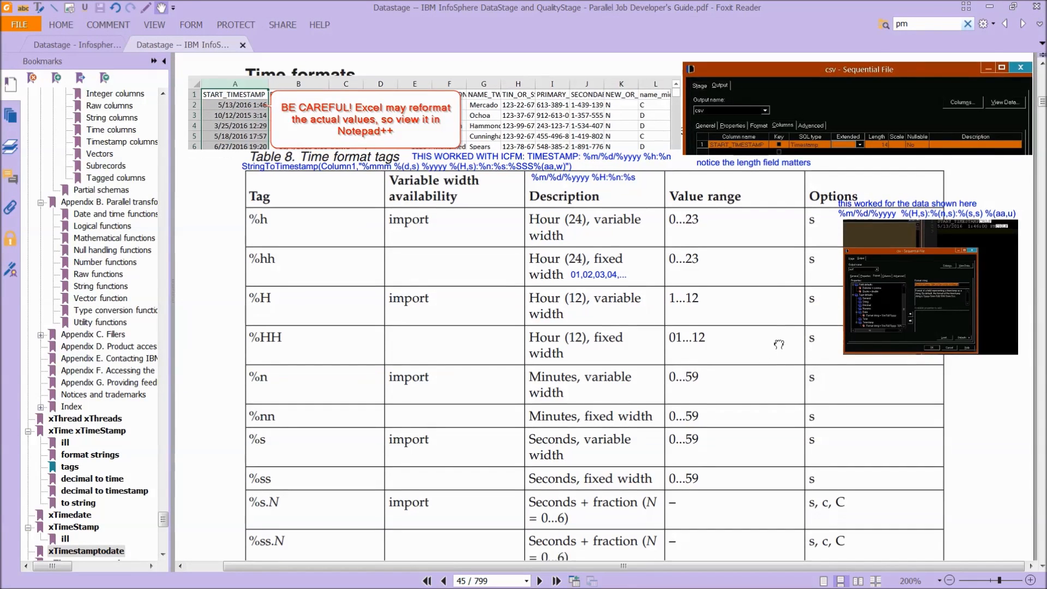
Read the guide's format-string options on leading spaces, microseconds and uppercase am/pm, then scroll back up.
scroll("down", 3)
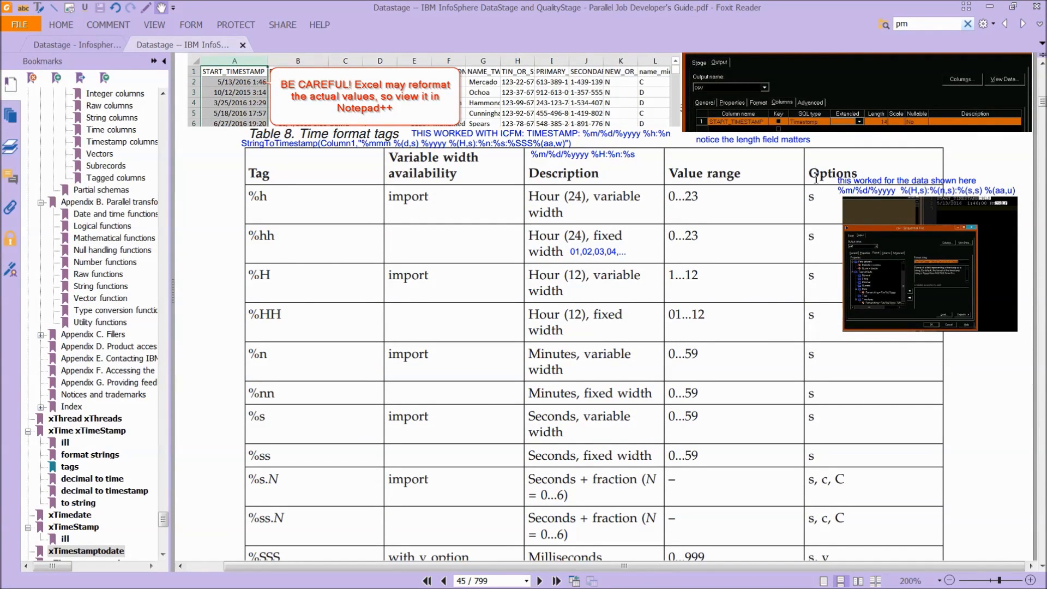
scroll("down", 3)
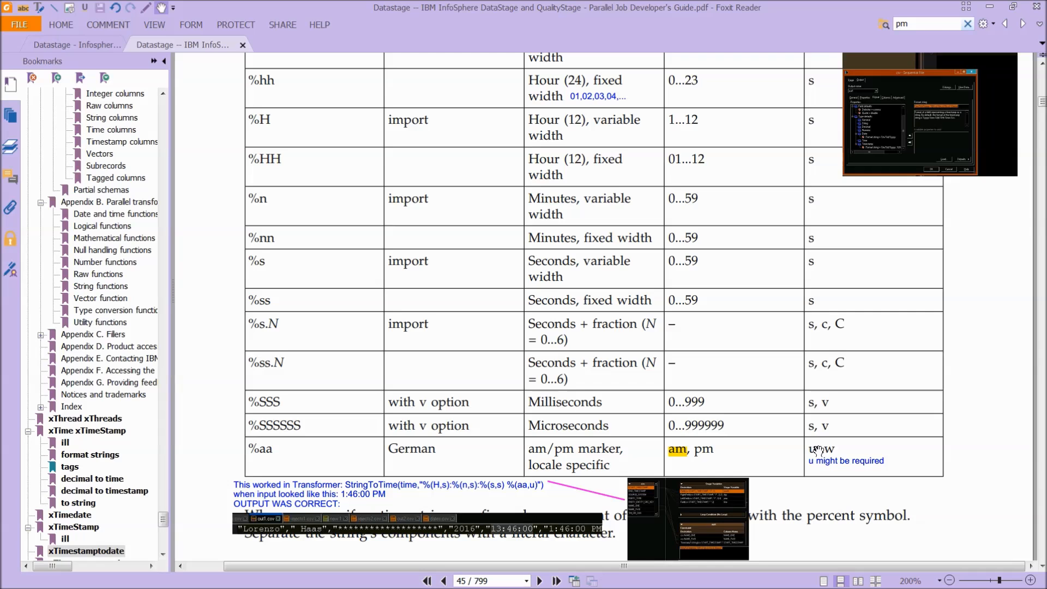
mouse_move(755, 449)
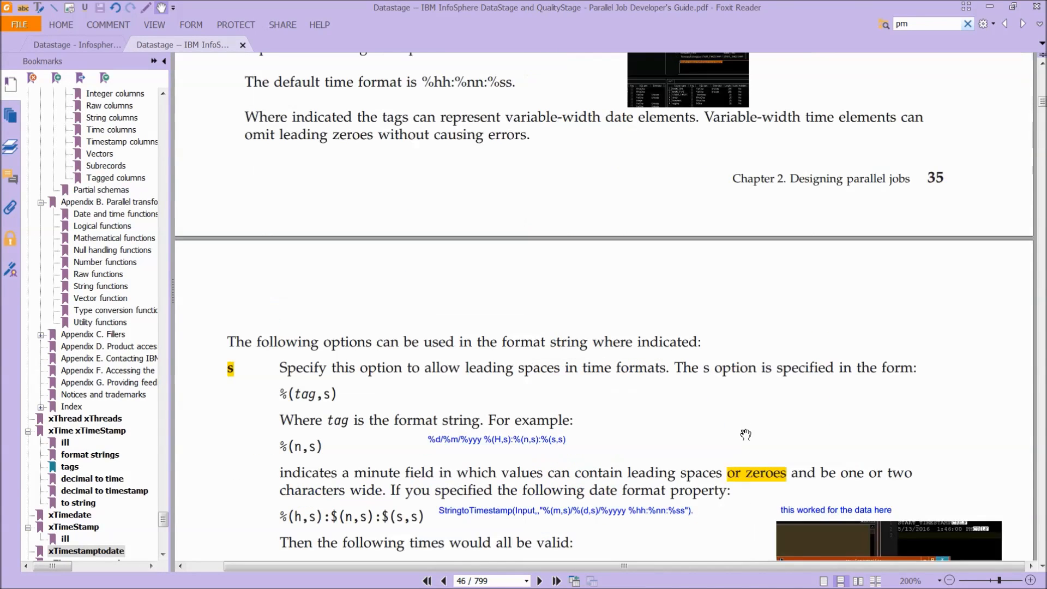
scroll("down", 3)
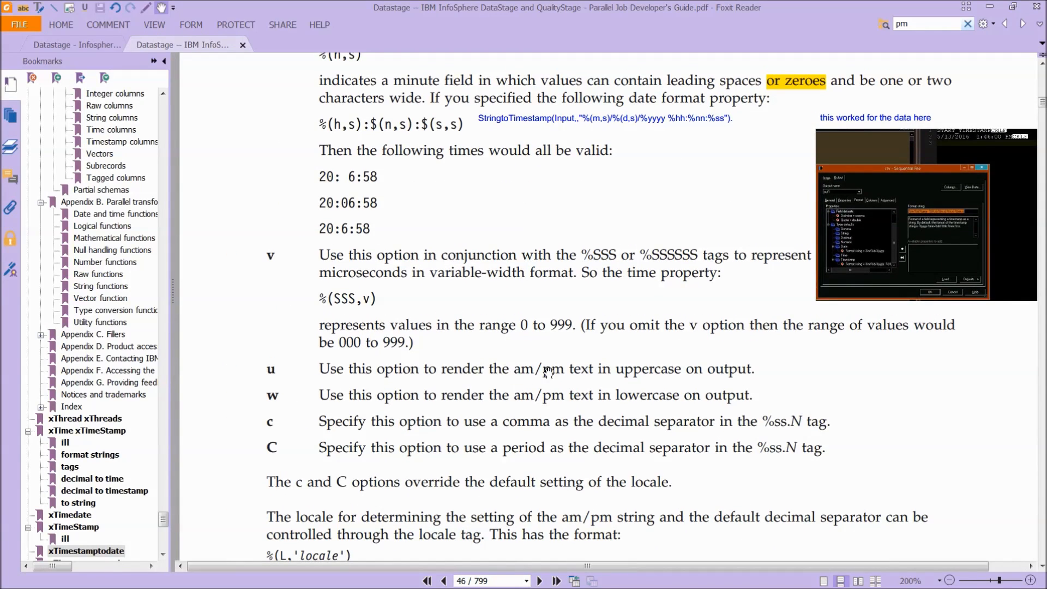
double_click(648, 368)
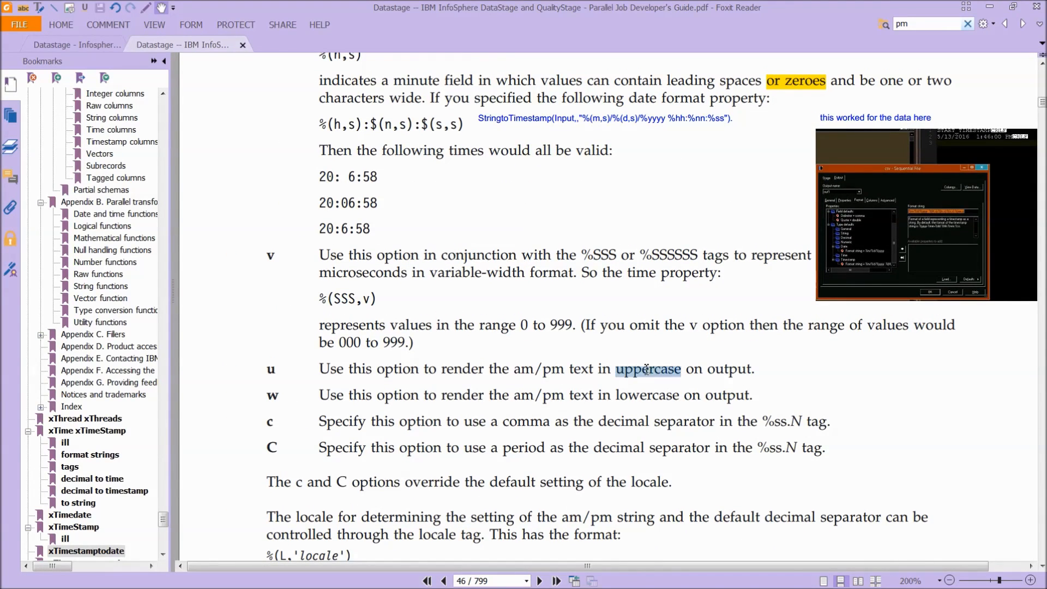
scroll("up", 3)
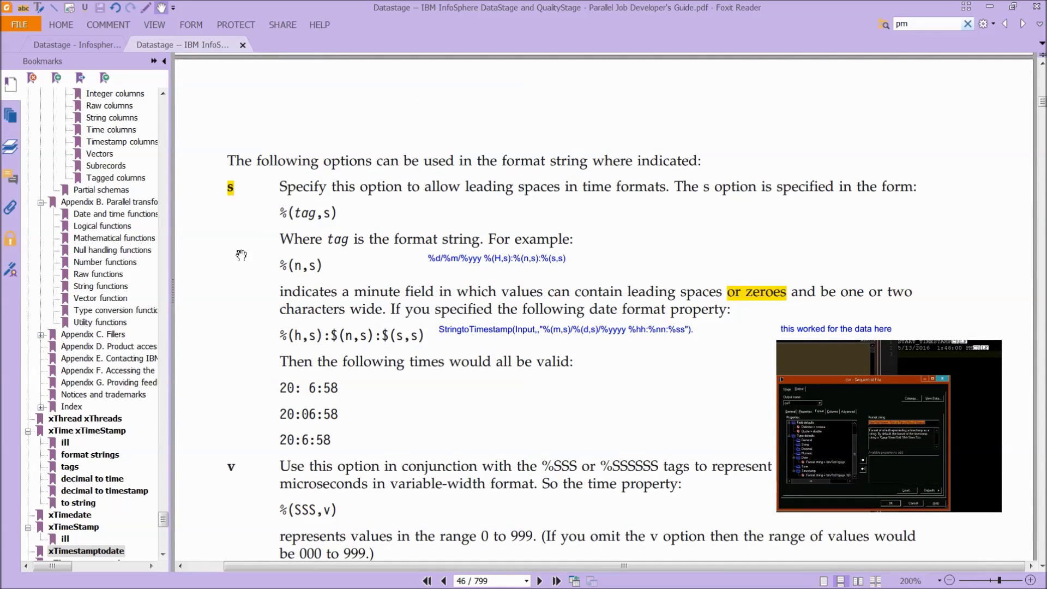
mouse_move(287, 211)
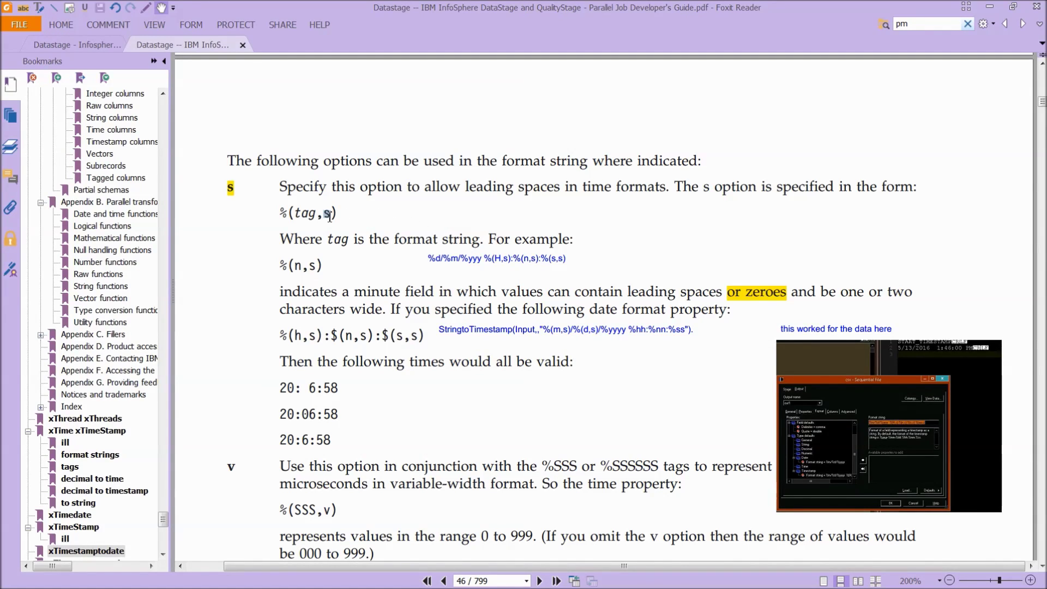
mouse_move(359, 226)
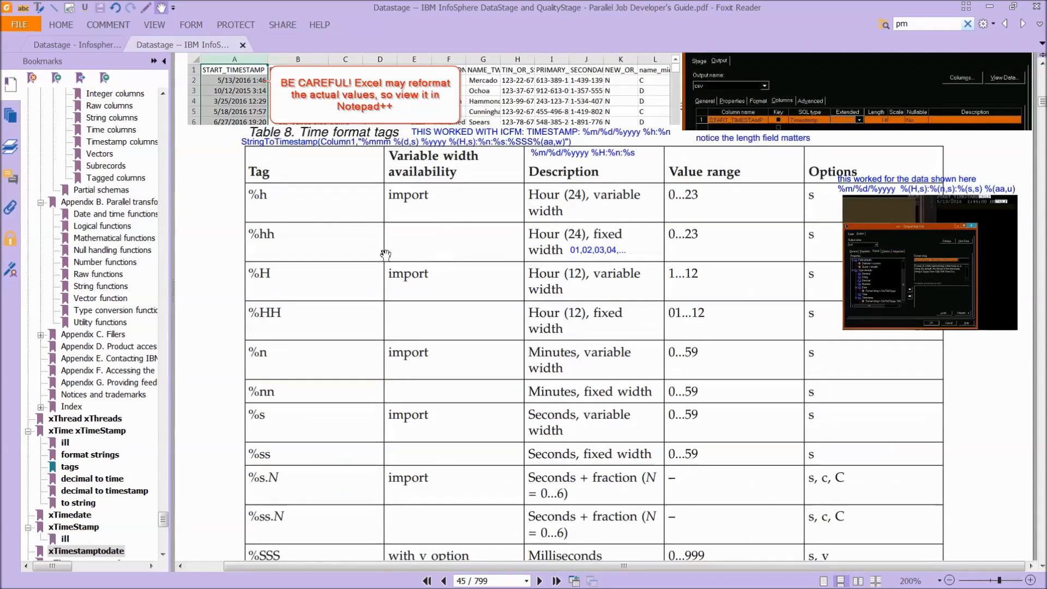
mouse_move(806, 407)
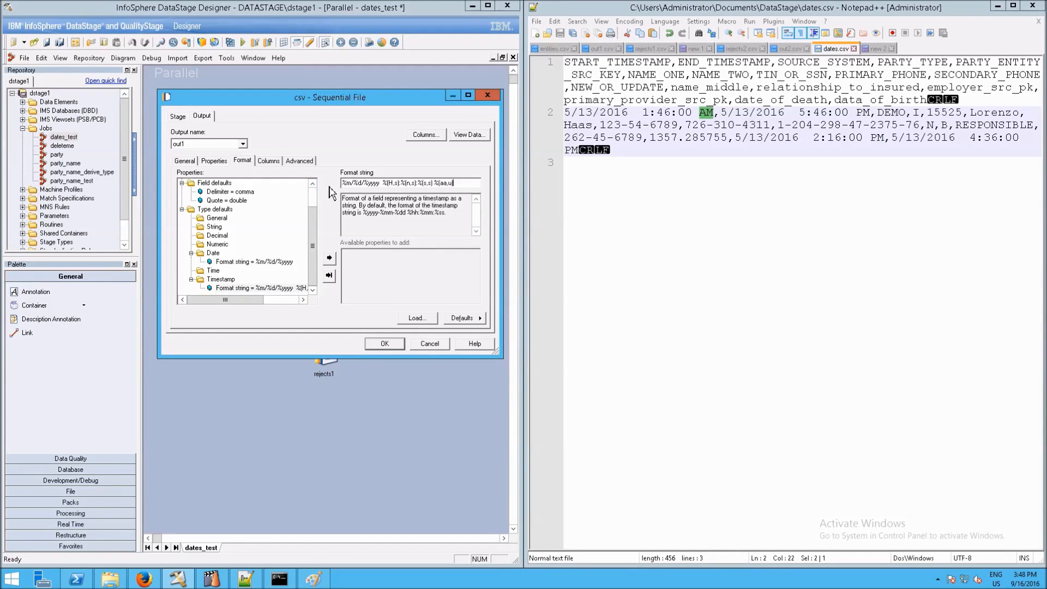
mouse_move(426, 196)
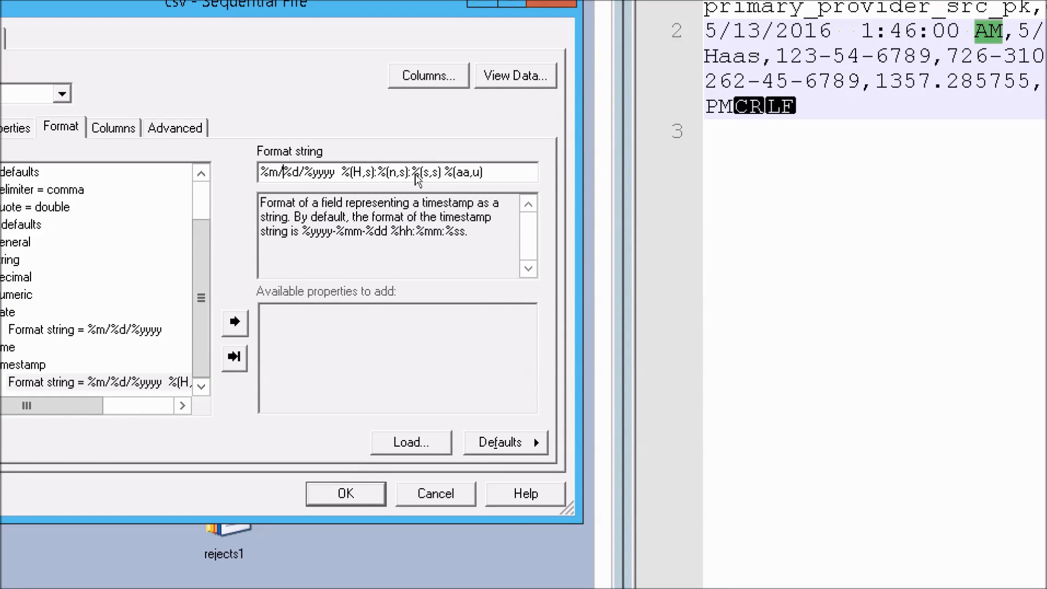
double_click(265, 172)
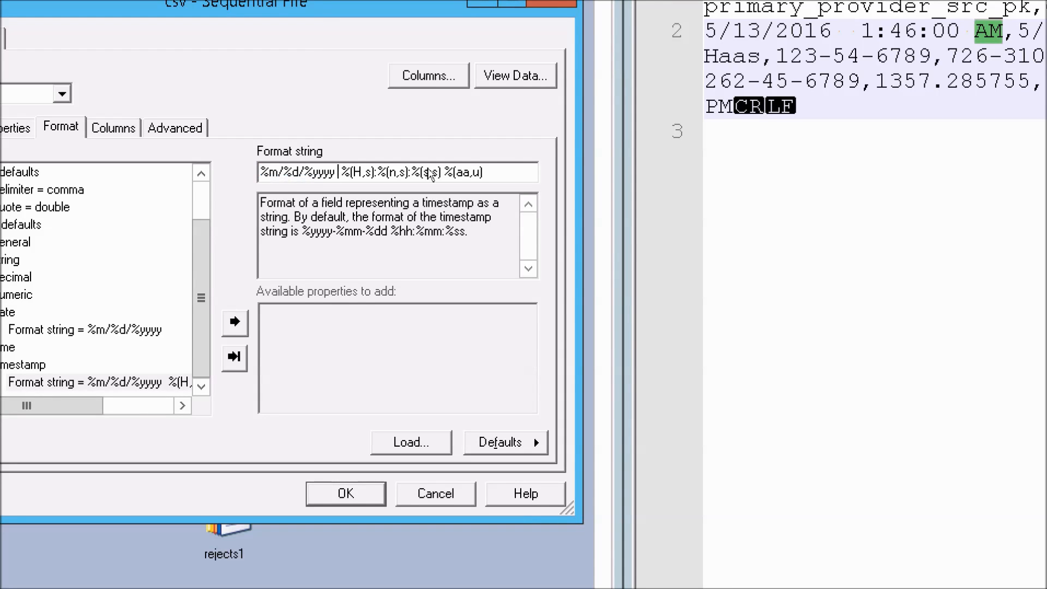
left_click(337, 172)
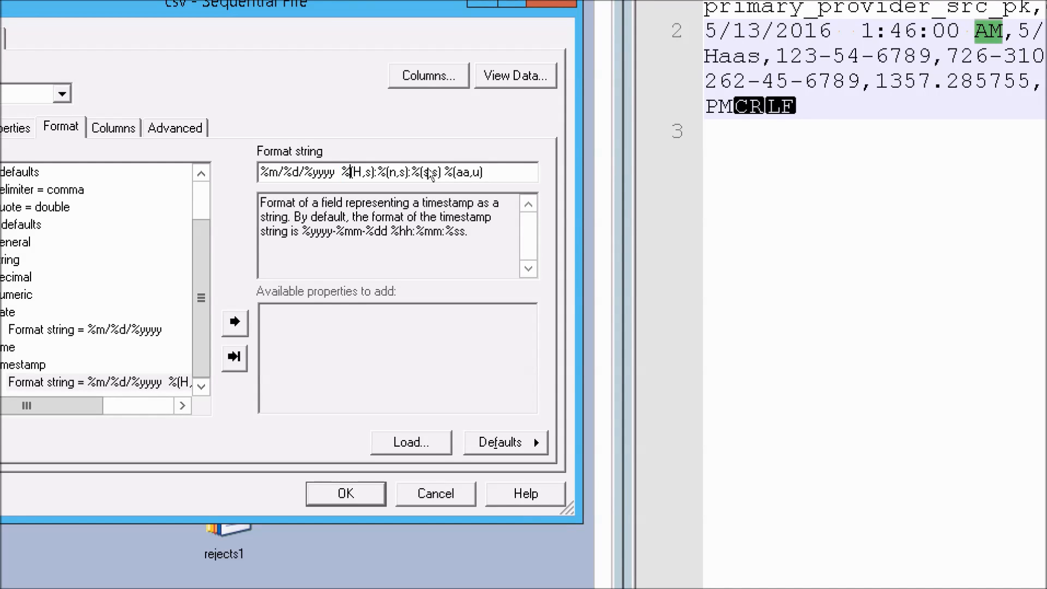
double_click(359, 172)
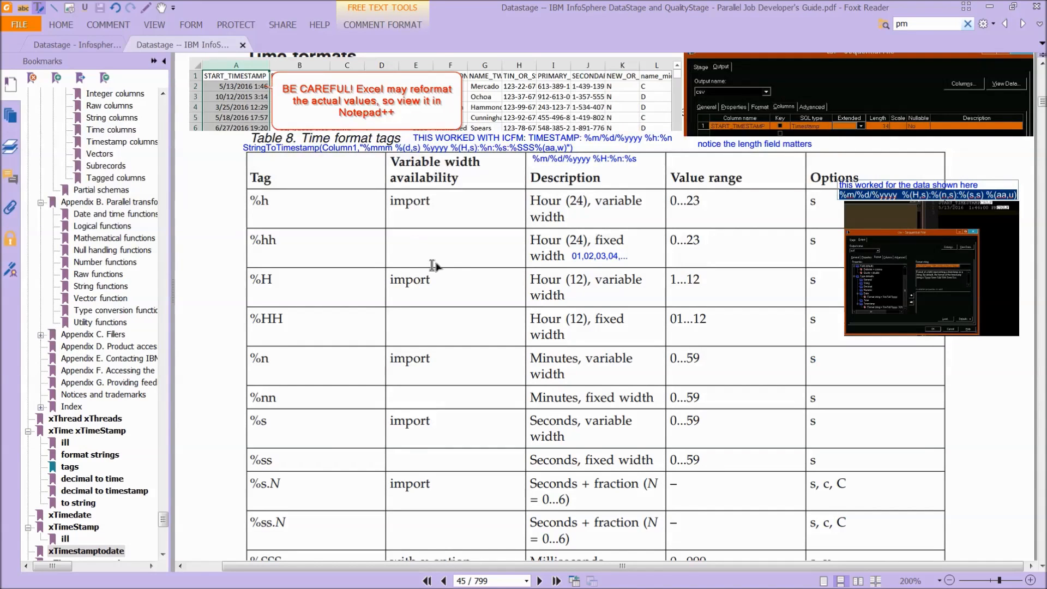
mouse_move(633, 306)
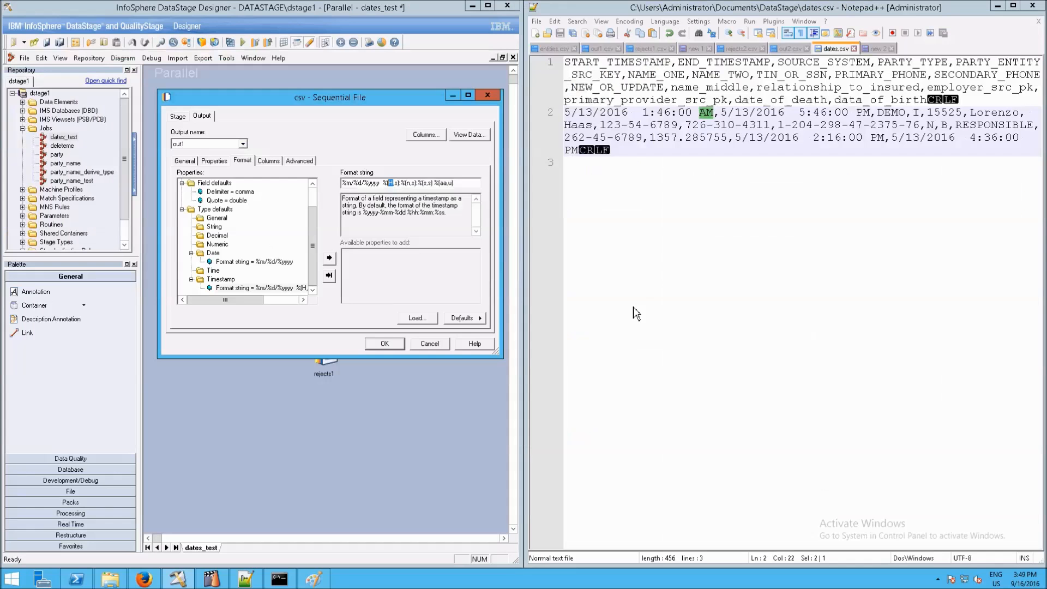
mouse_move(541, 271)
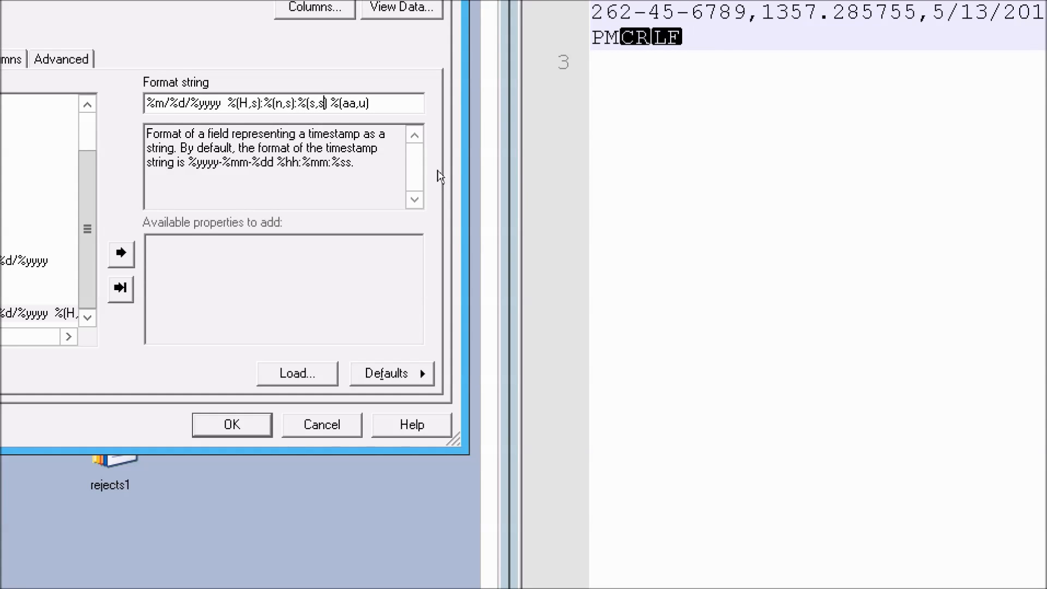
mouse_move(372, 163)
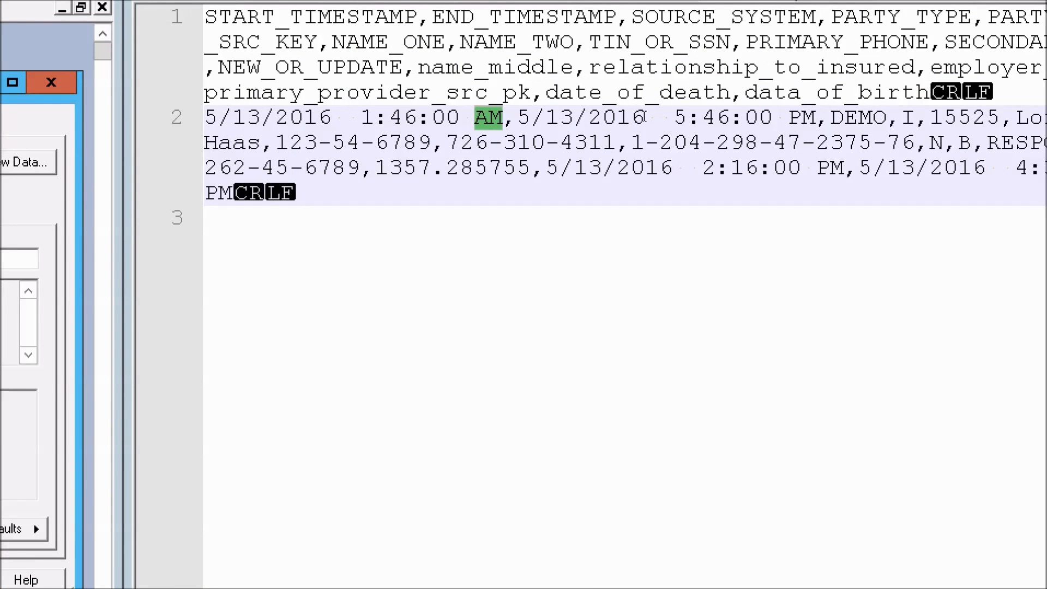
left_click(661, 117)
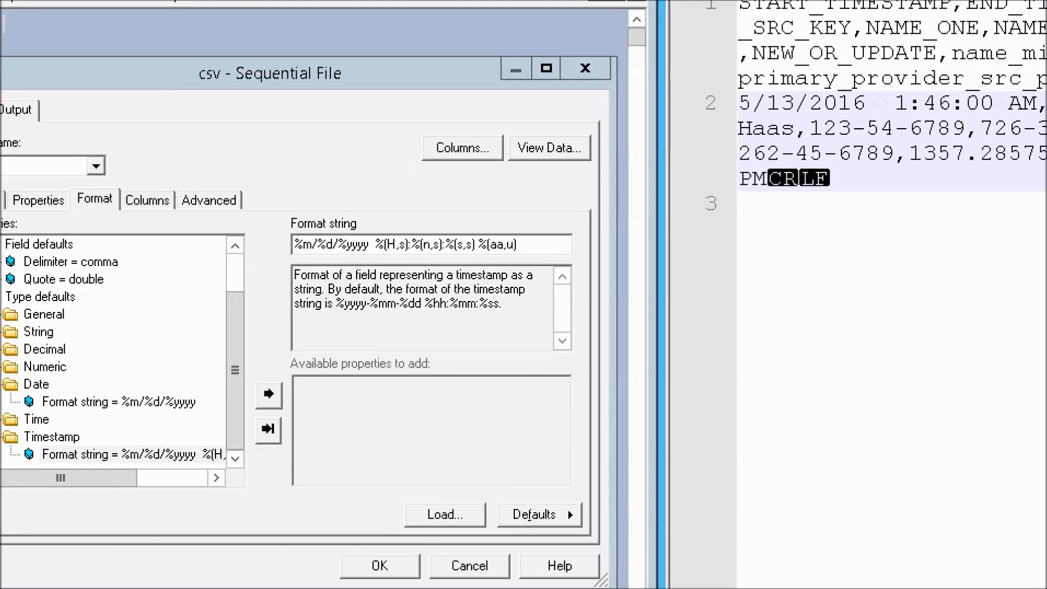
mouse_move(459, 181)
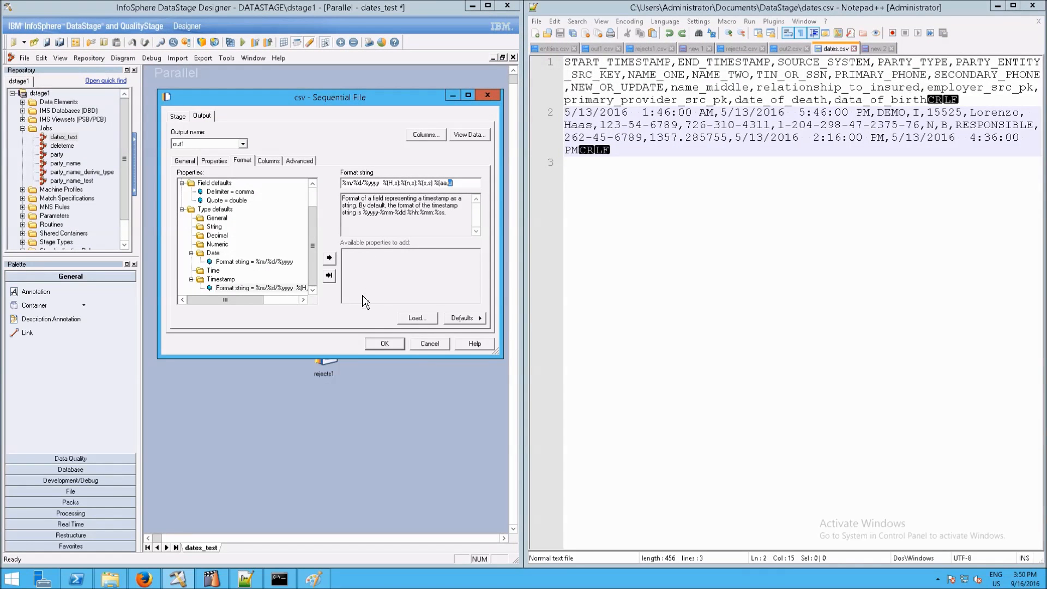
left_click(467, 134)
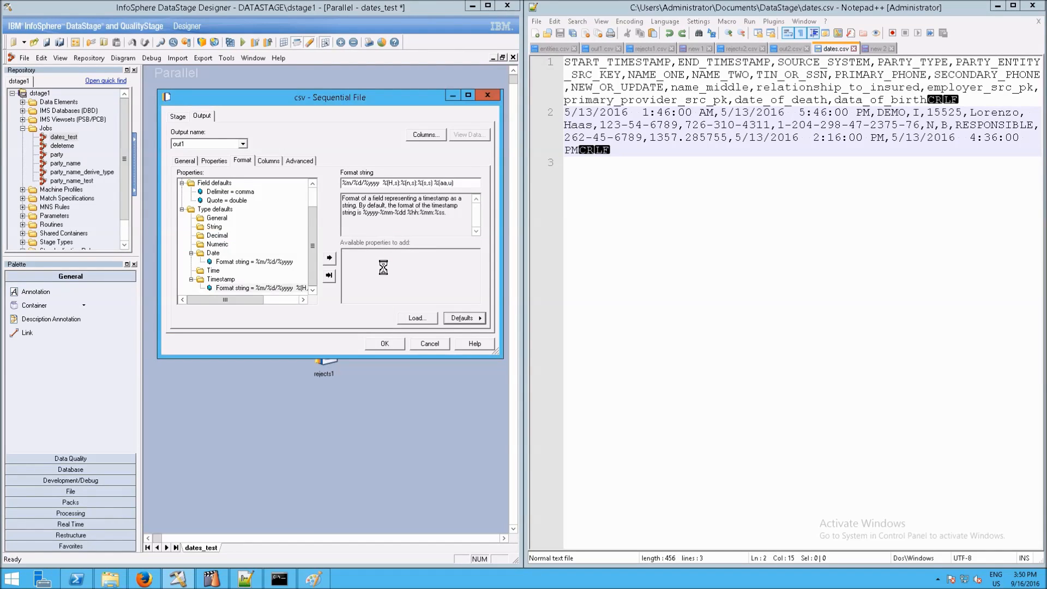
left_click(468, 134)
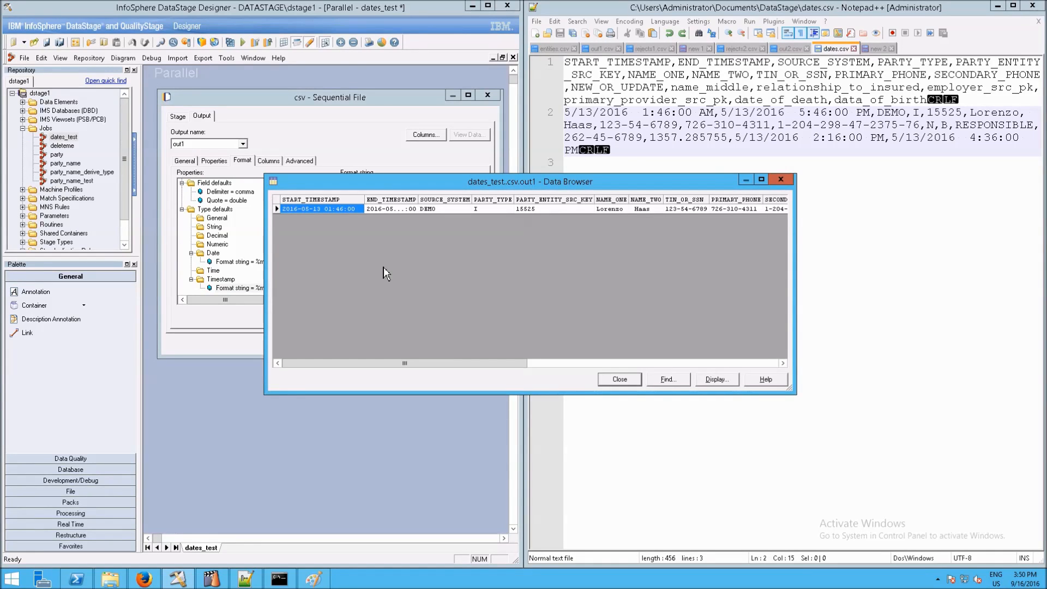
mouse_move(366, 205)
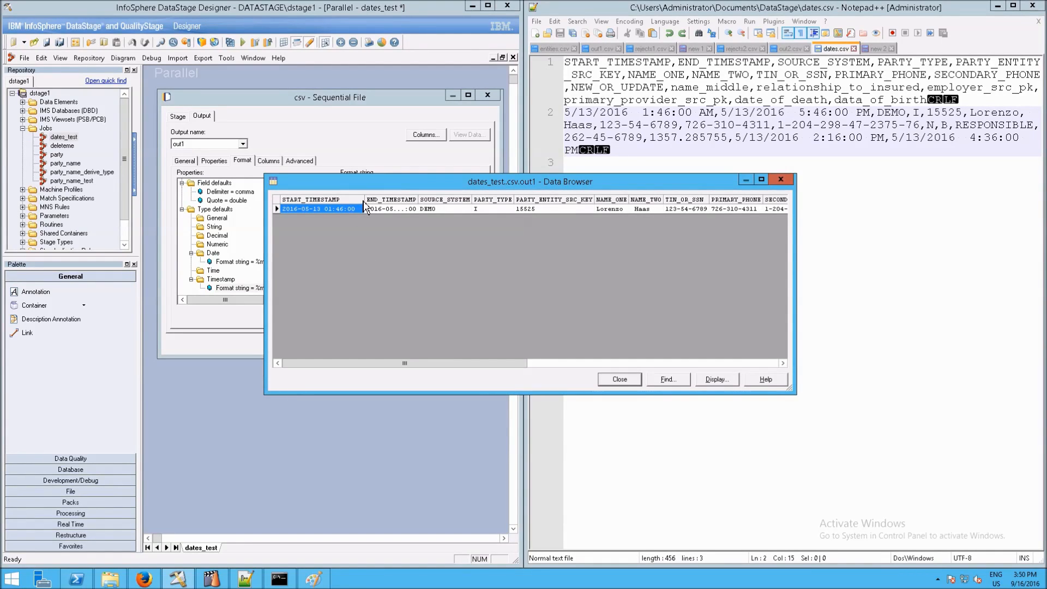
mouse_move(366, 214)
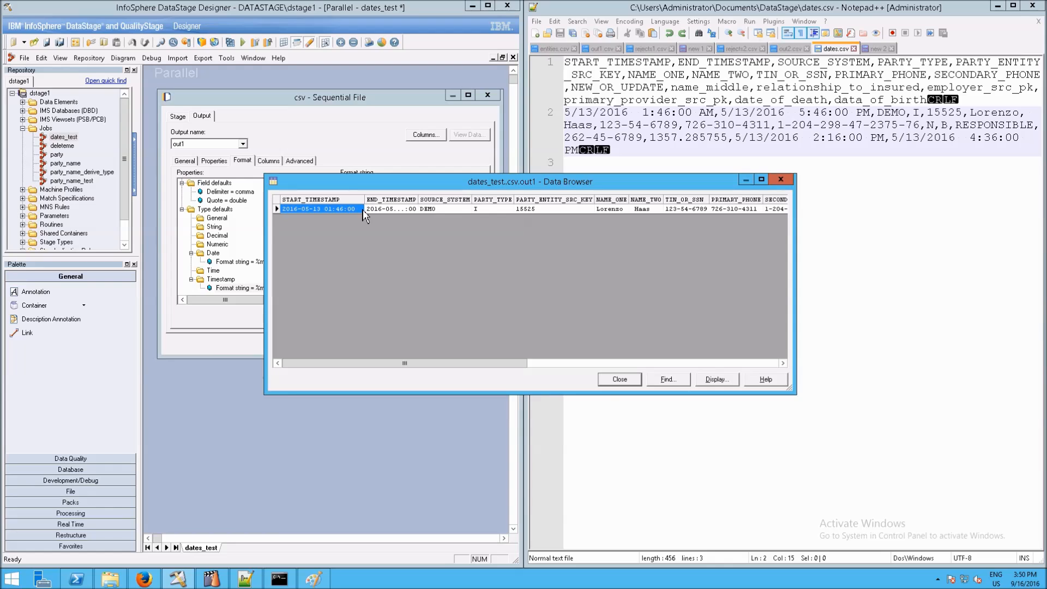
mouse_move(366, 200)
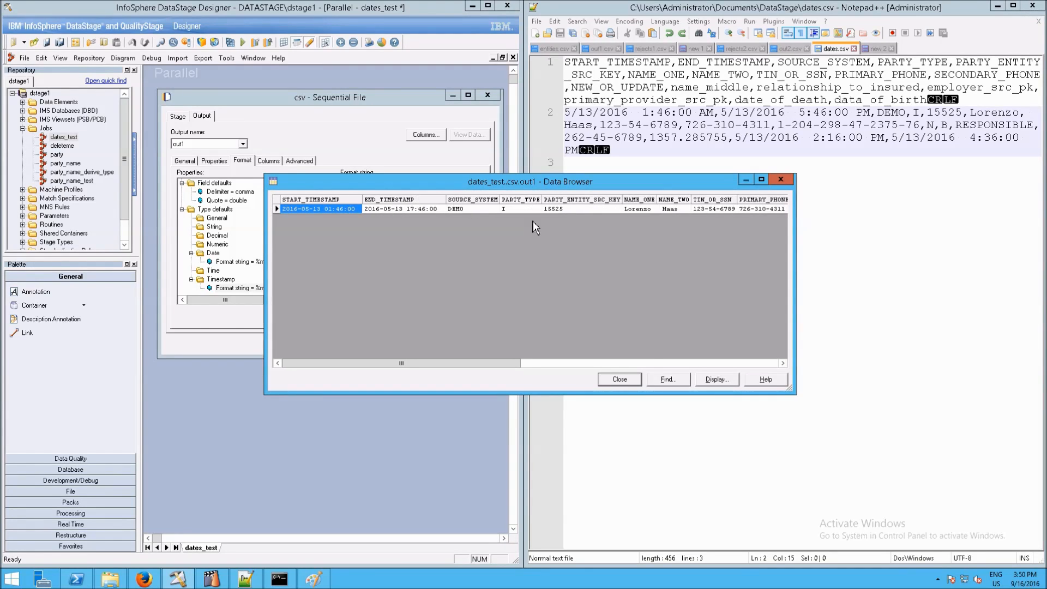
left_click(616, 379)
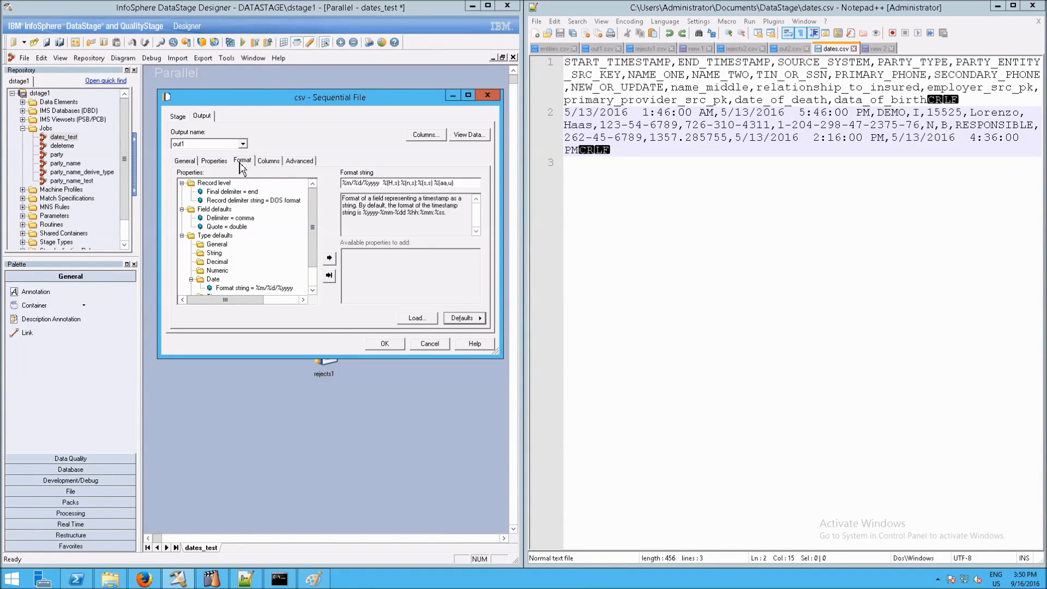
mouse_move(254, 180)
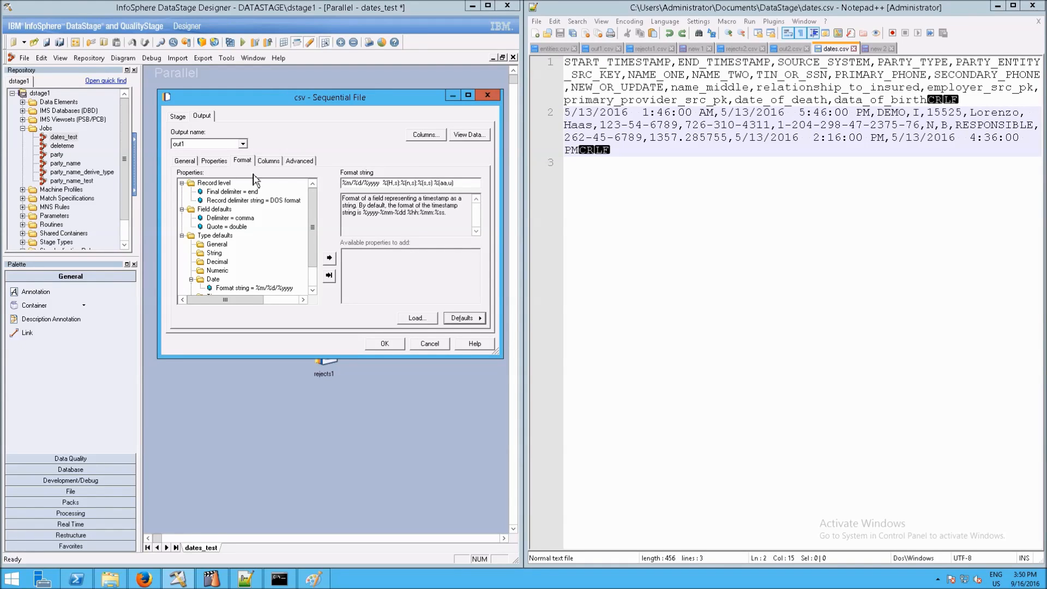
mouse_move(378, 318)
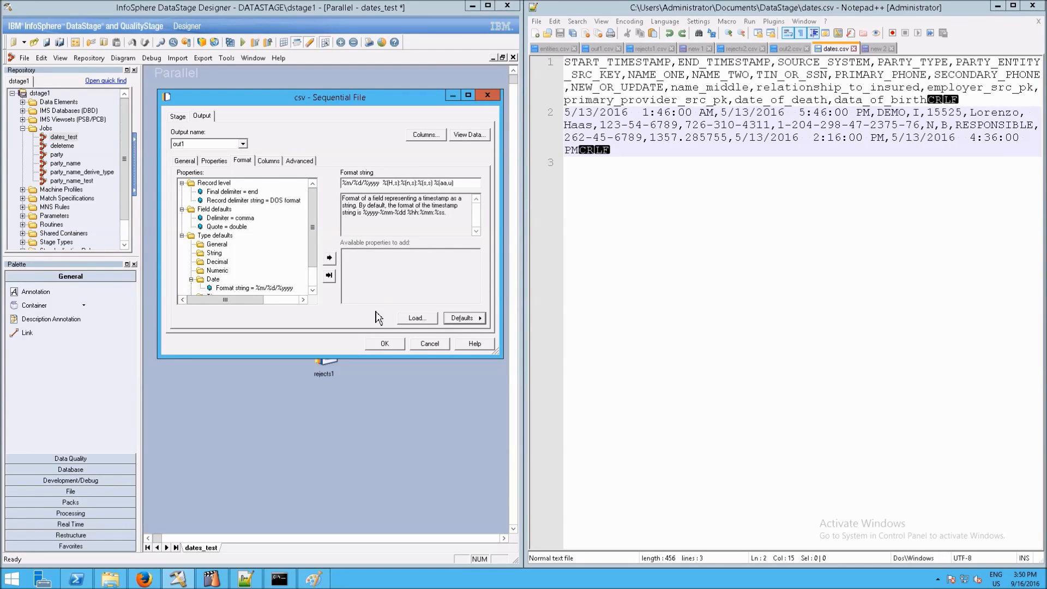
mouse_move(416, 318)
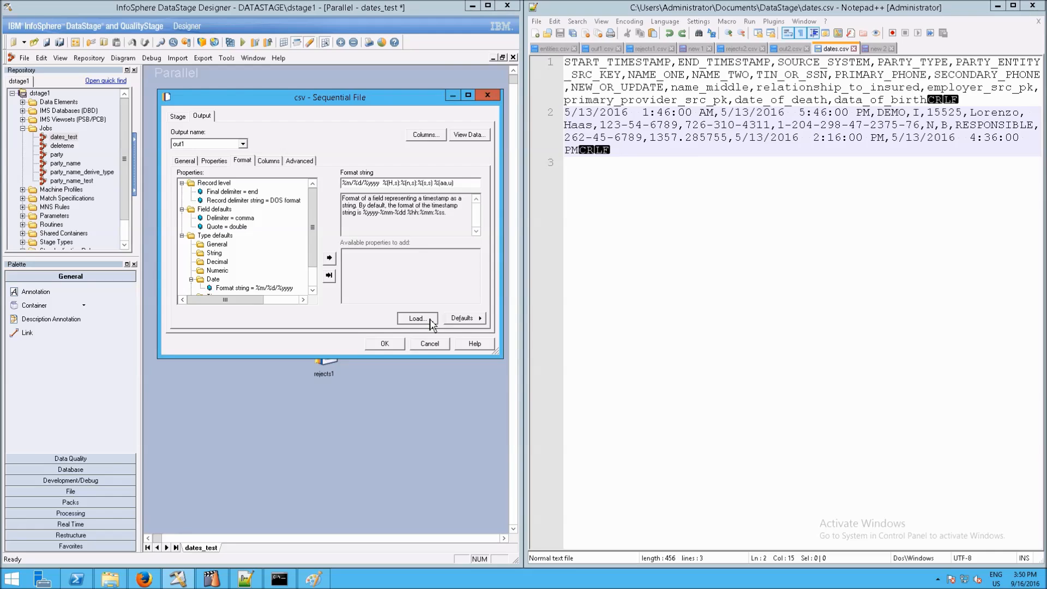
Load the dates.csv table definition into the stage and select its timestamp format string.
left_click(417, 318)
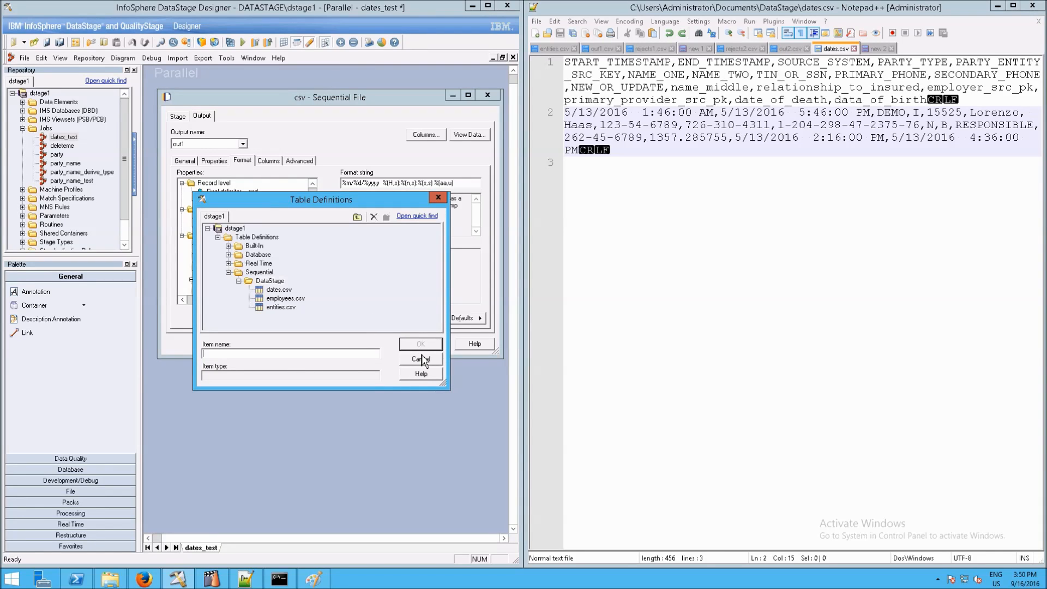
left_click(279, 289)
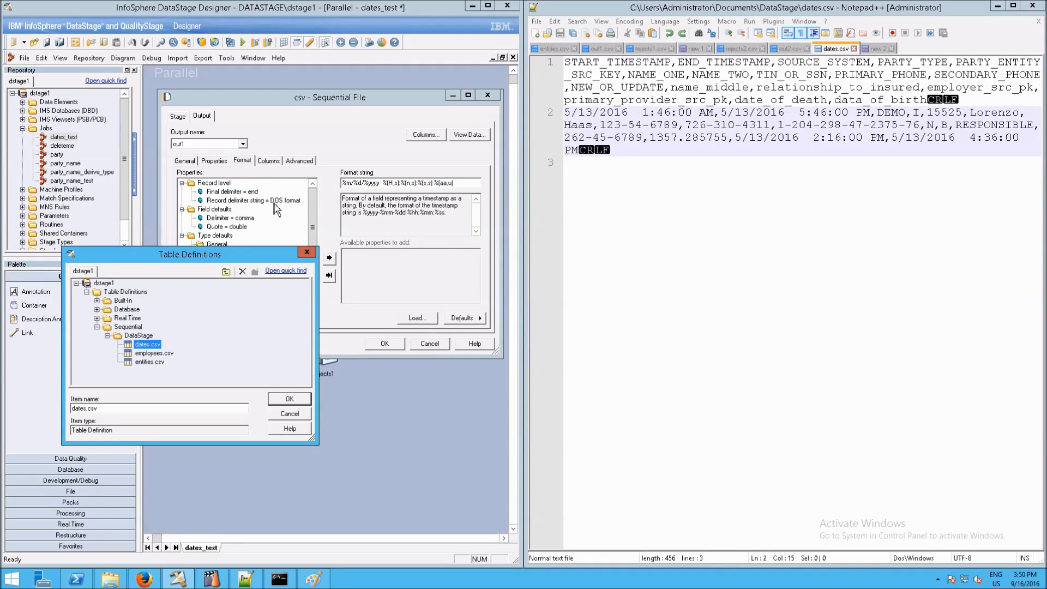
mouse_move(291, 372)
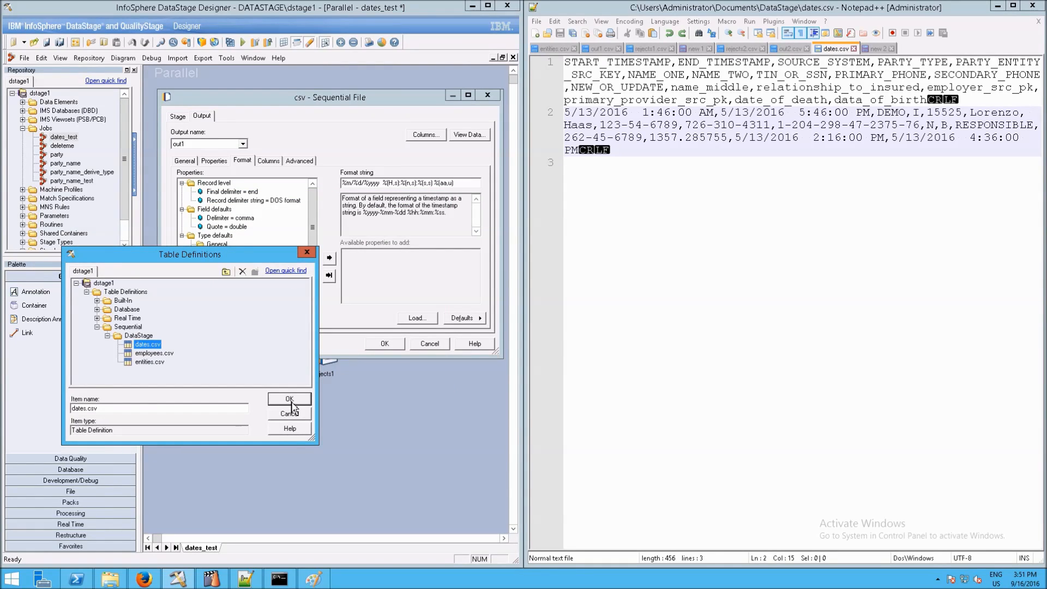
left_click(289, 399)
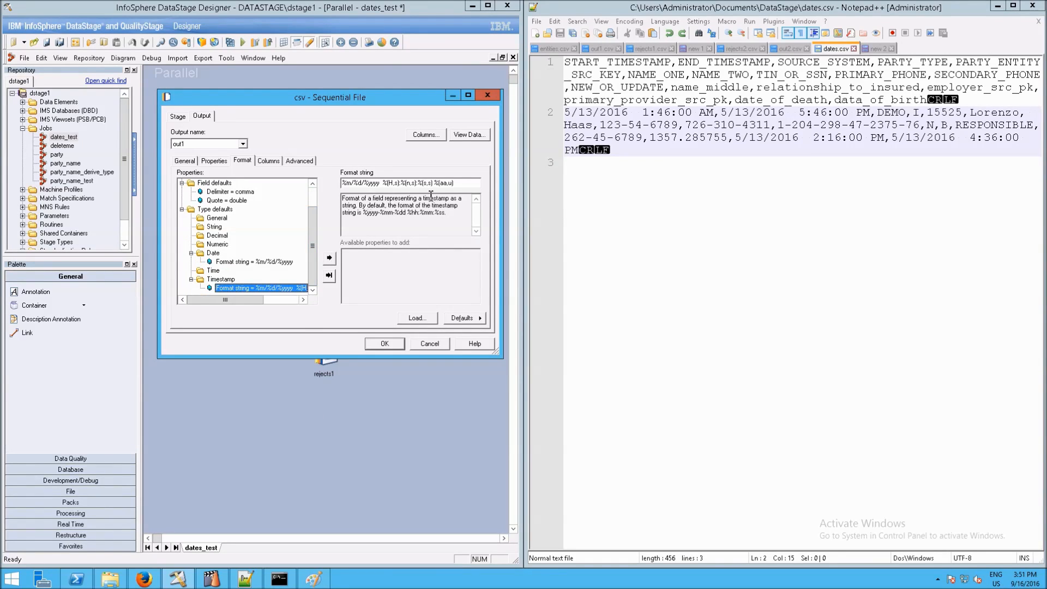
triple_click(398, 183)
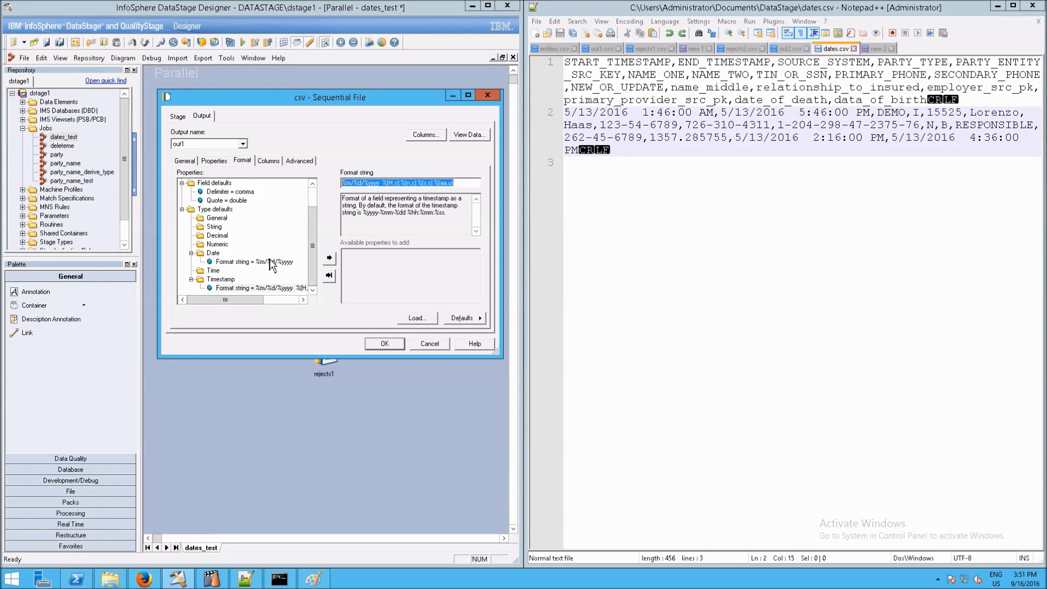
mouse_move(468, 199)
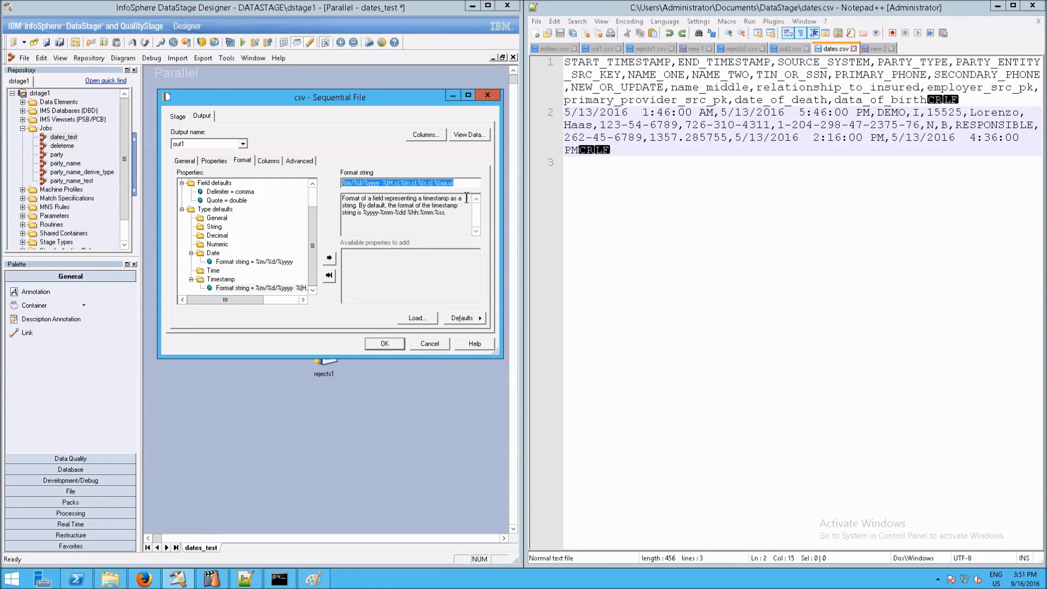
mouse_move(319, 198)
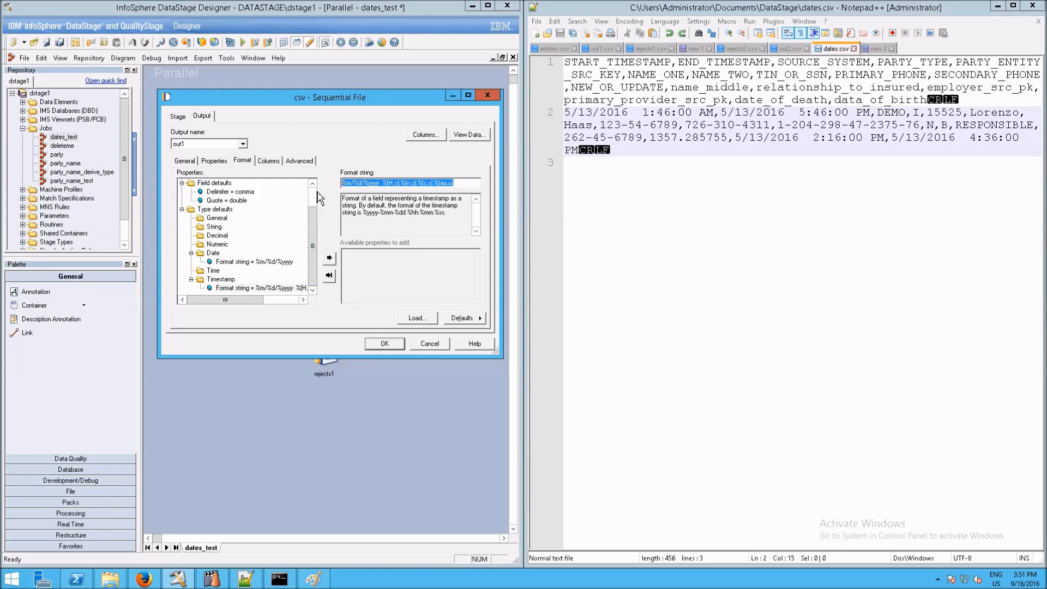
Add a Format string property under Type defaults > Timestamp.
left_click(416, 318)
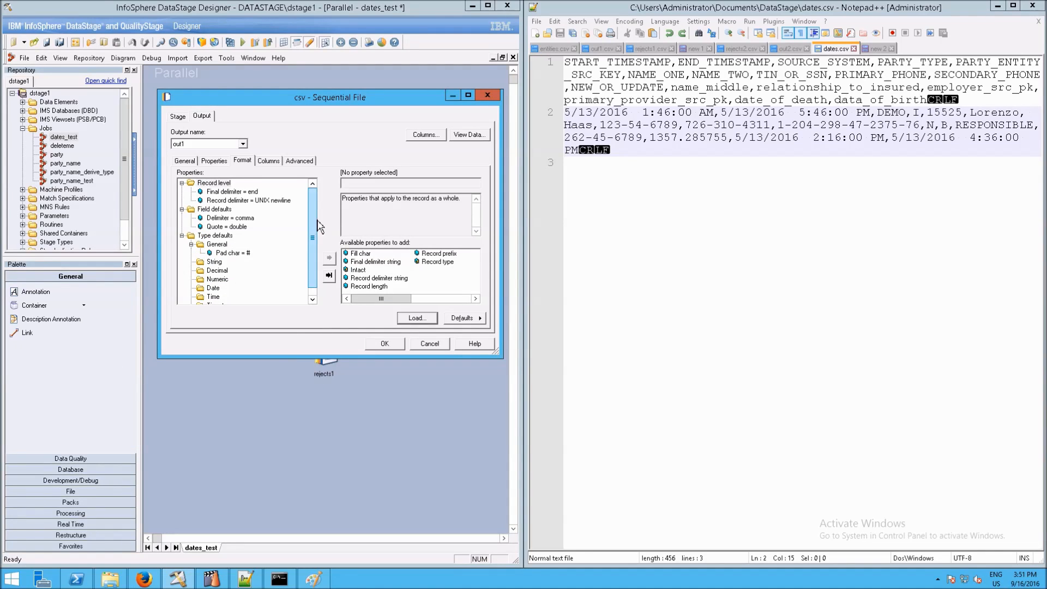
mouse_move(318, 211)
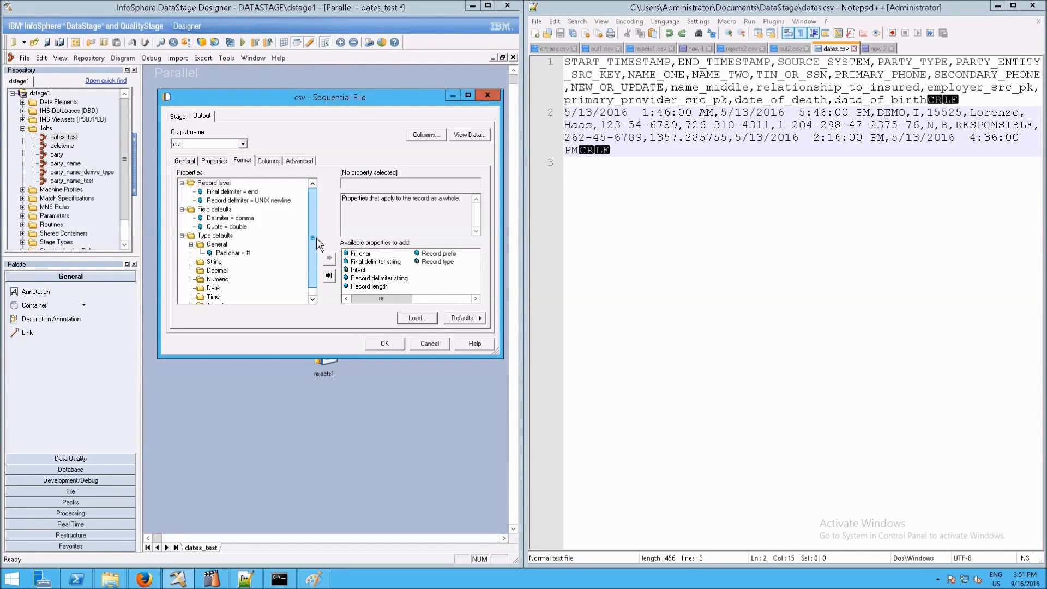
left_click(221, 296)
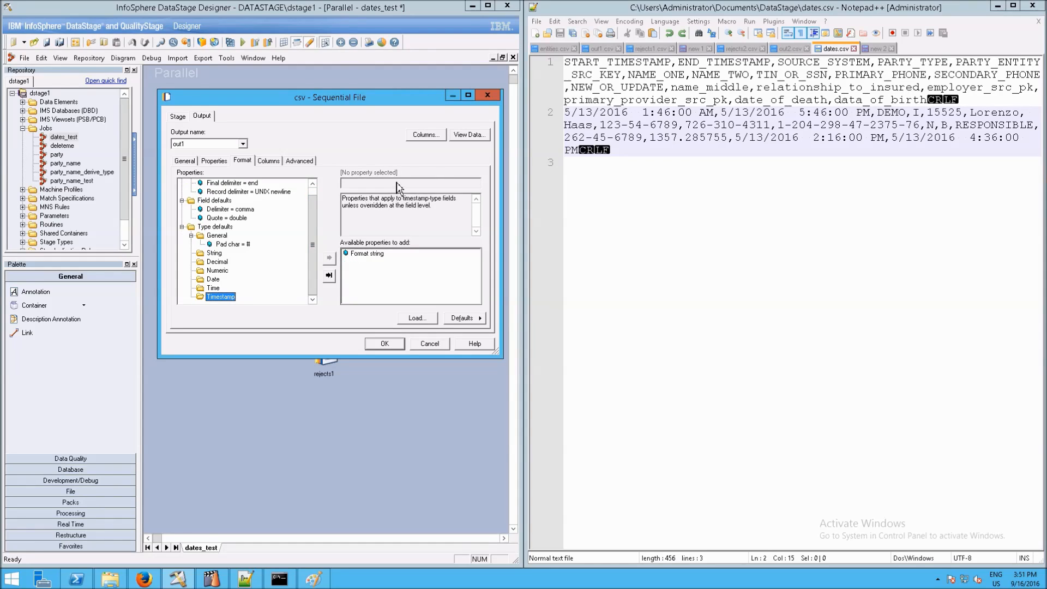
mouse_move(373, 279)
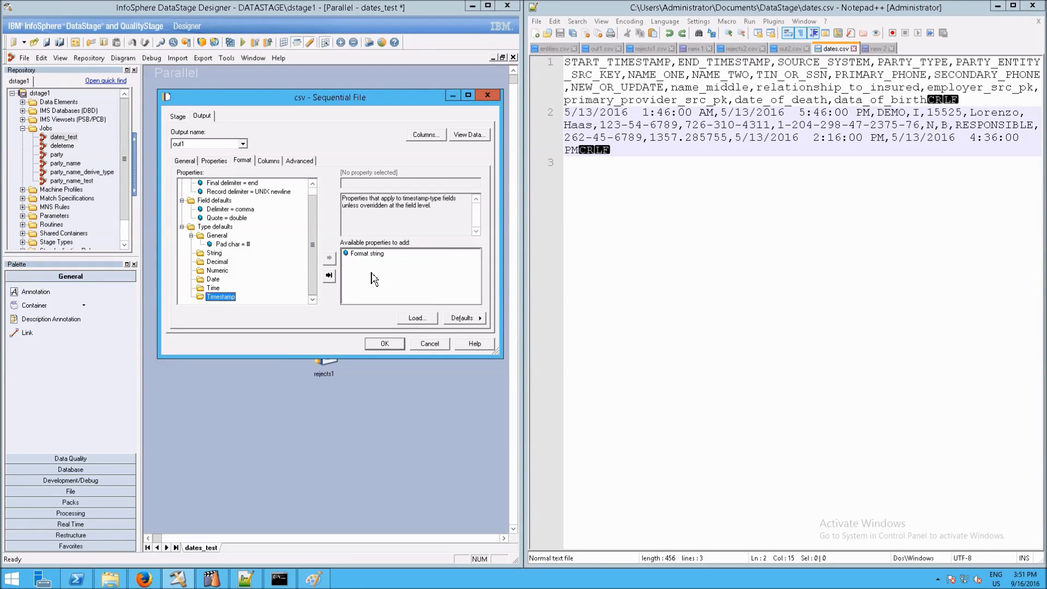
left_click(327, 258)
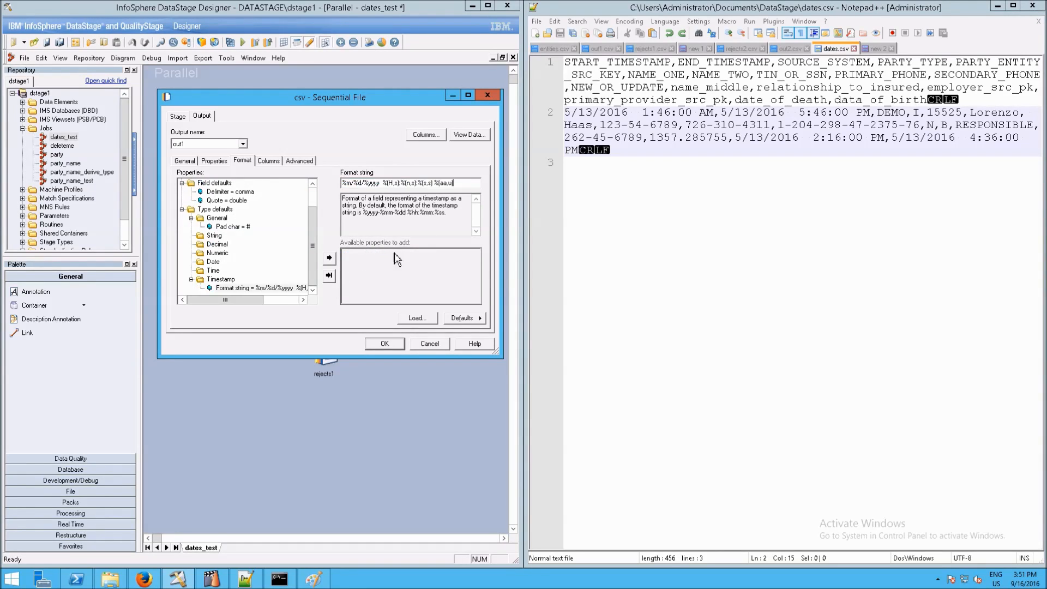
scroll("up", 3)
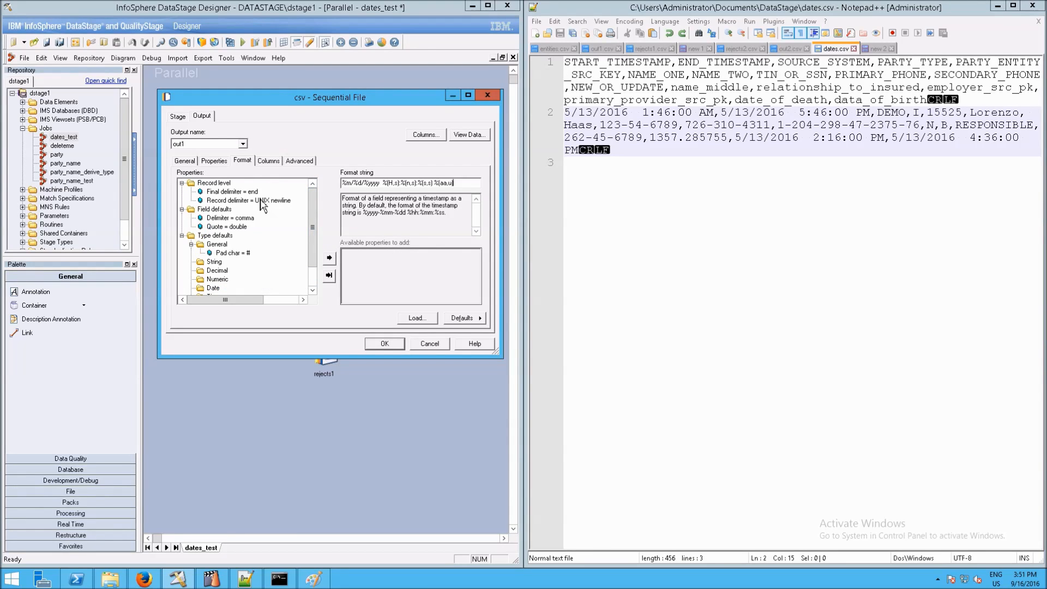
Select the Record delimiter = UNIX newline property under Record level.
left_click(248, 199)
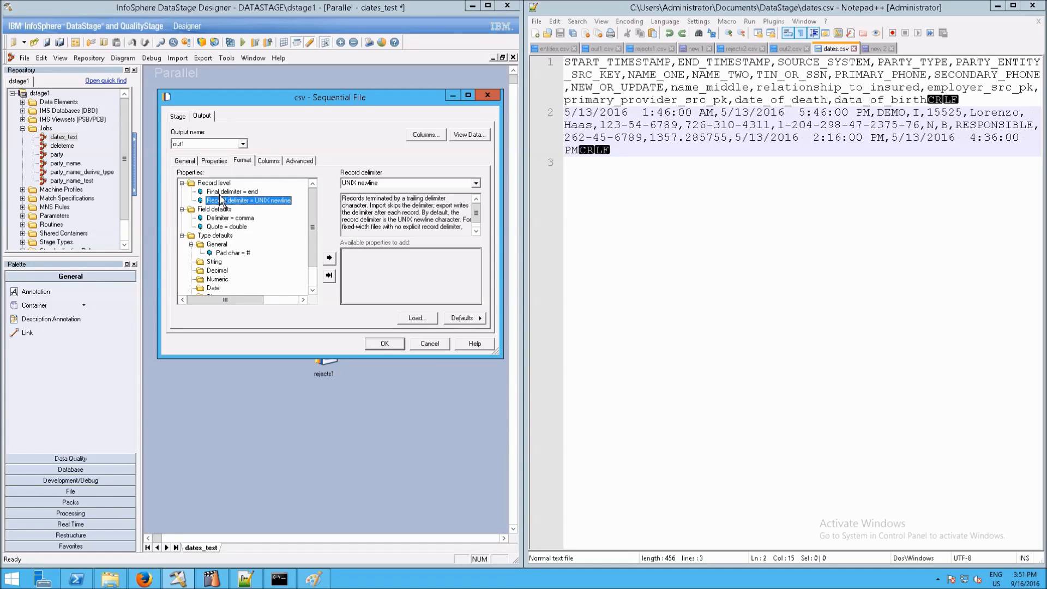
mouse_move(238, 208)
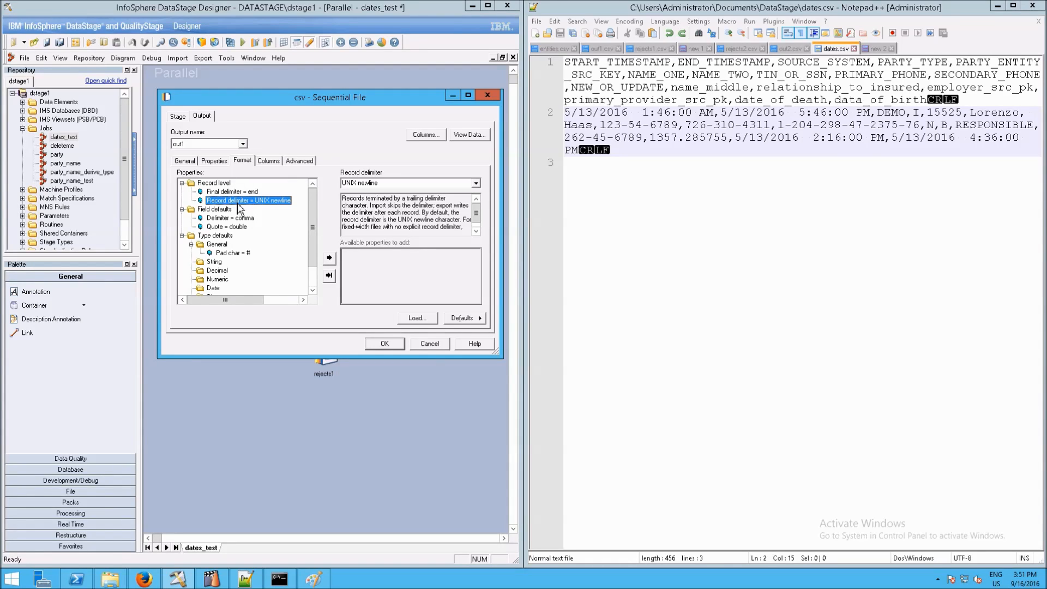
mouse_move(539, 172)
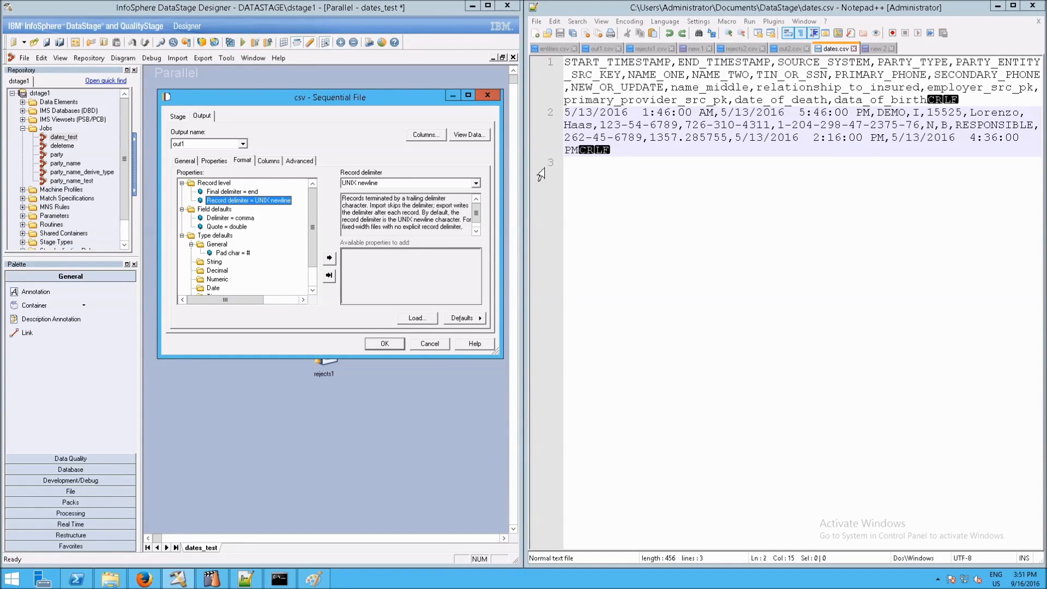
mouse_move(459, 187)
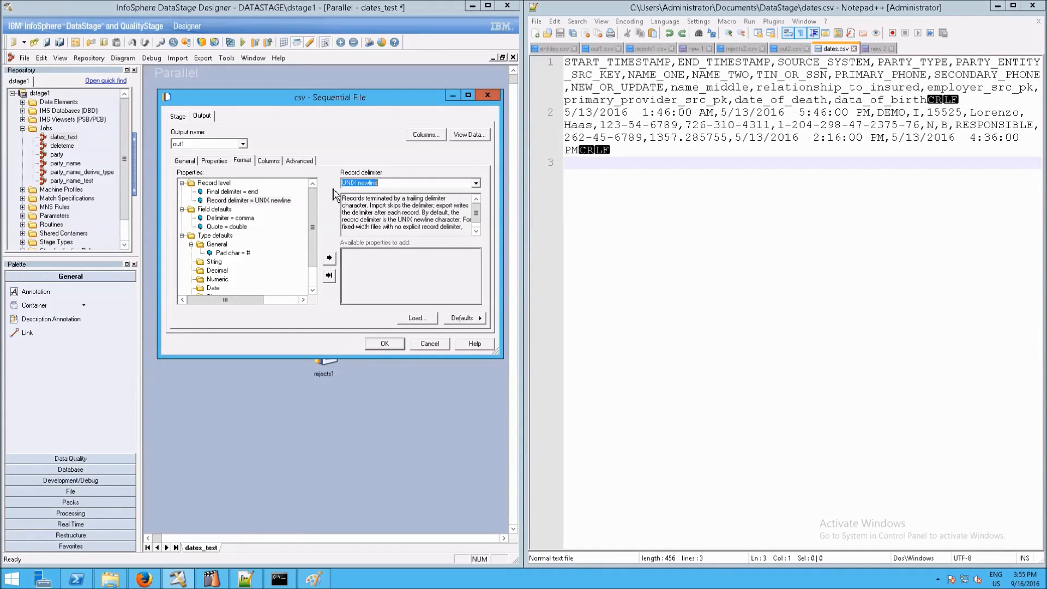
mouse_move(327, 200)
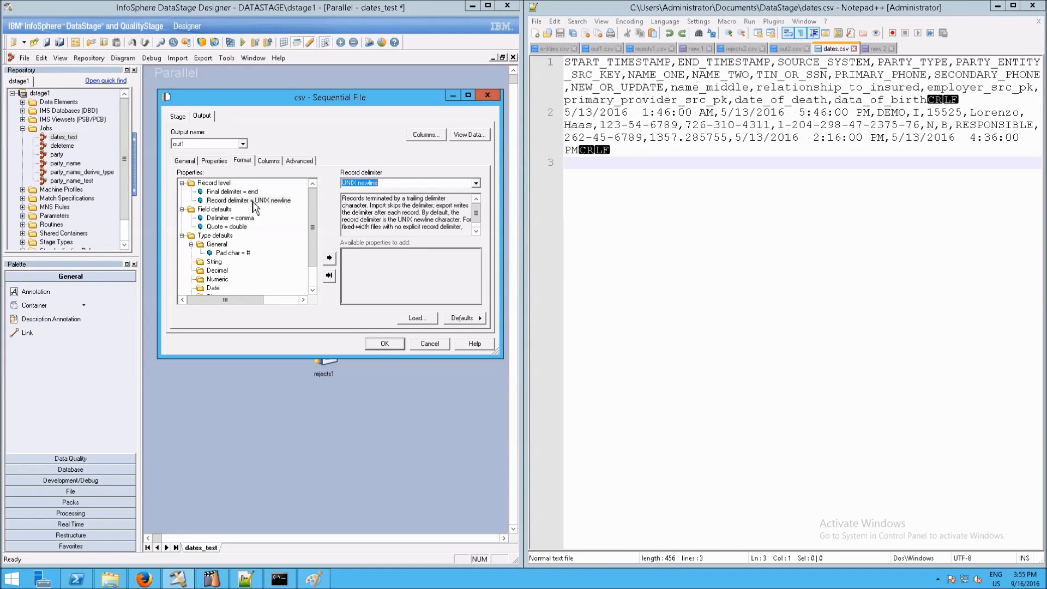
Remove the UNIX newline record delimiter and add a Record delimiter string property.
right_click(229, 201)
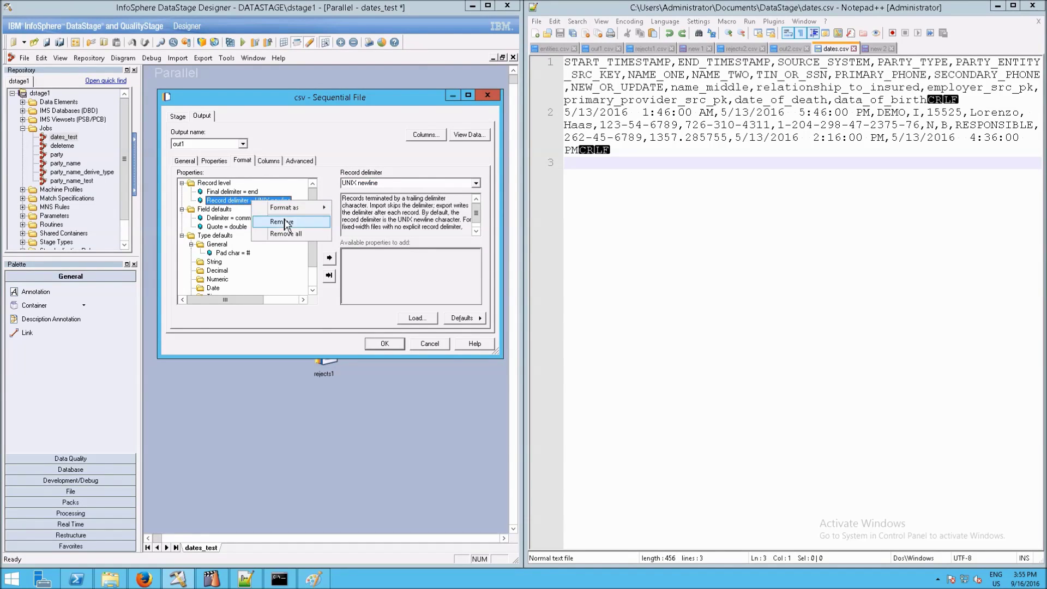
left_click(280, 222)
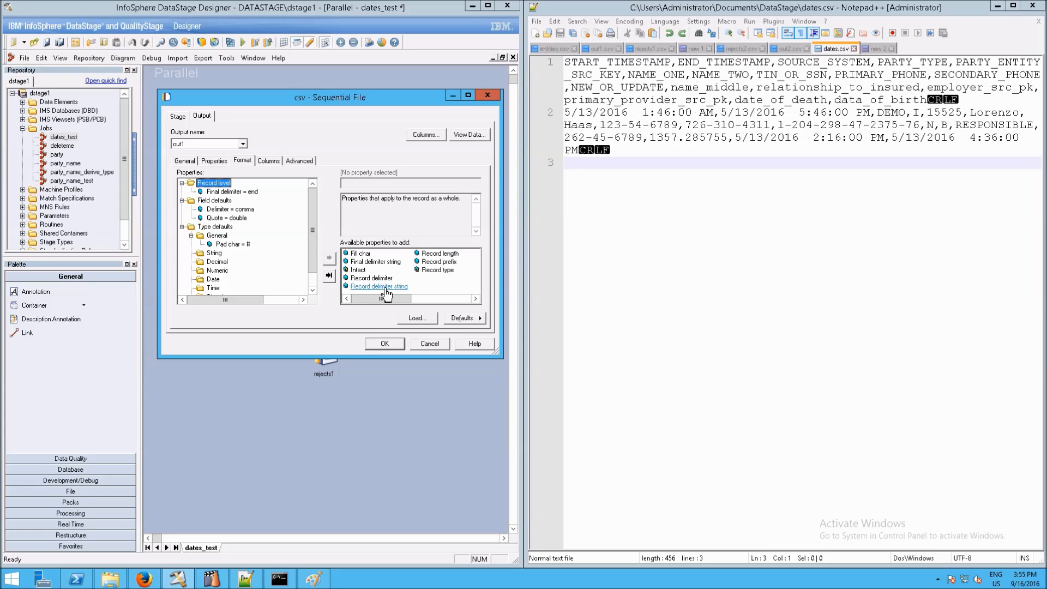
mouse_move(378, 286)
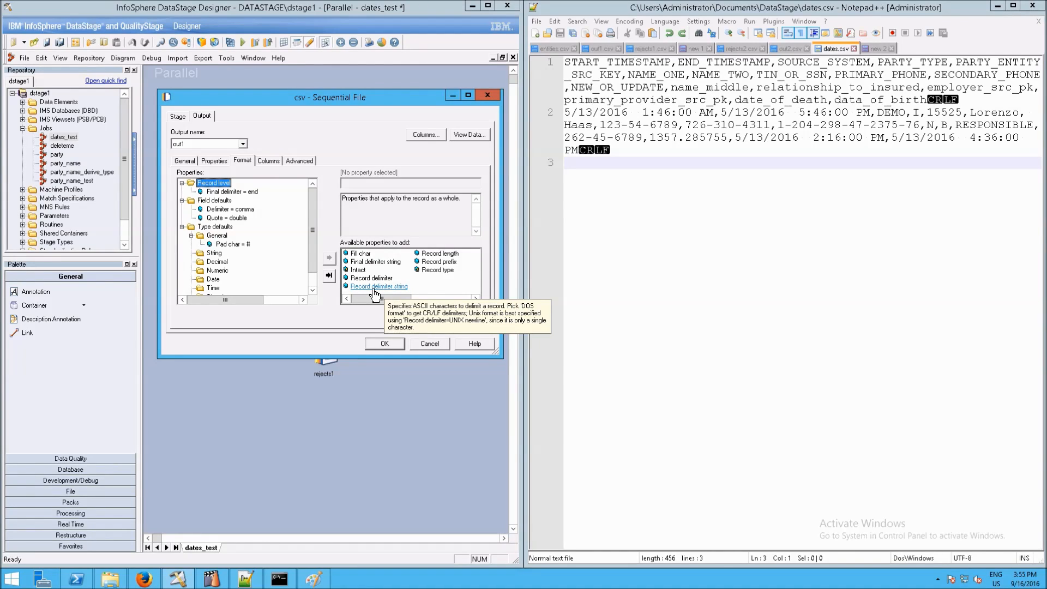
left_click(378, 286)
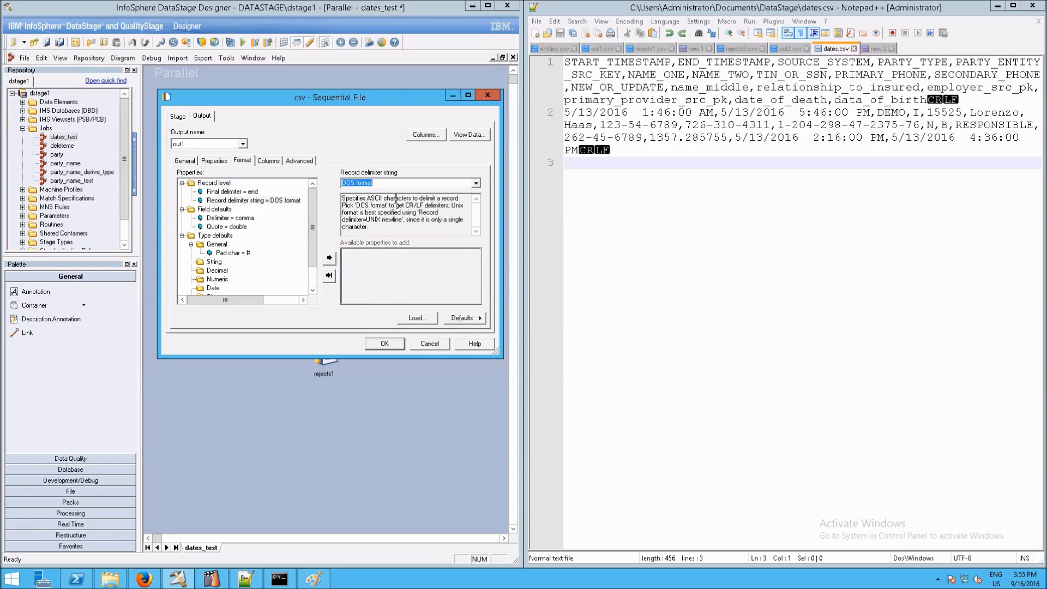
mouse_move(462, 172)
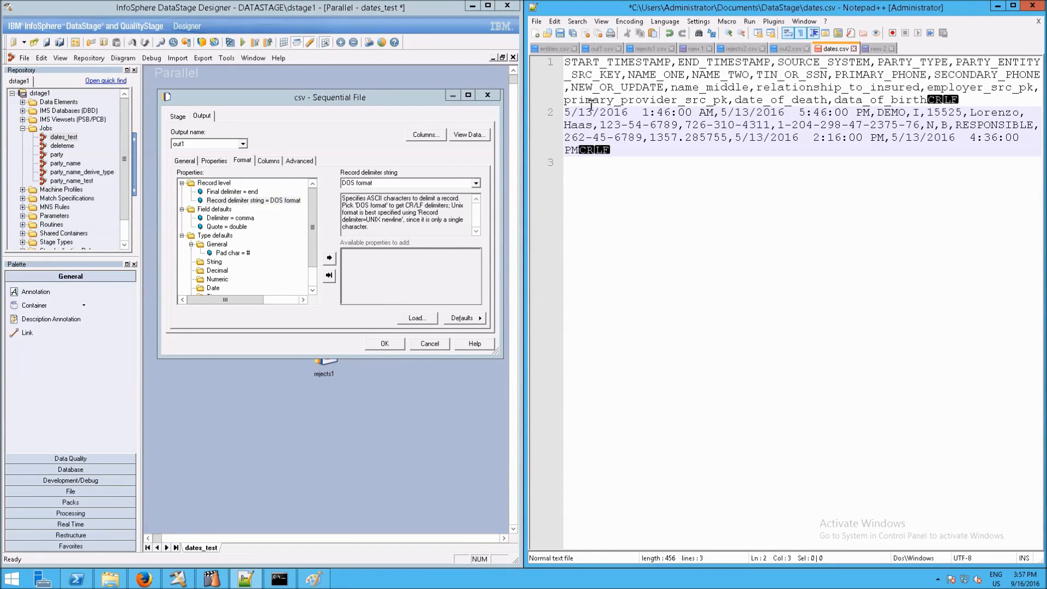
left_click(601, 20)
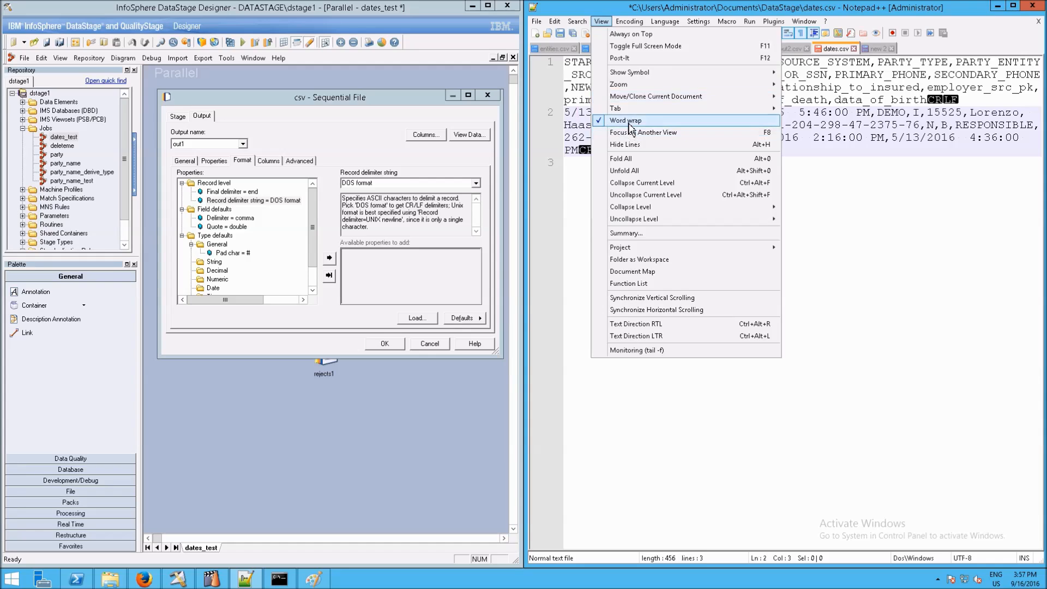
left_click(627, 120)
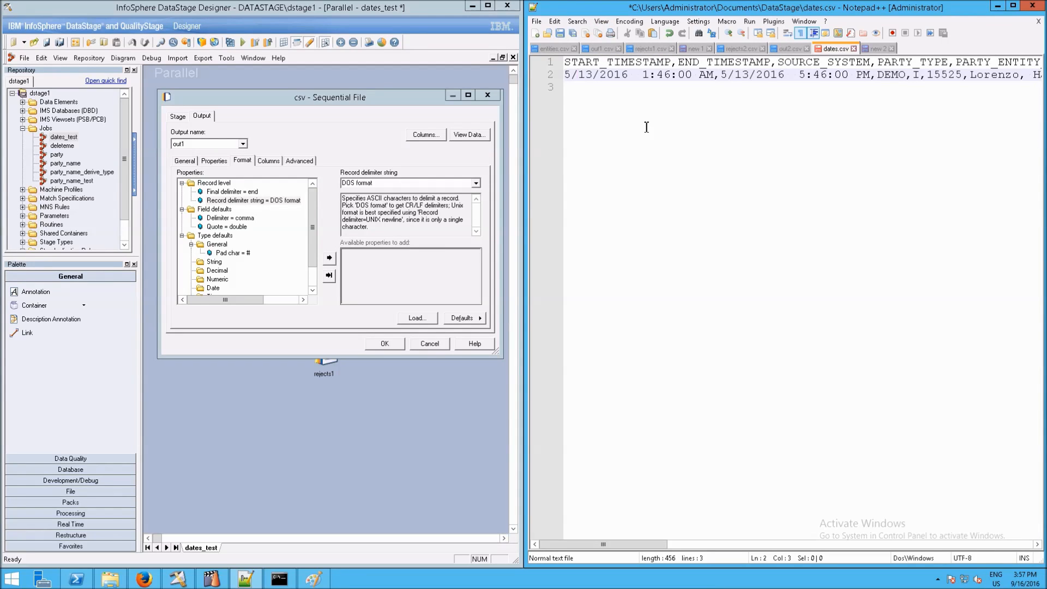
mouse_move(600, 21)
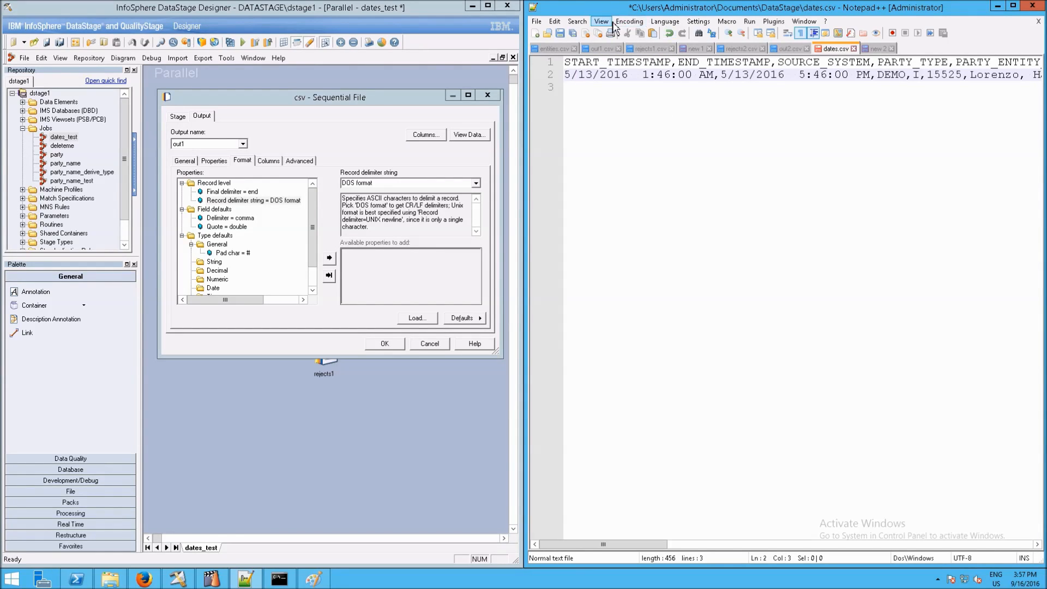
left_click(600, 21)
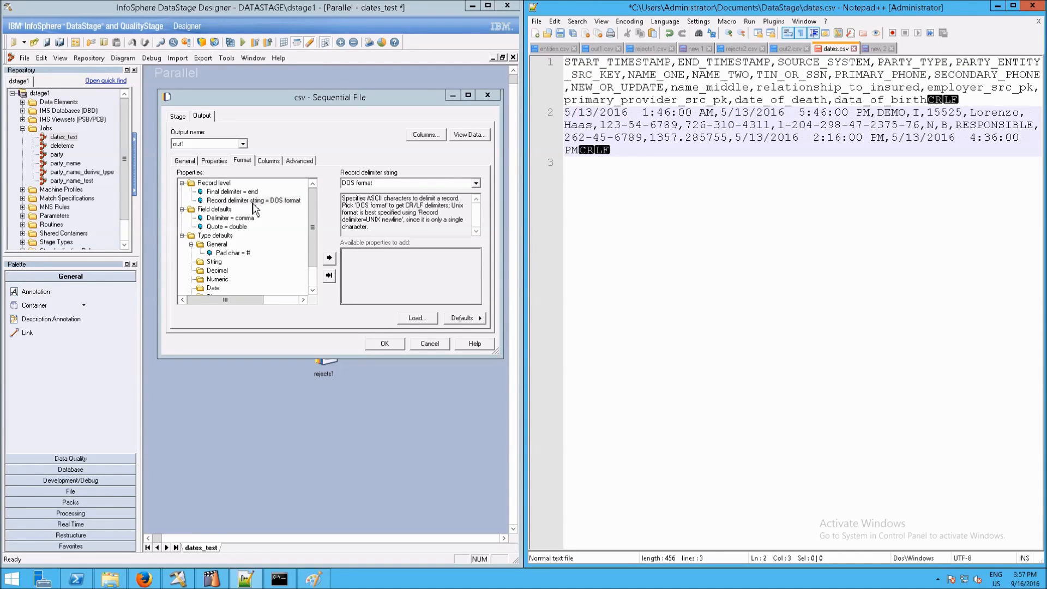
mouse_move(231, 210)
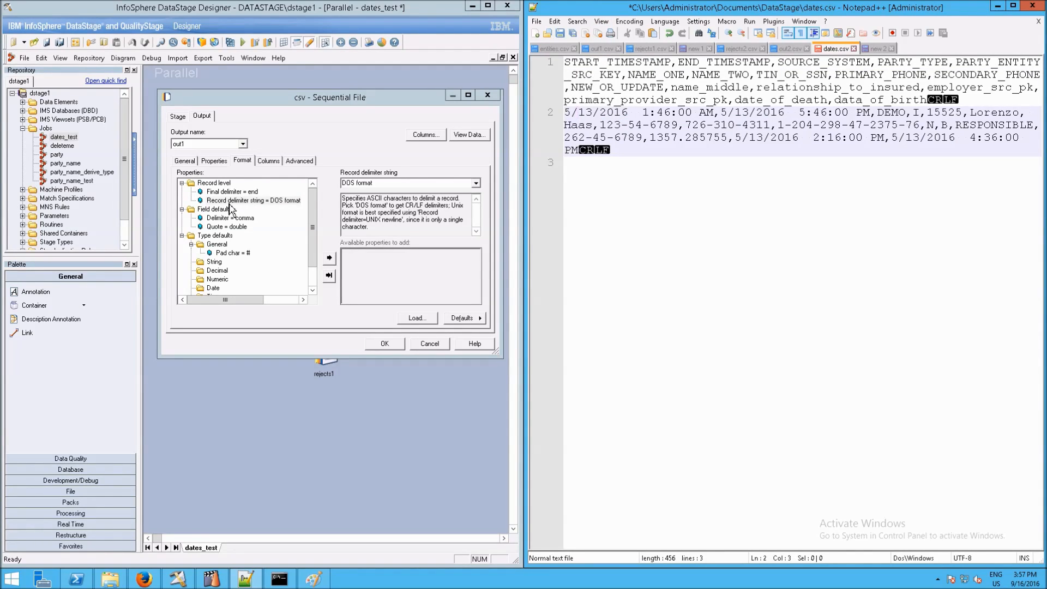
mouse_move(247, 203)
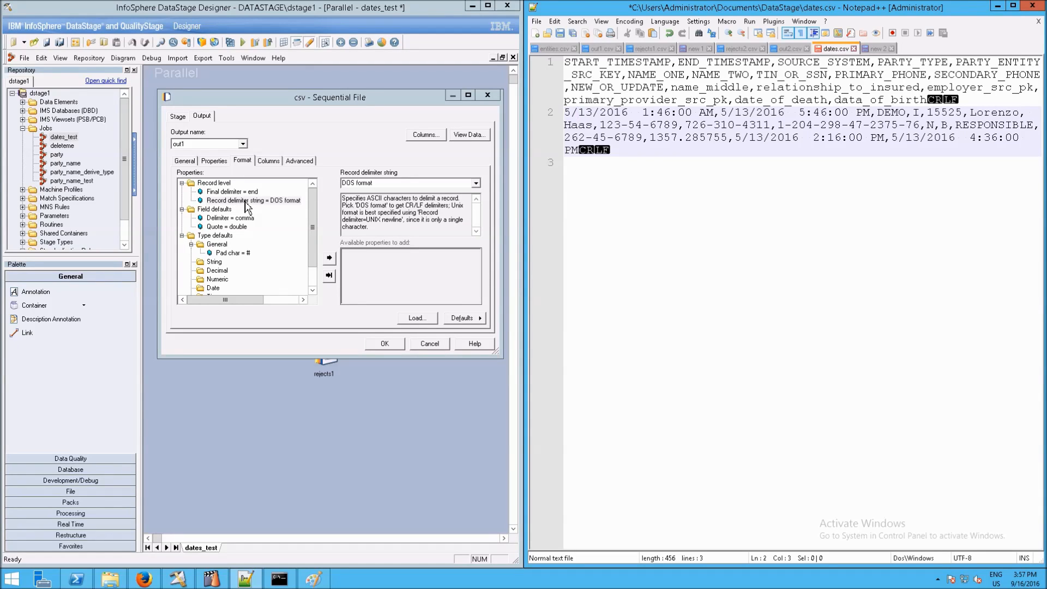
left_click(252, 201)
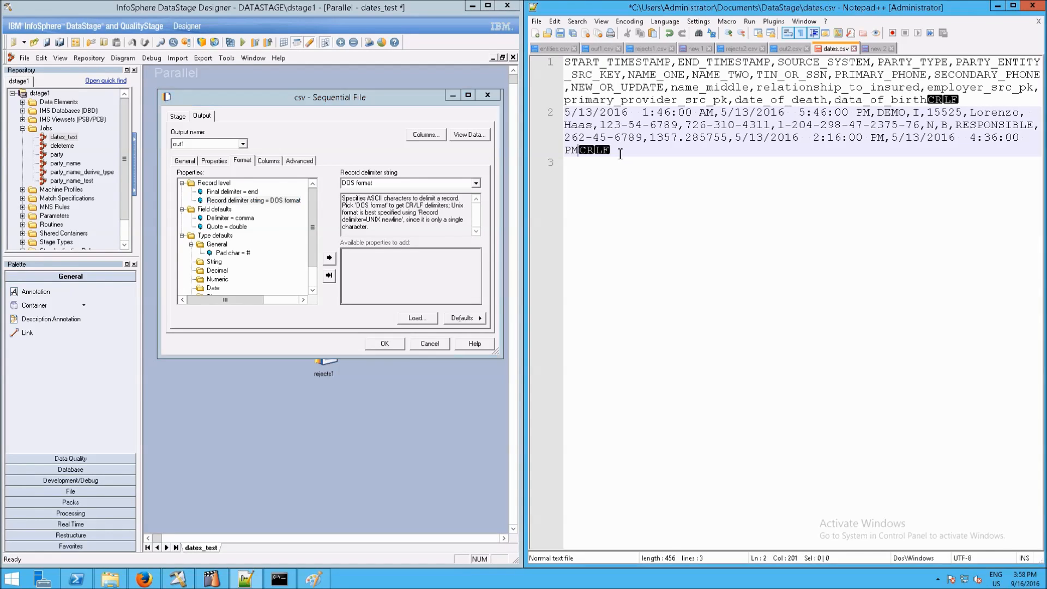
key("Delete")
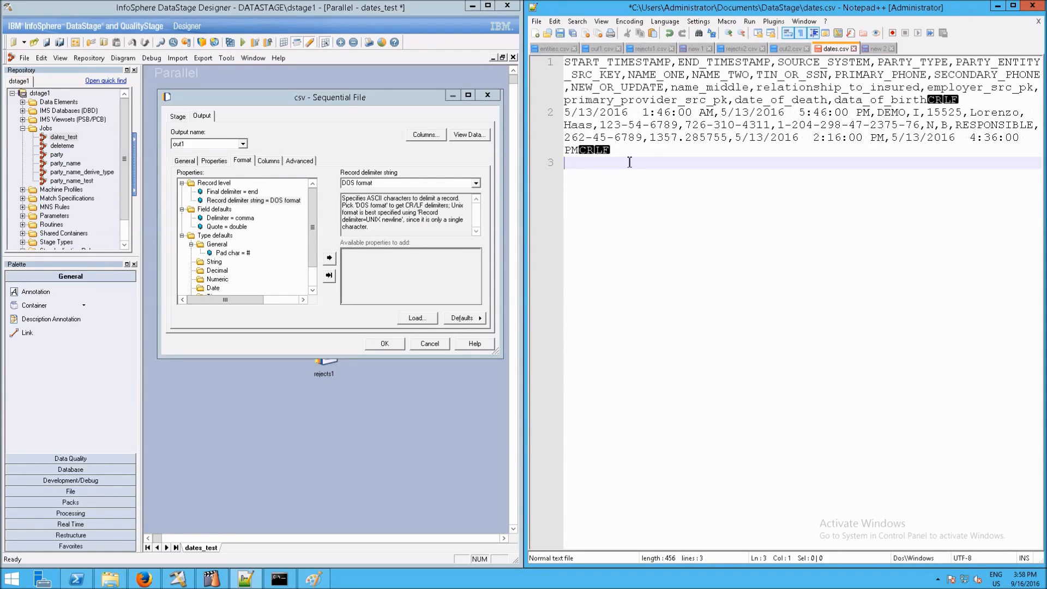
mouse_move(489, 147)
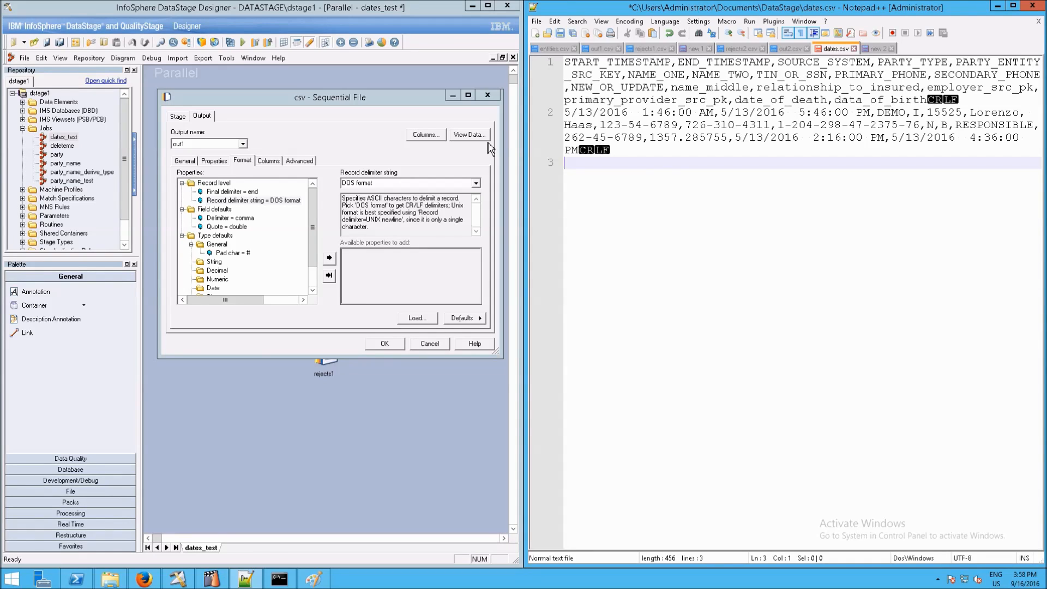
mouse_move(249, 200)
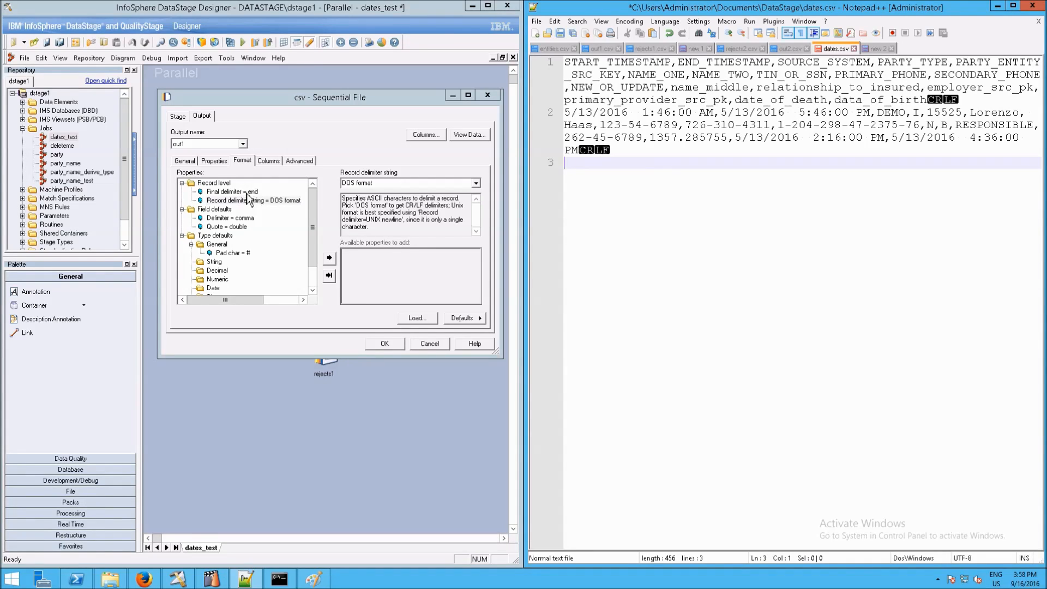
Select the Final delimiter = end property under Record level.
left_click(231, 191)
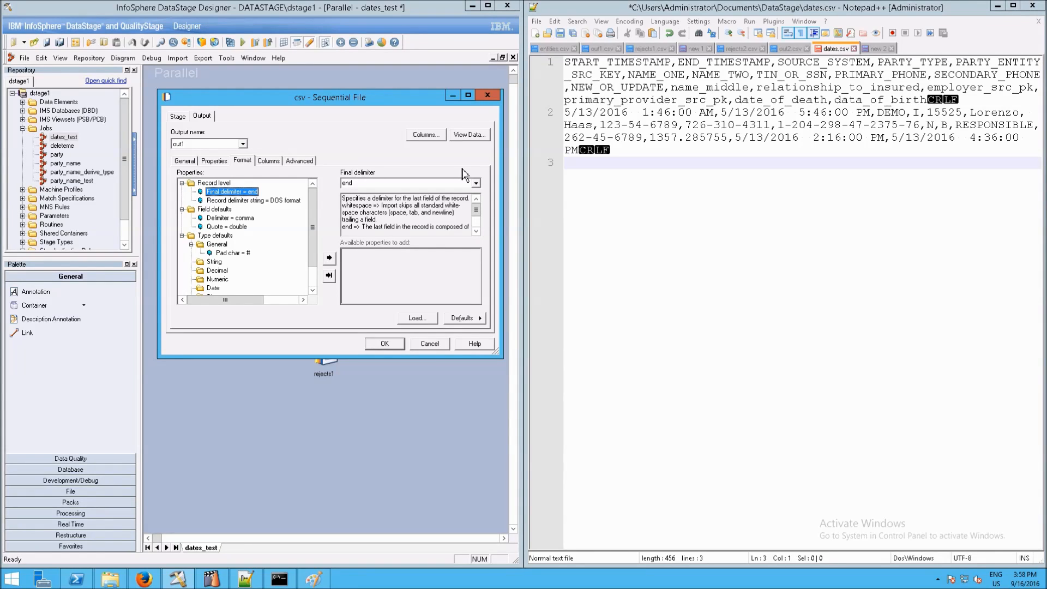
mouse_move(474, 146)
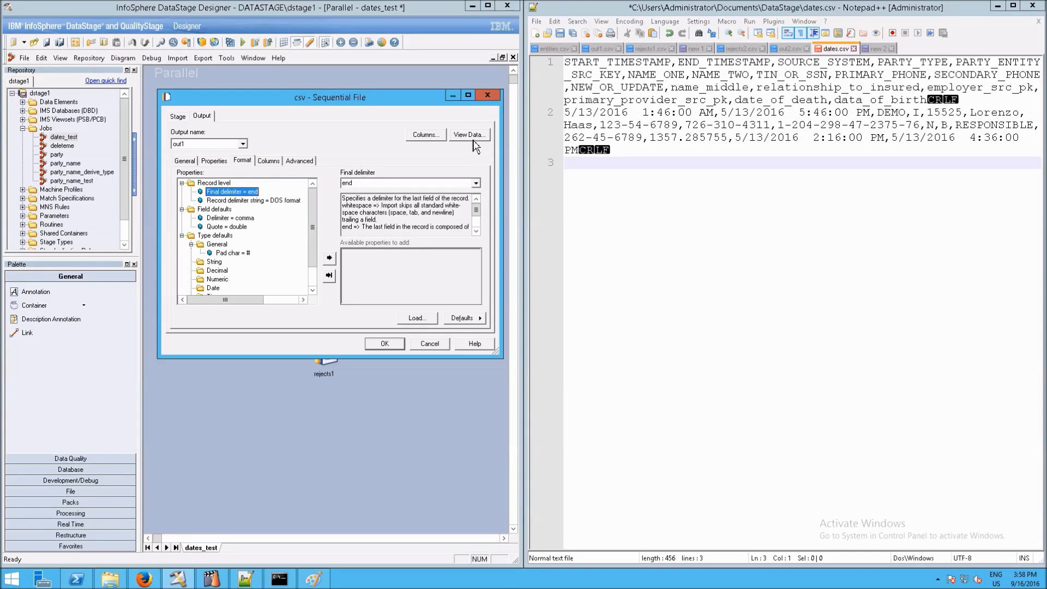
mouse_move(470, 134)
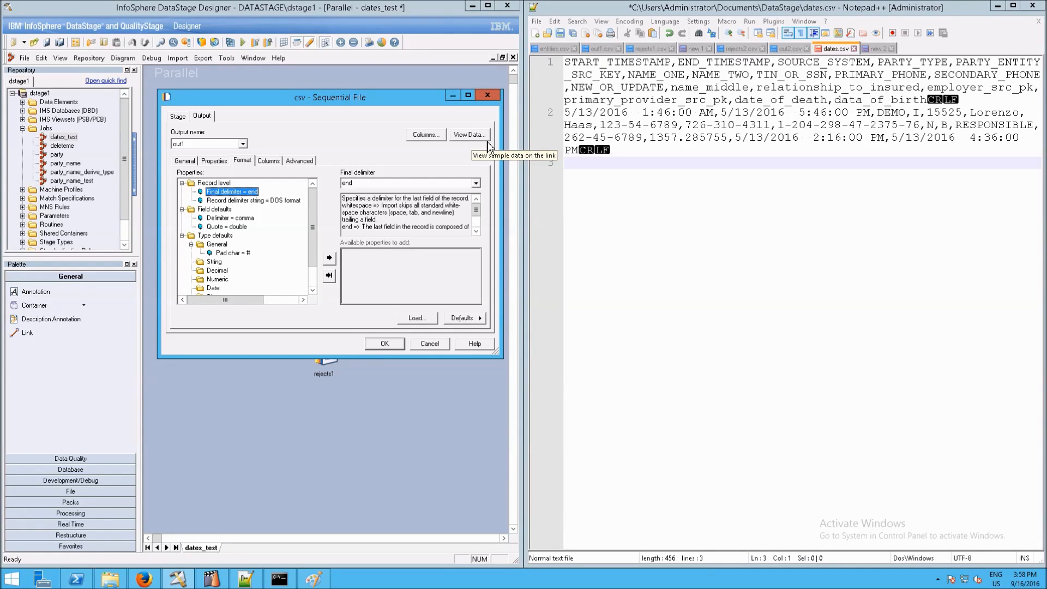